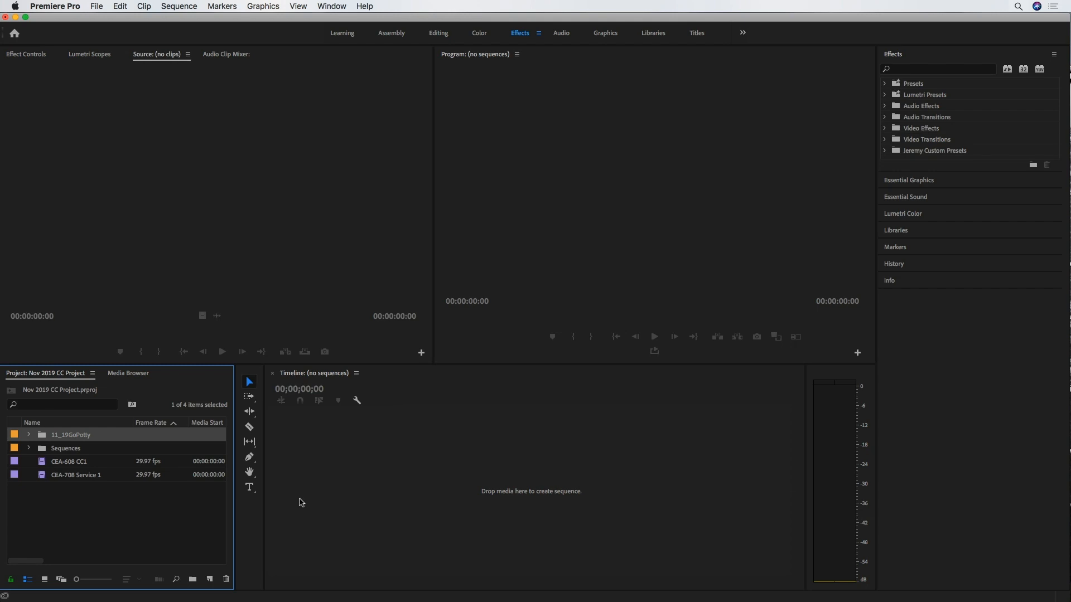
mouse_move(367, 484)
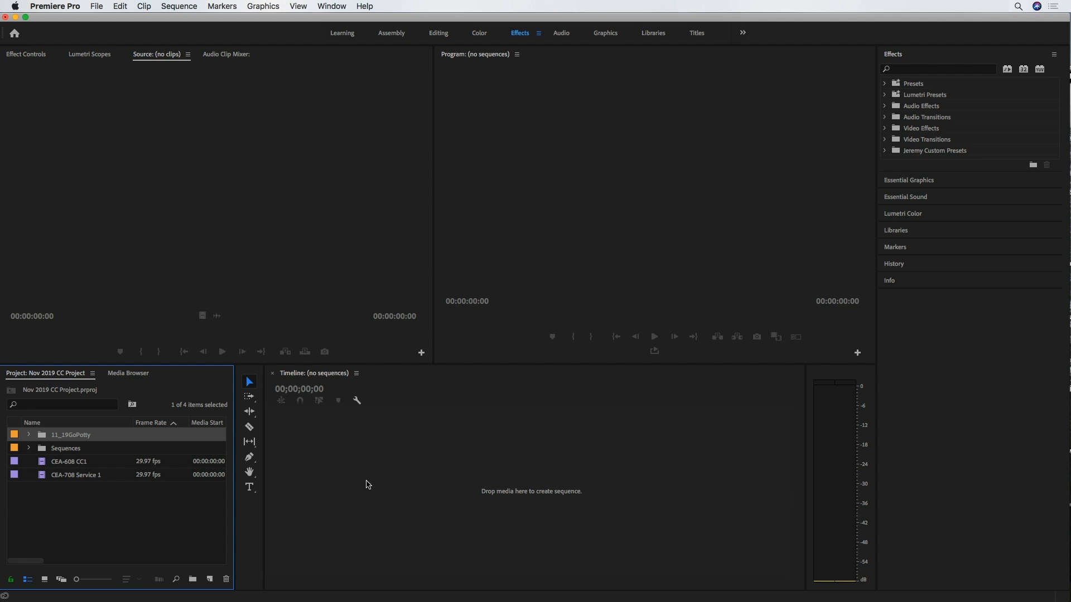
mouse_move(369, 480)
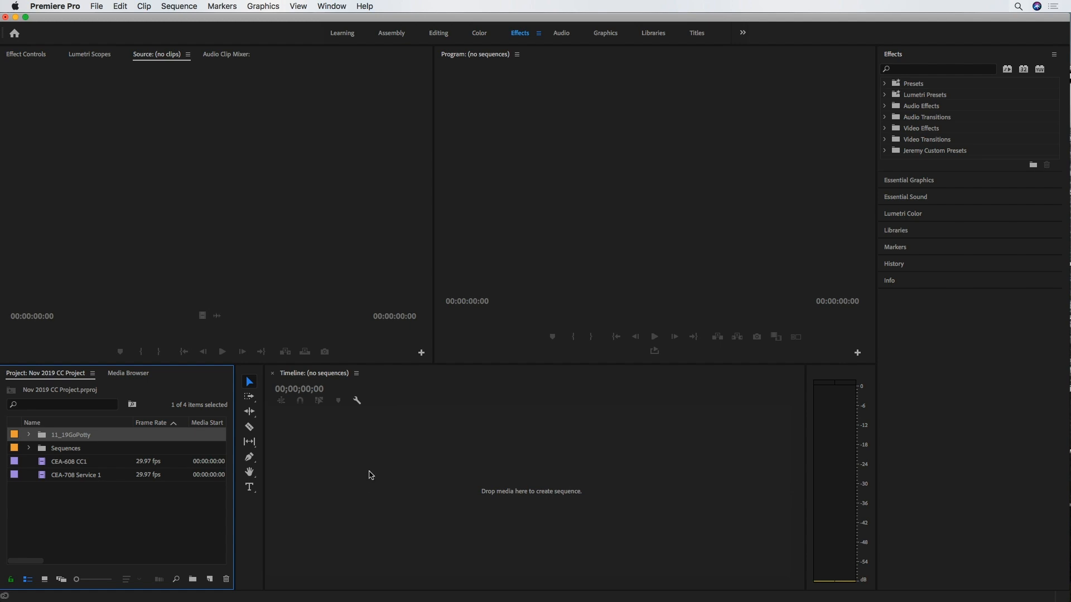
mouse_move(404, 480)
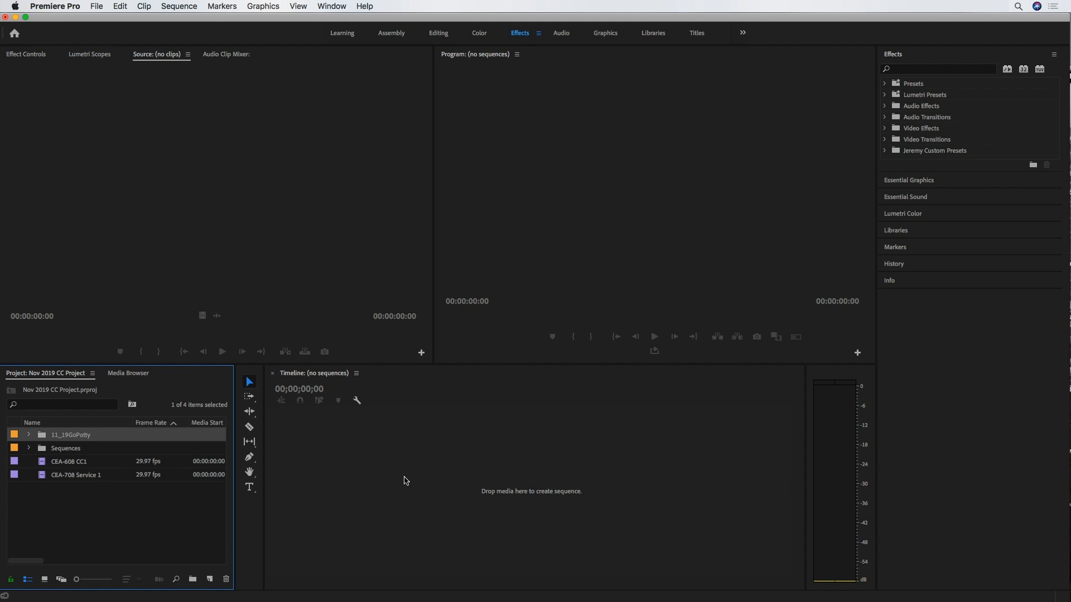
mouse_move(400, 478)
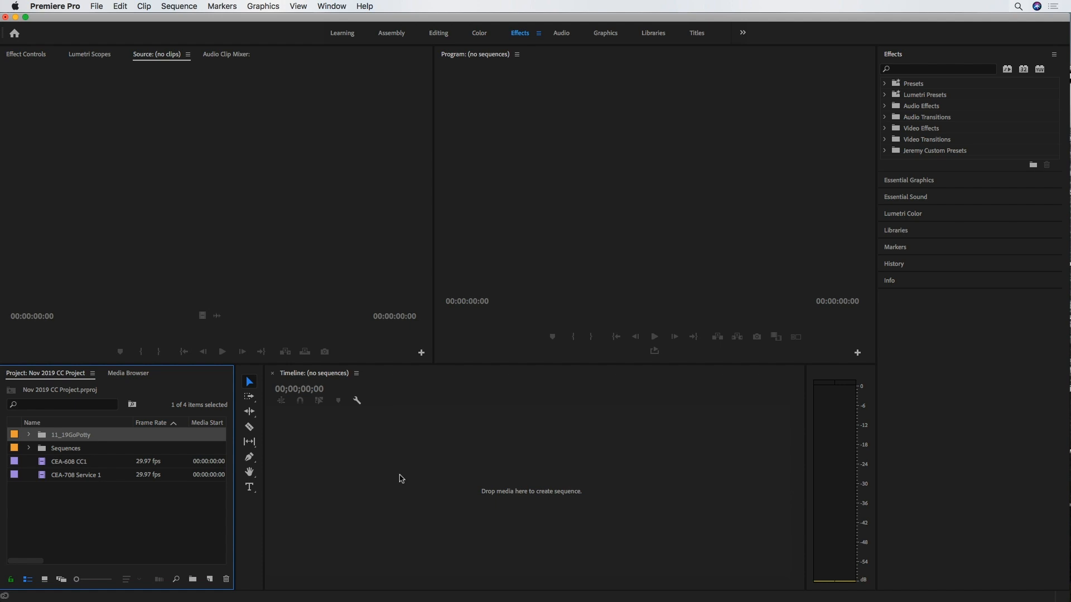
mouse_move(395, 477)
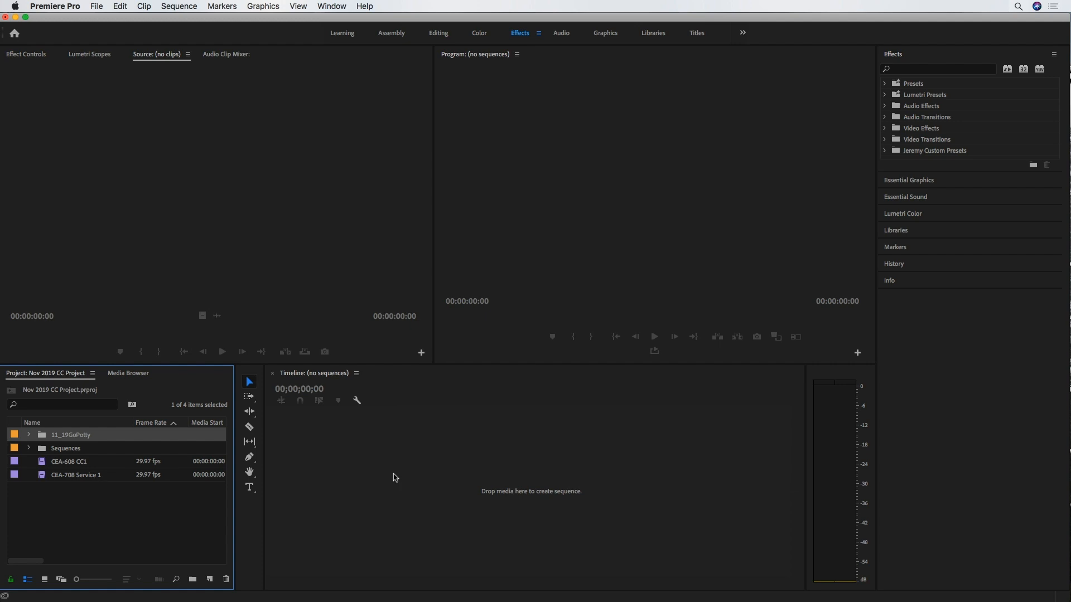
mouse_move(373, 478)
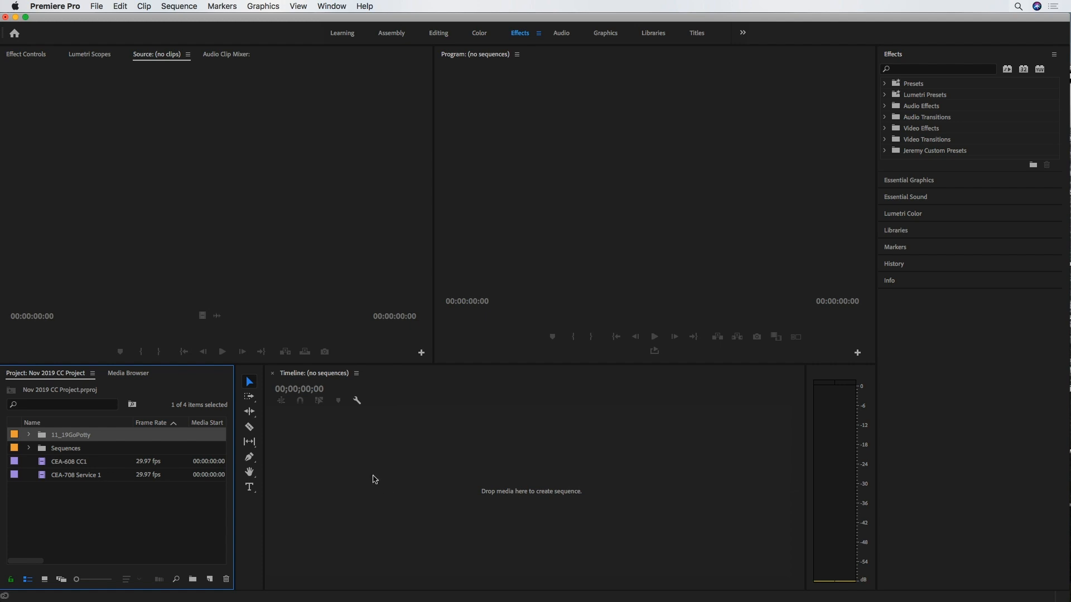
mouse_move(362, 463)
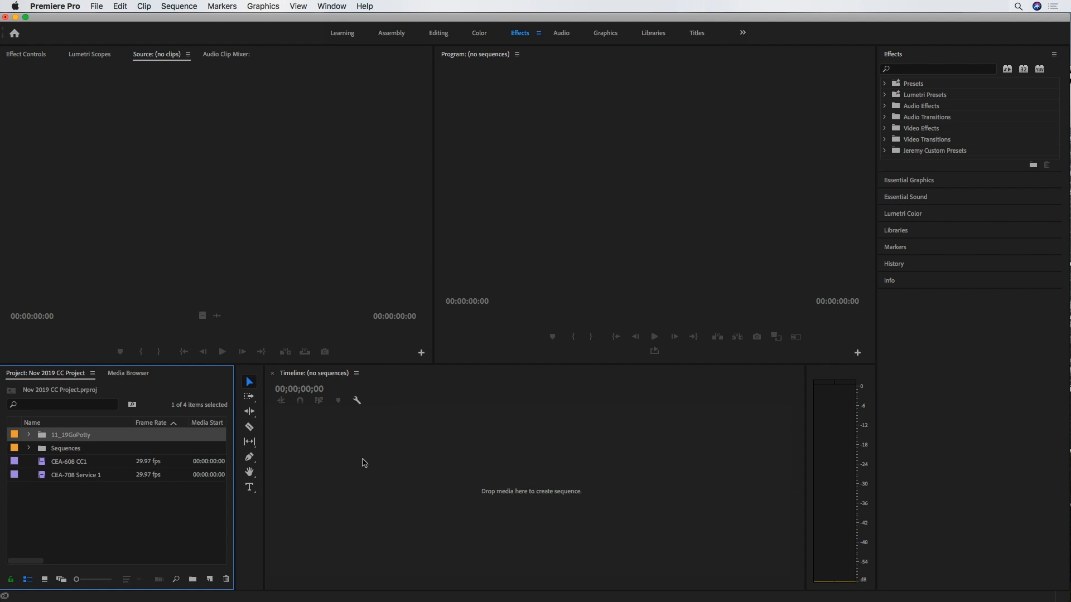
mouse_move(317, 501)
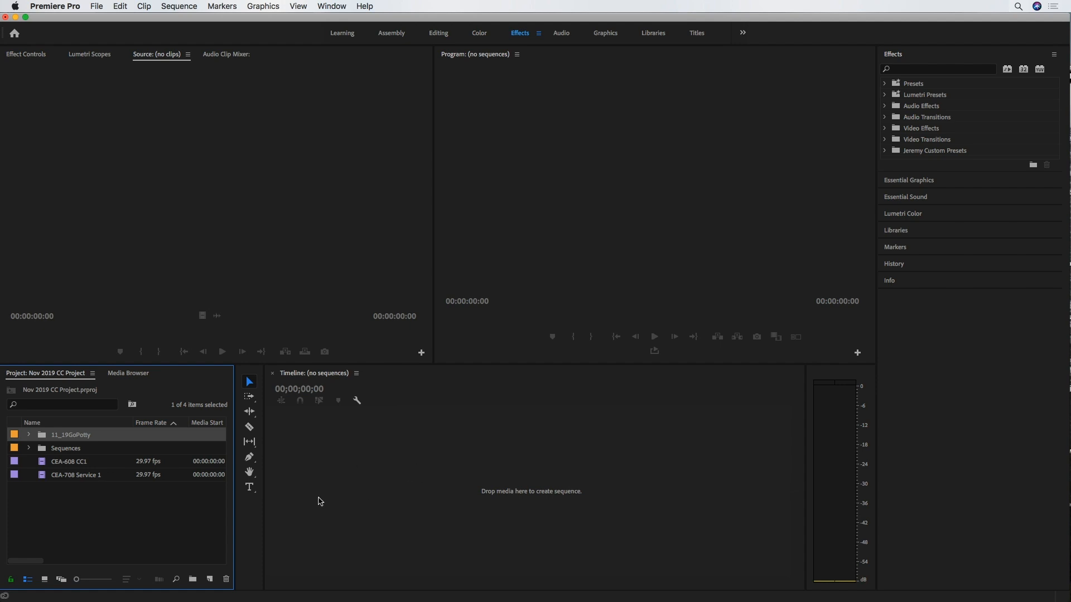
mouse_move(228, 589)
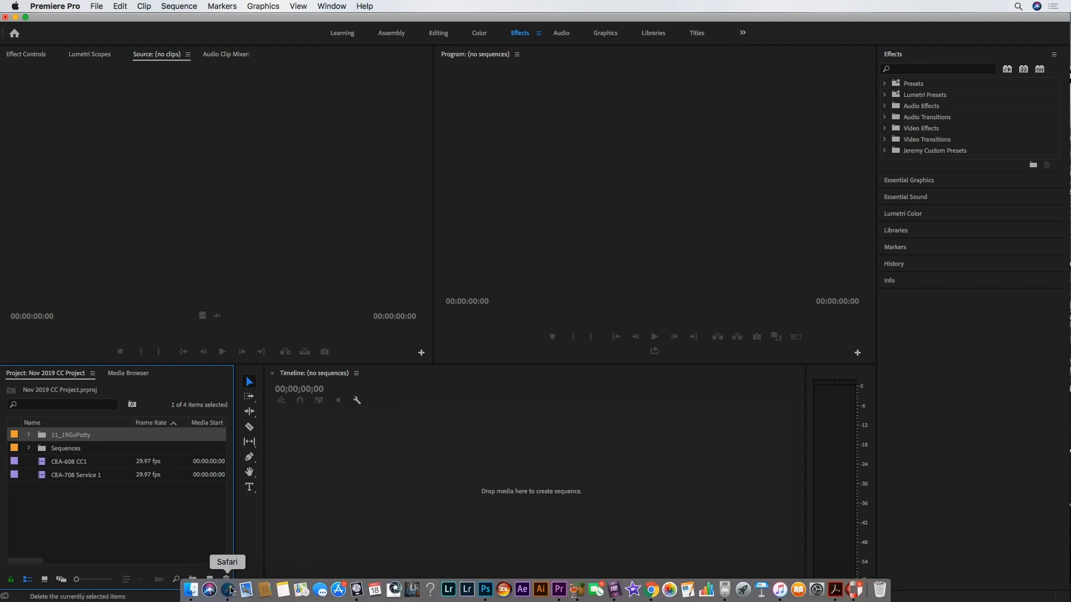
Step: Switch to Safari to view the shared 11_19GoPotty.mov and 11_19GoPotty.srt files
click(228, 589)
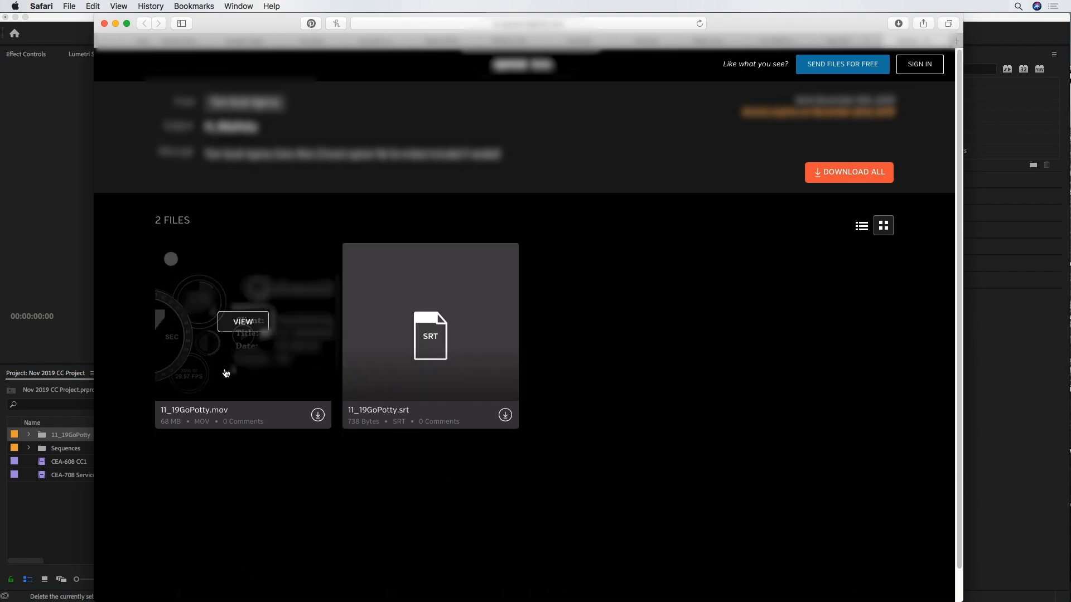
mouse_move(235, 392)
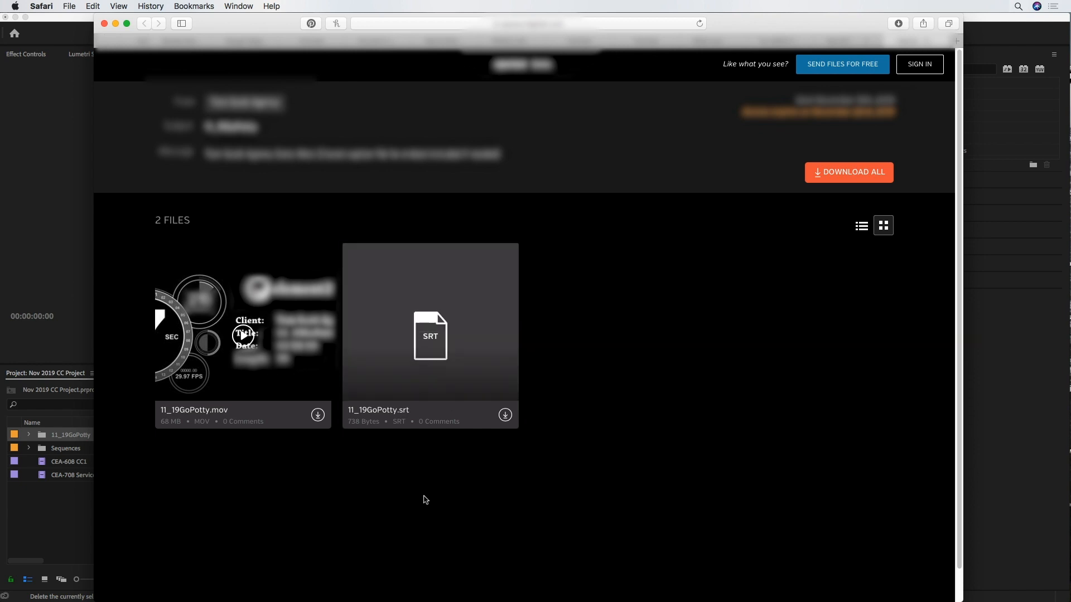
mouse_move(431, 483)
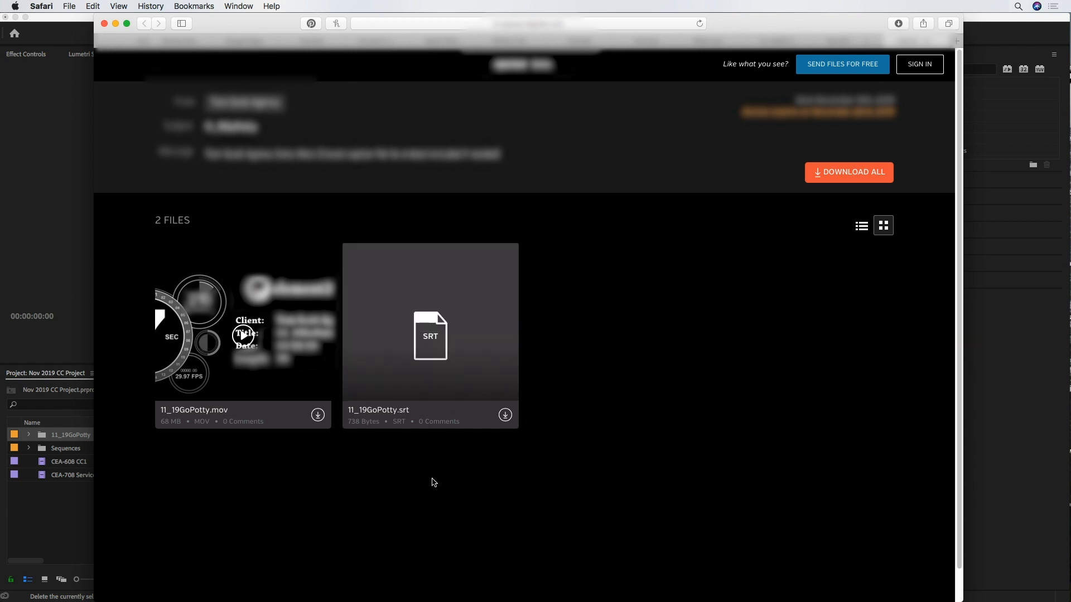
mouse_move(326, 479)
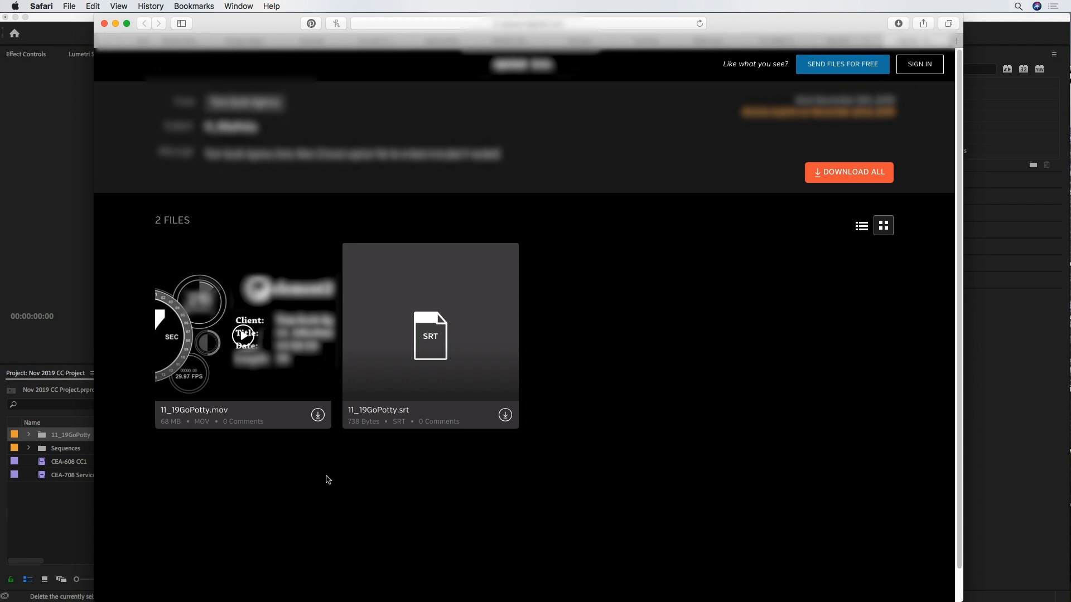
mouse_move(369, 481)
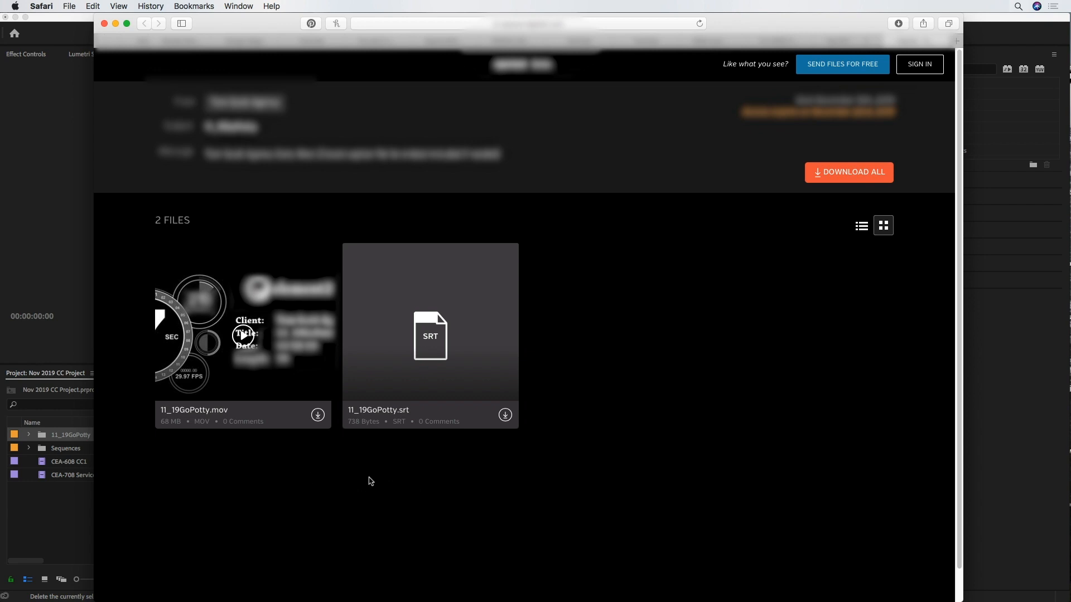
mouse_move(430, 334)
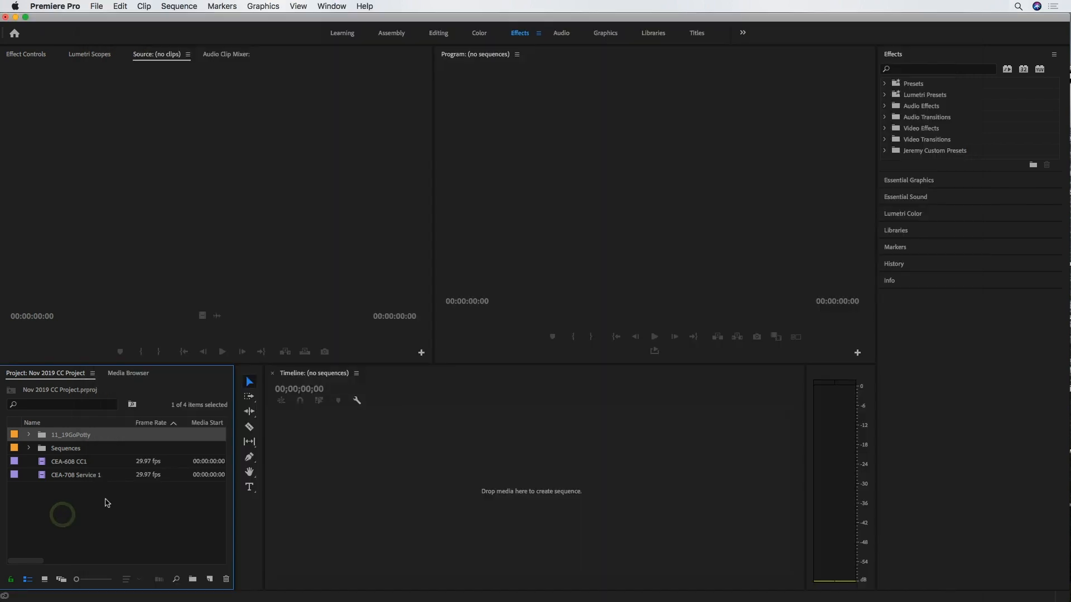
Step: Expand the 11_19GoPotty bin to show the MOV video and SRT caption file
click(29, 434)
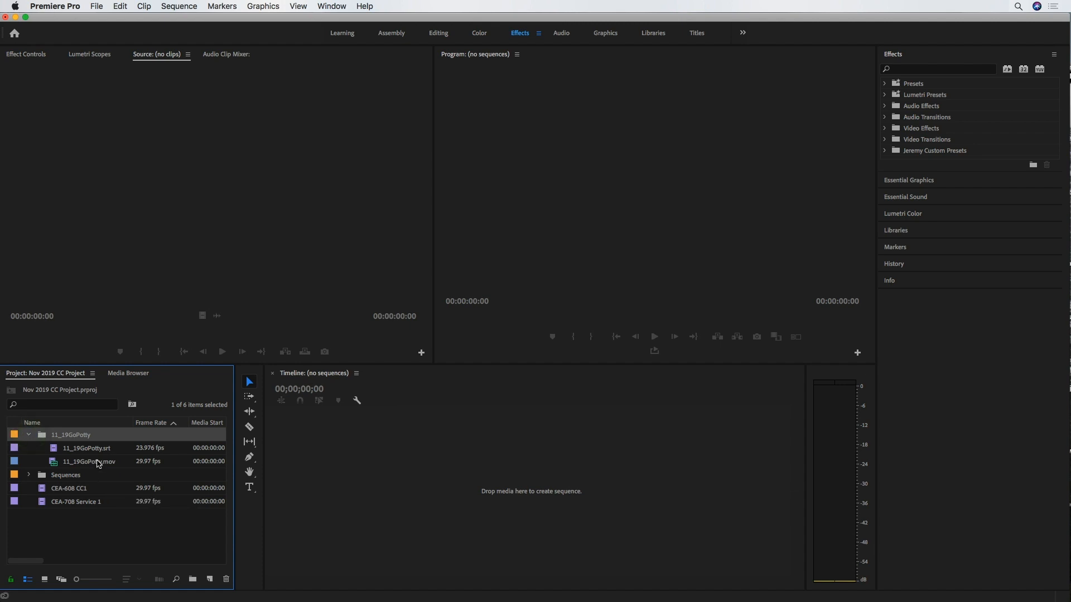
mouse_move(95, 455)
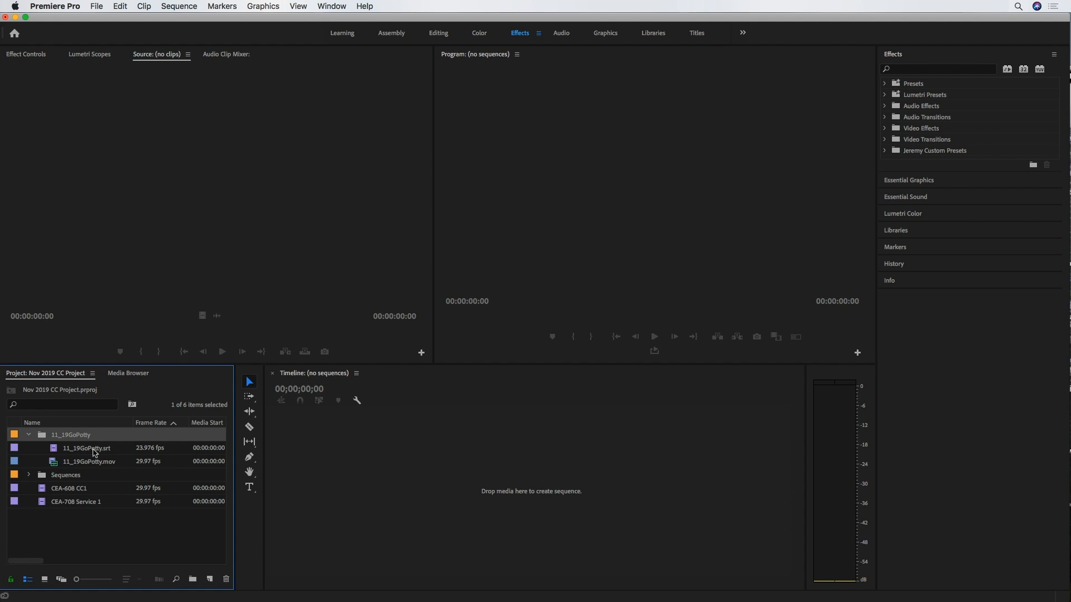
mouse_move(94, 450)
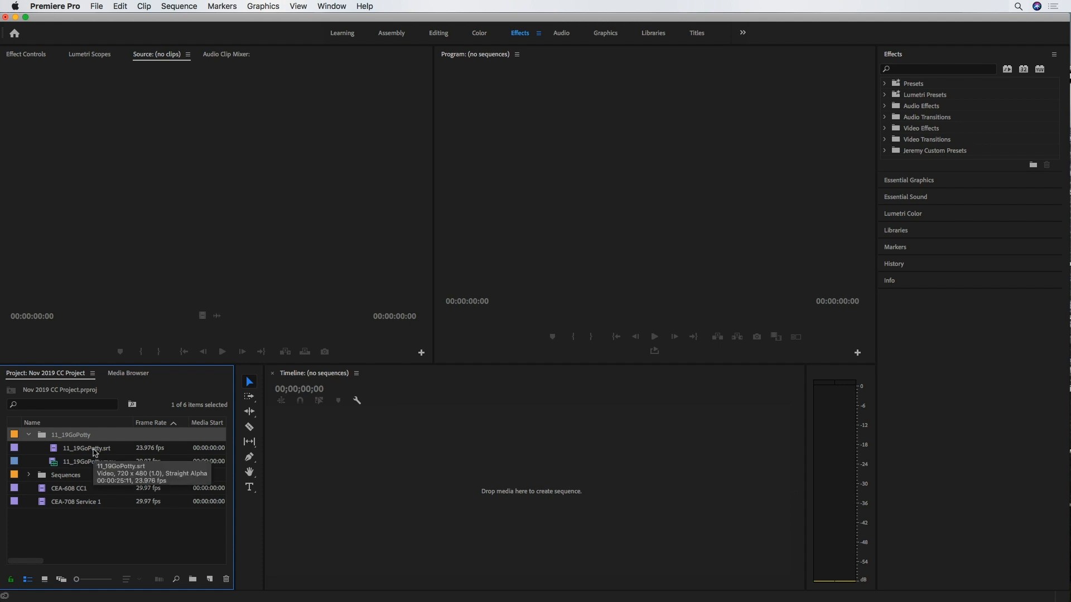
mouse_move(88, 466)
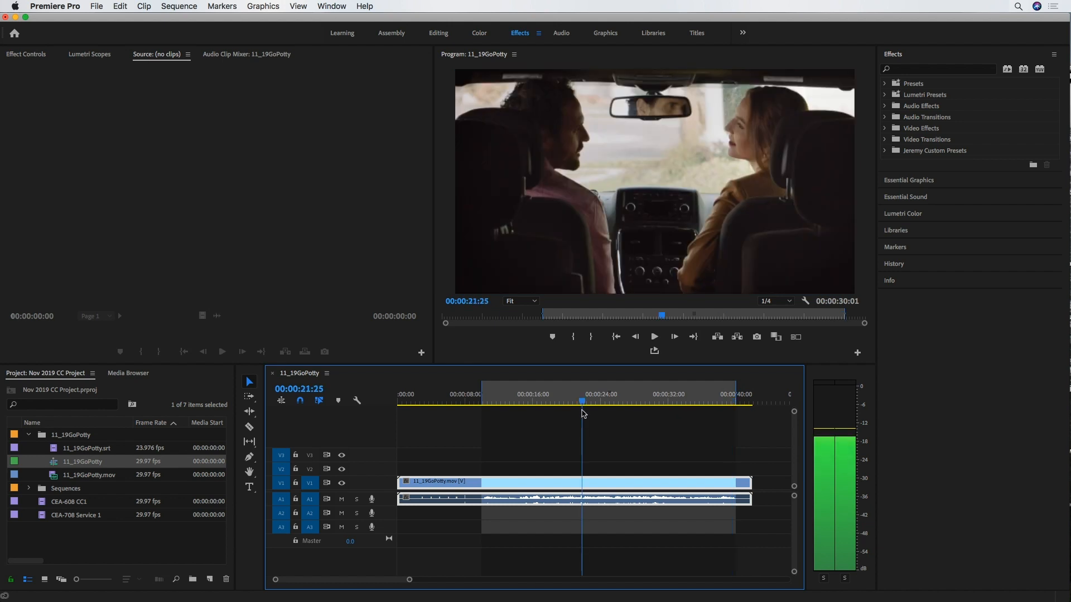
Step: Move the playhead to about 25 seconds and place 11_19GoPotty.srt on V2 above the clip
click(610, 401)
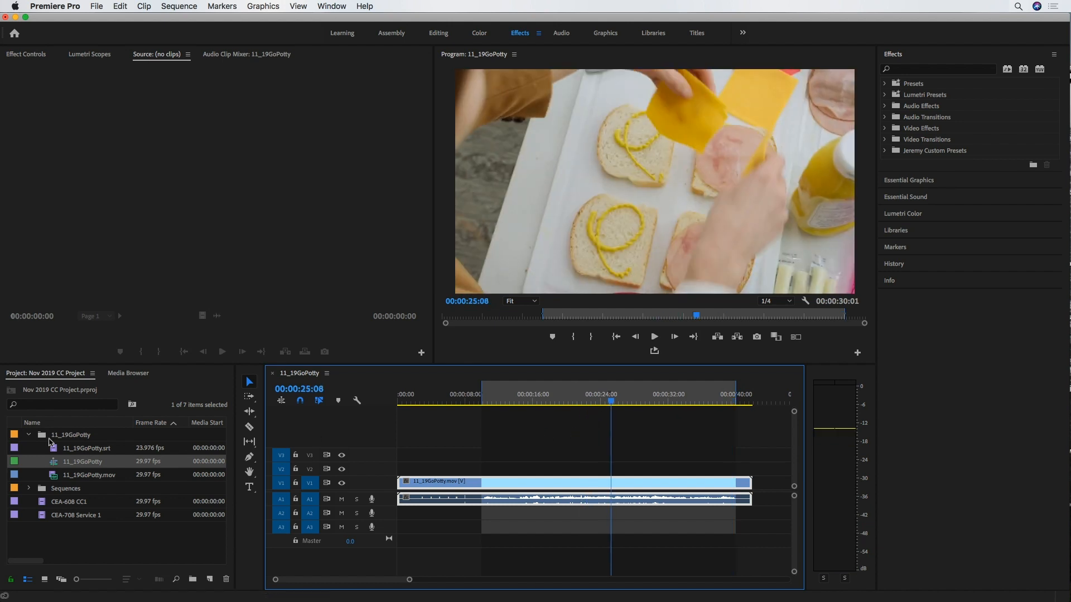
mouse_move(82, 452)
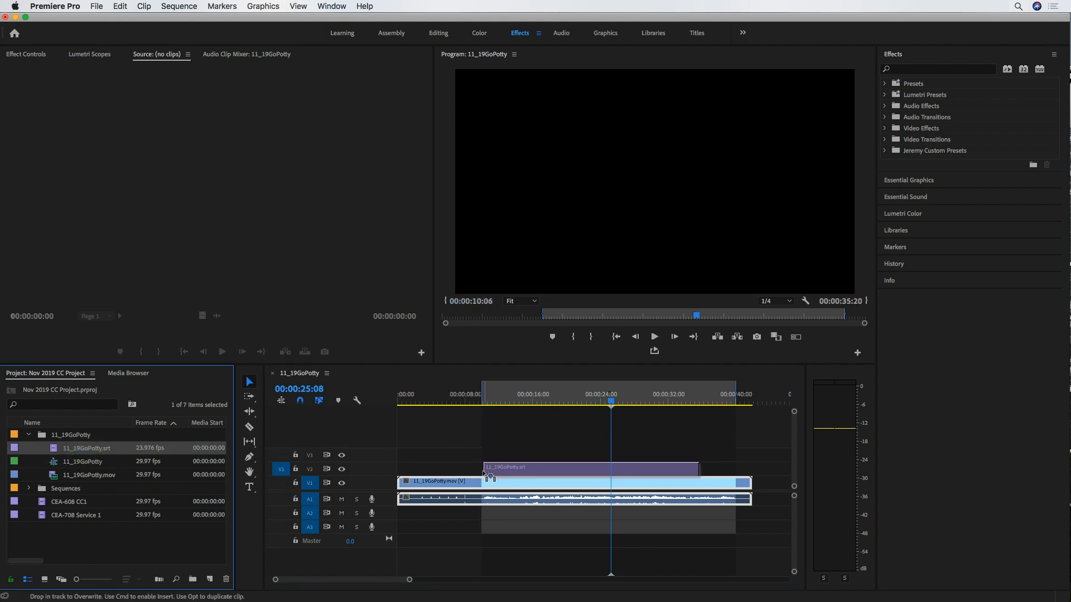
click(497, 394)
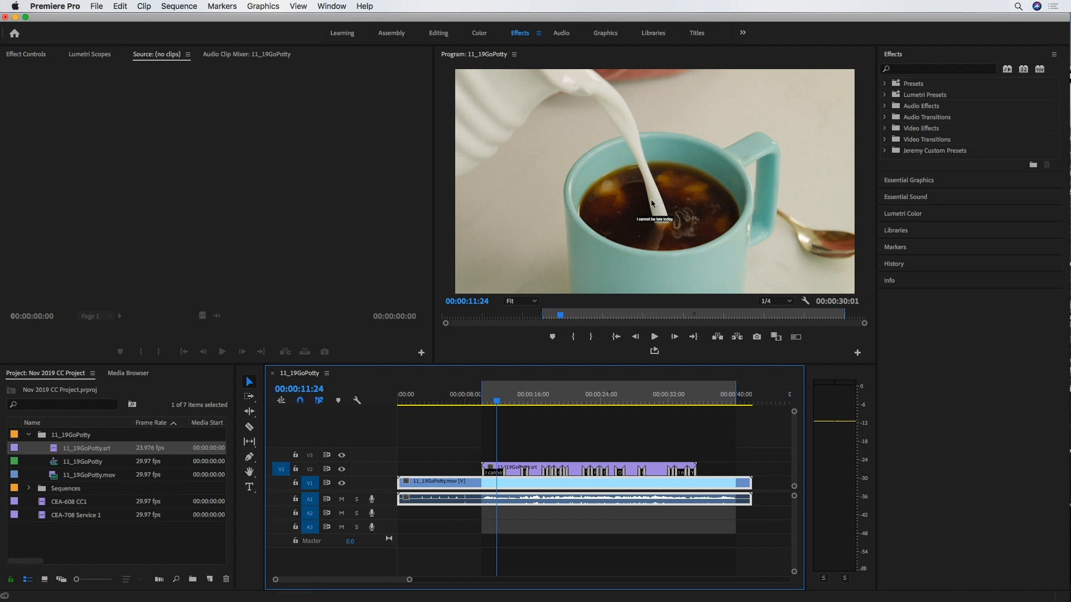
mouse_move(731, 244)
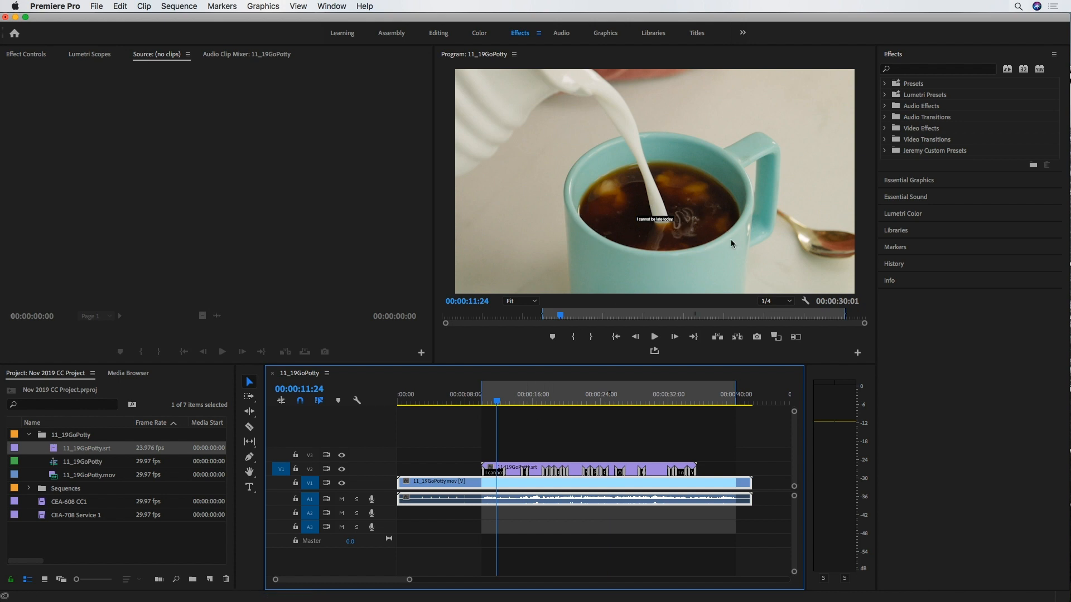
mouse_move(798, 288)
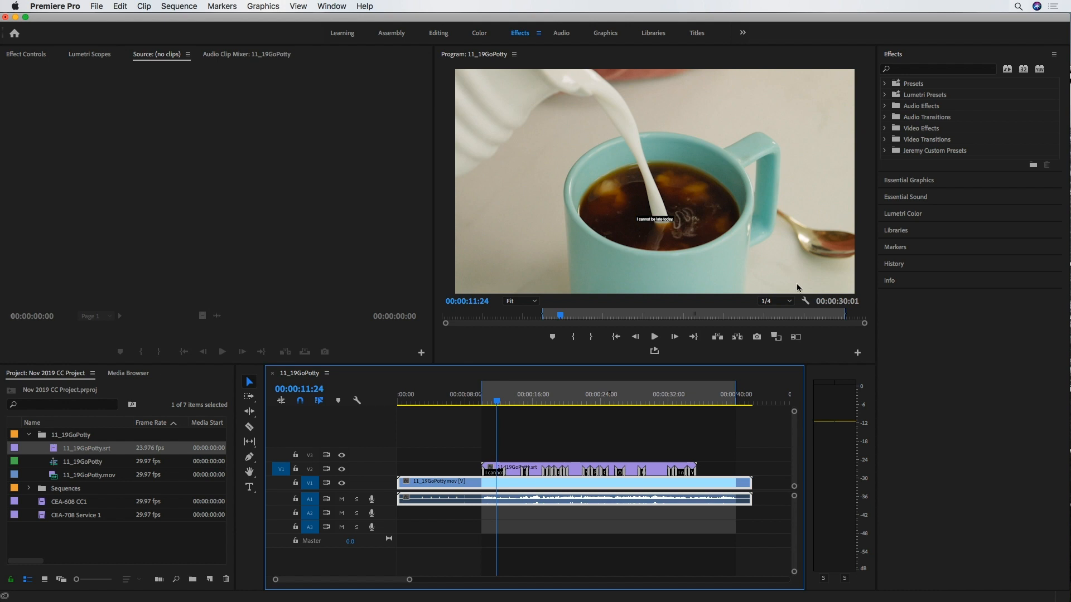
Step: Enable closed caption display and open its Settings from the Program Monitor menu
click(804, 301)
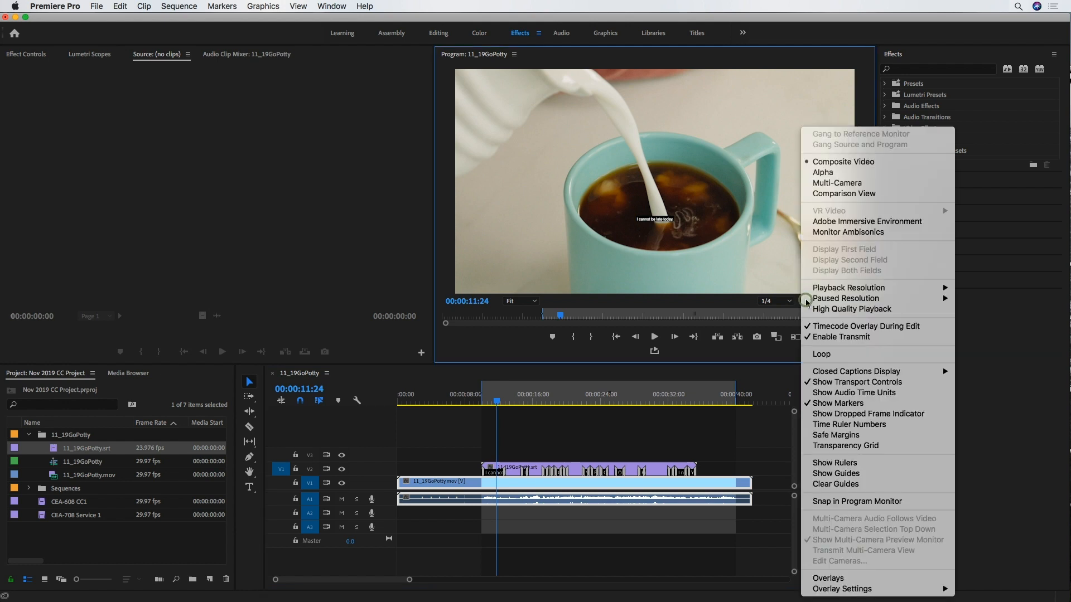
mouse_move(837, 403)
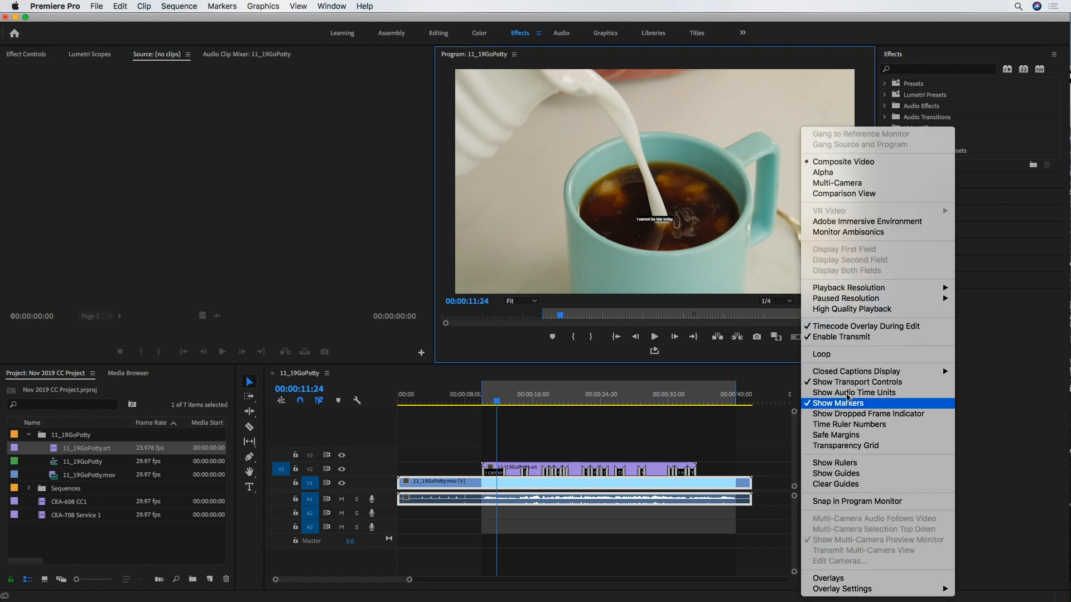
mouse_move(854, 370)
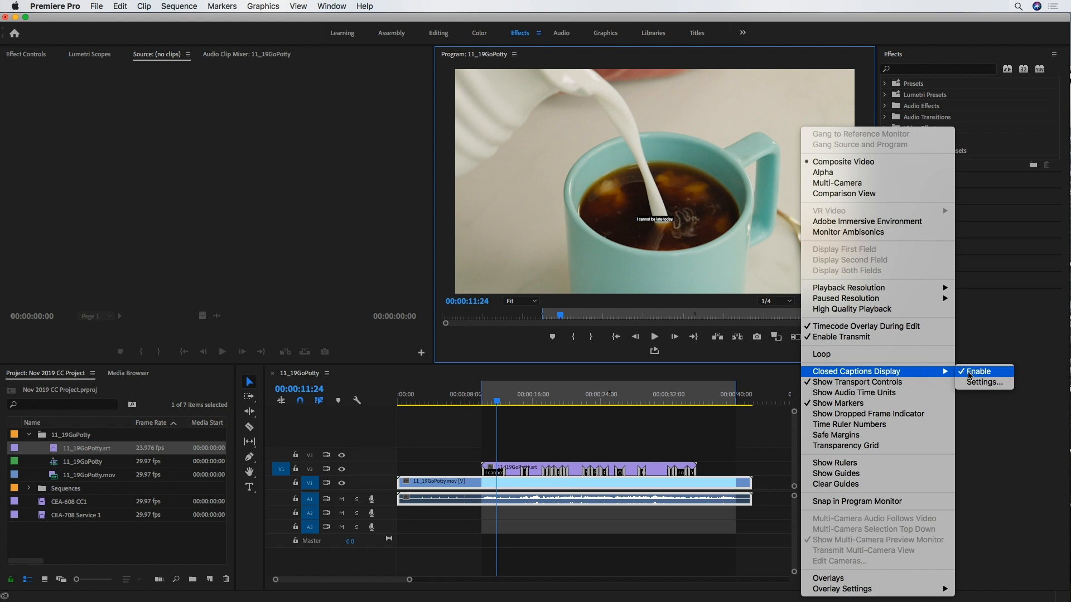
click(978, 371)
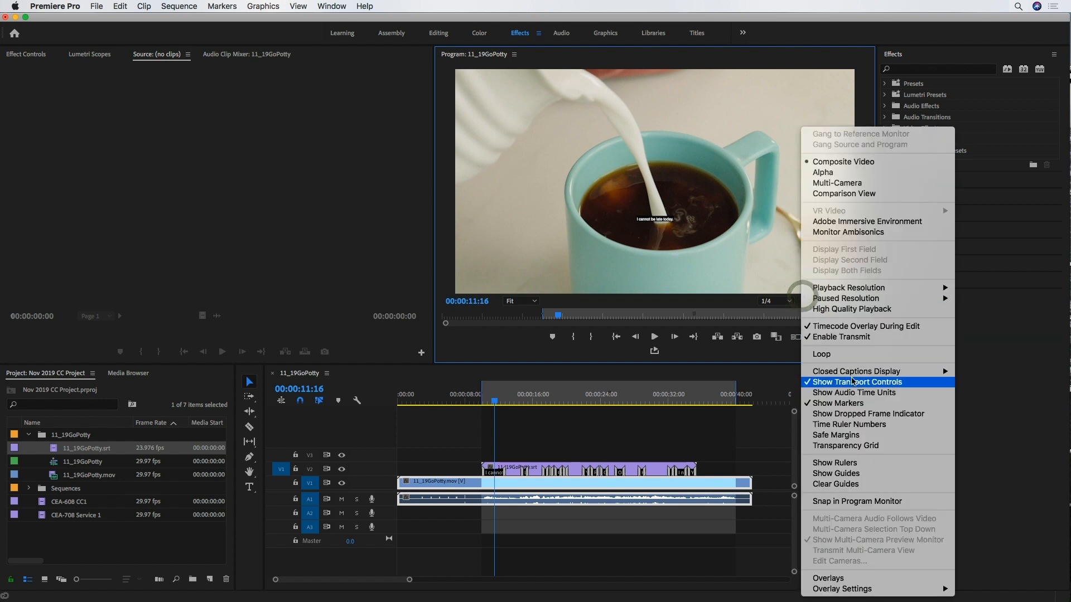
mouse_move(854, 371)
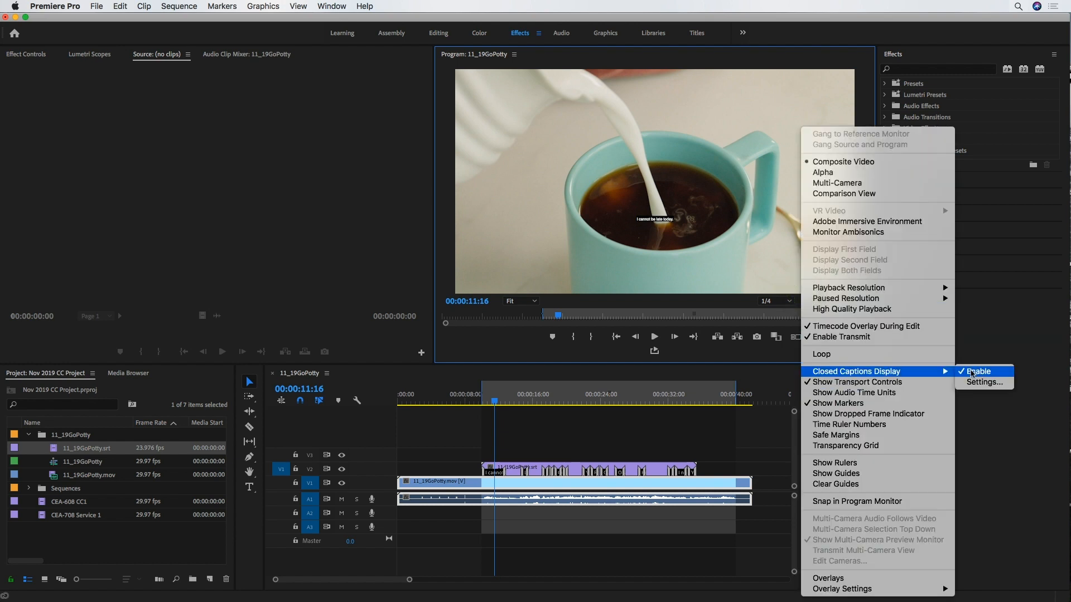
click(982, 381)
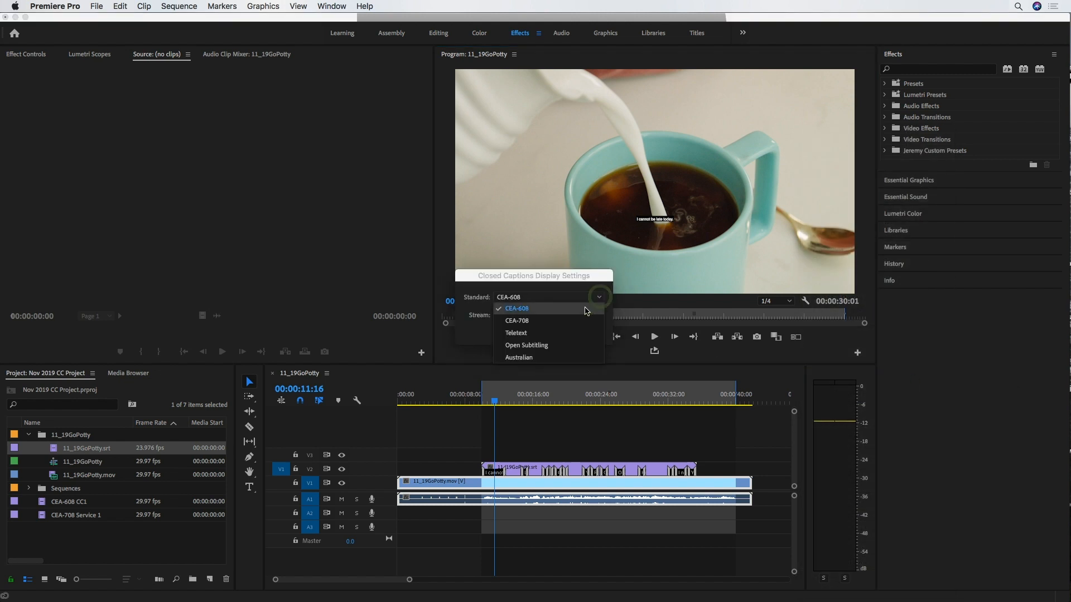
mouse_move(558, 321)
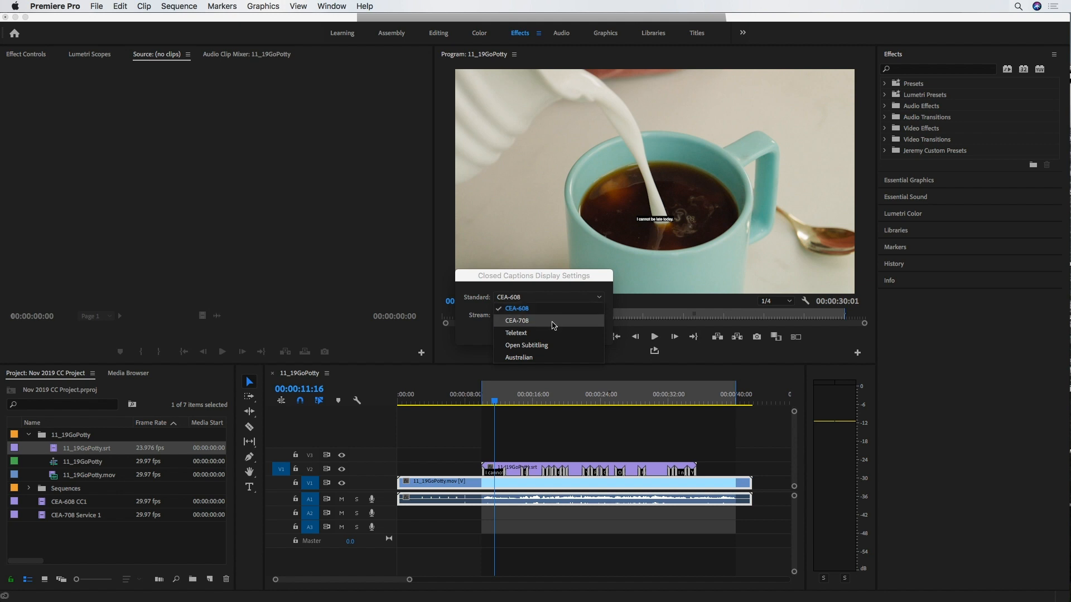
mouse_move(544, 321)
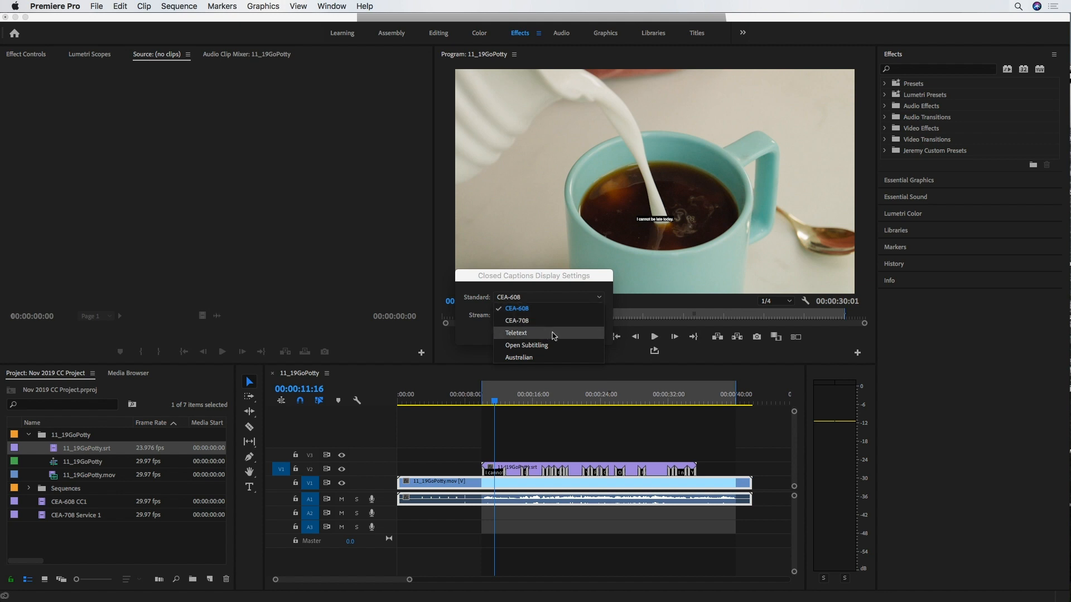
Step: Confirm CEA-608 standard on stream CC1 for caption display
click(516, 308)
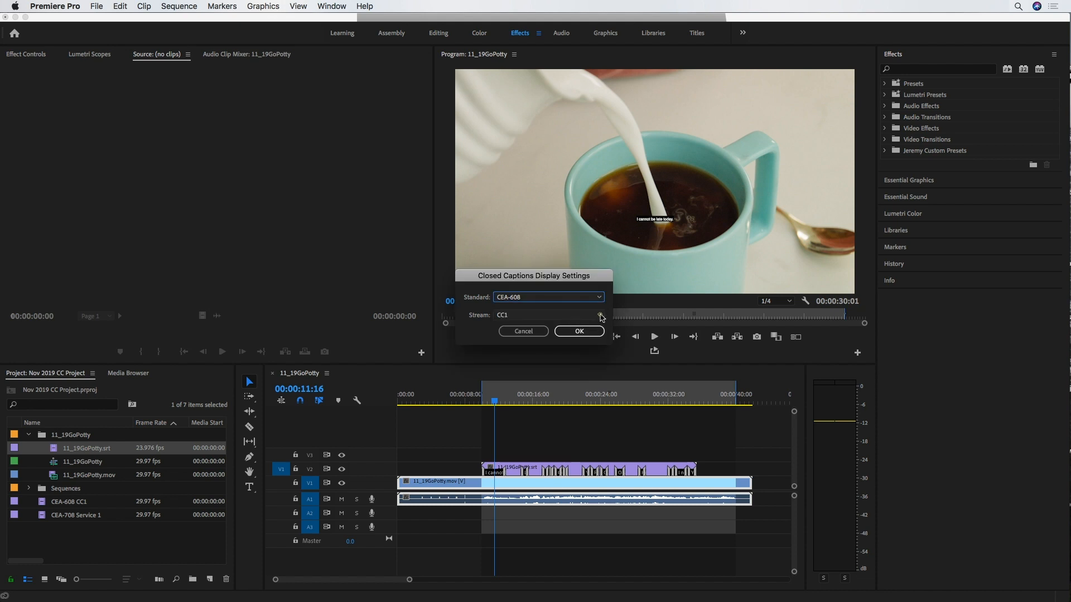
click(578, 331)
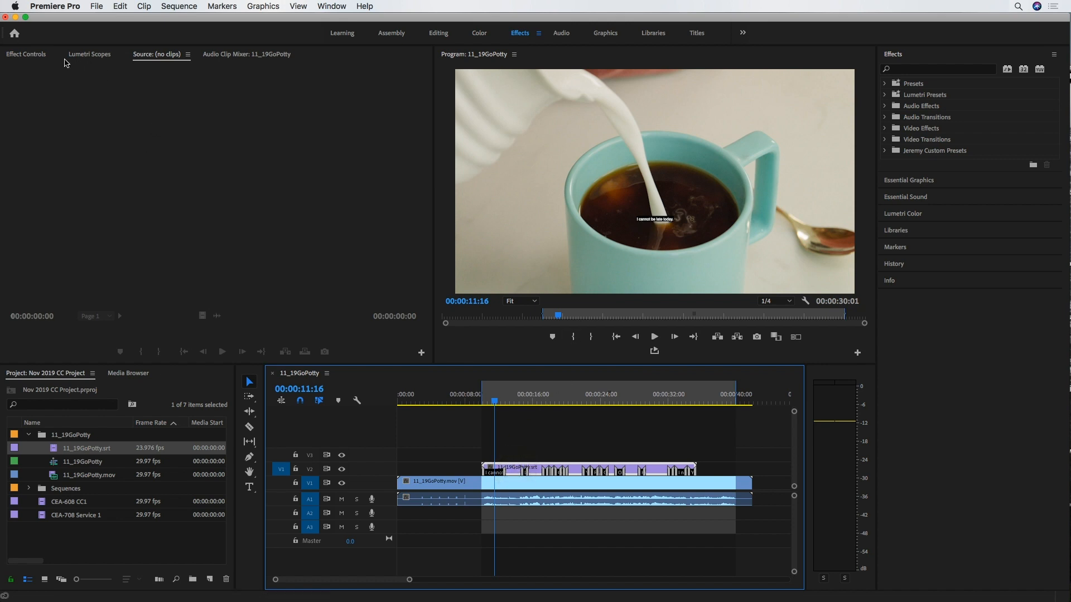
Step: Try scaling the captions in Effect Controls, reset Scale to 100, then right-click the video clip
click(26, 54)
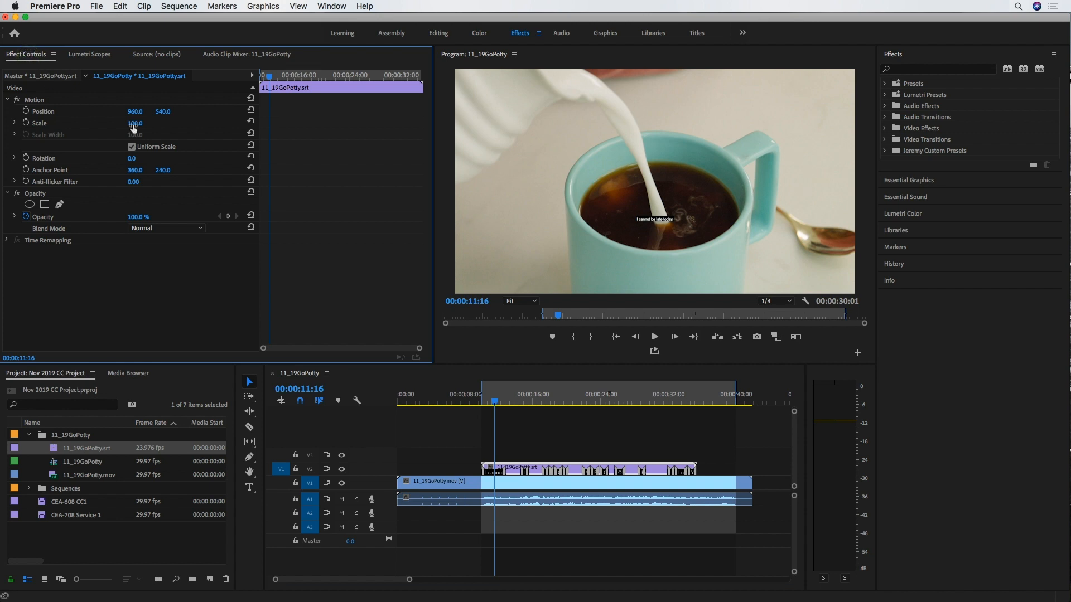
drag(134, 124, 141, 124)
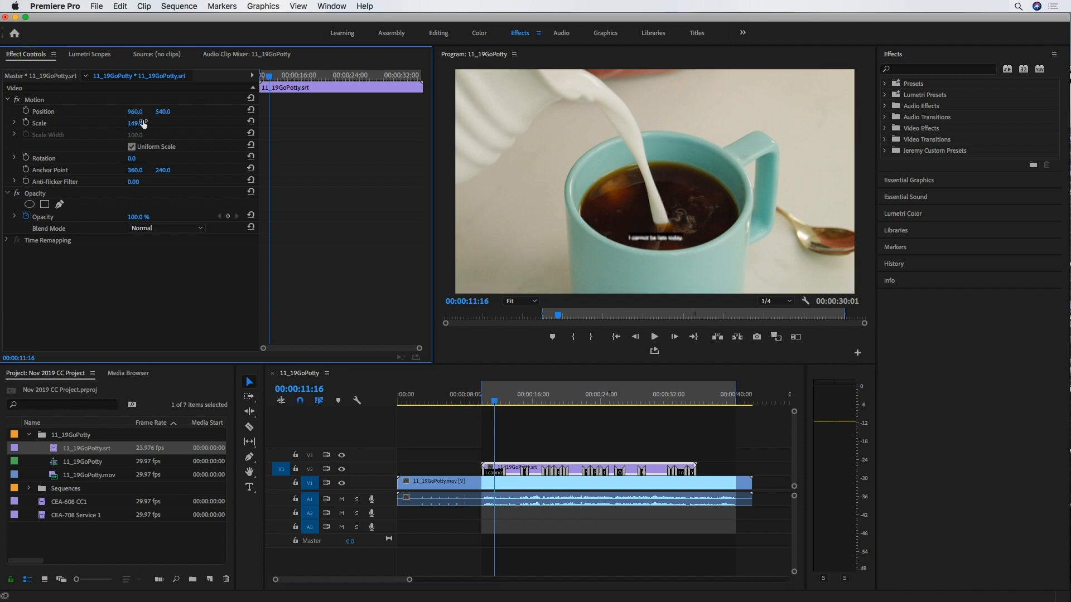
double_click(134, 123)
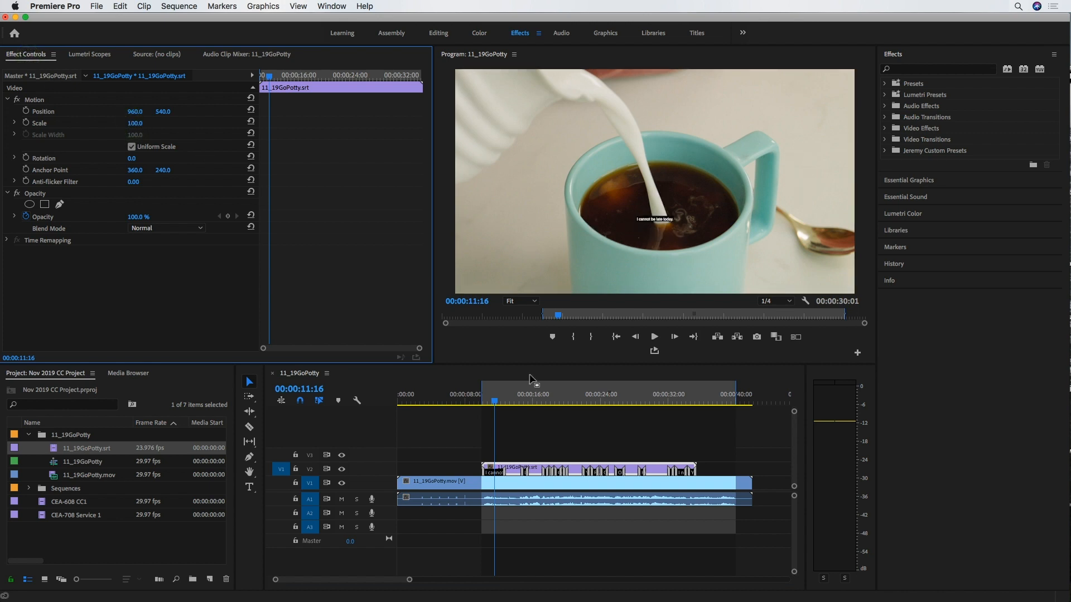
right_click(515, 471)
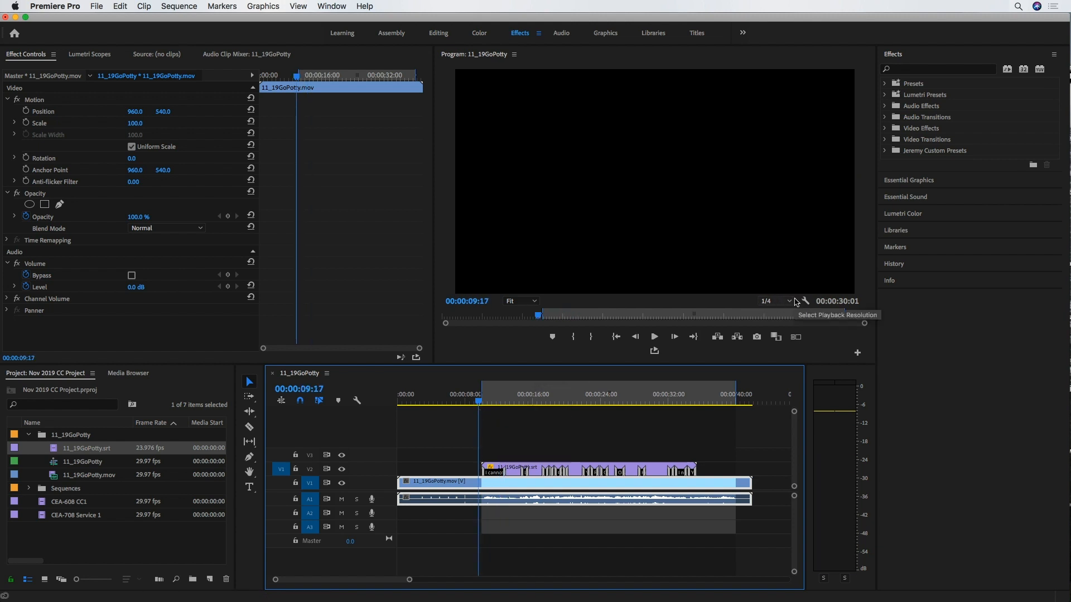
Step: Set Program Monitor resolution to Full and play the sequence to 00:00:36:14
click(770, 300)
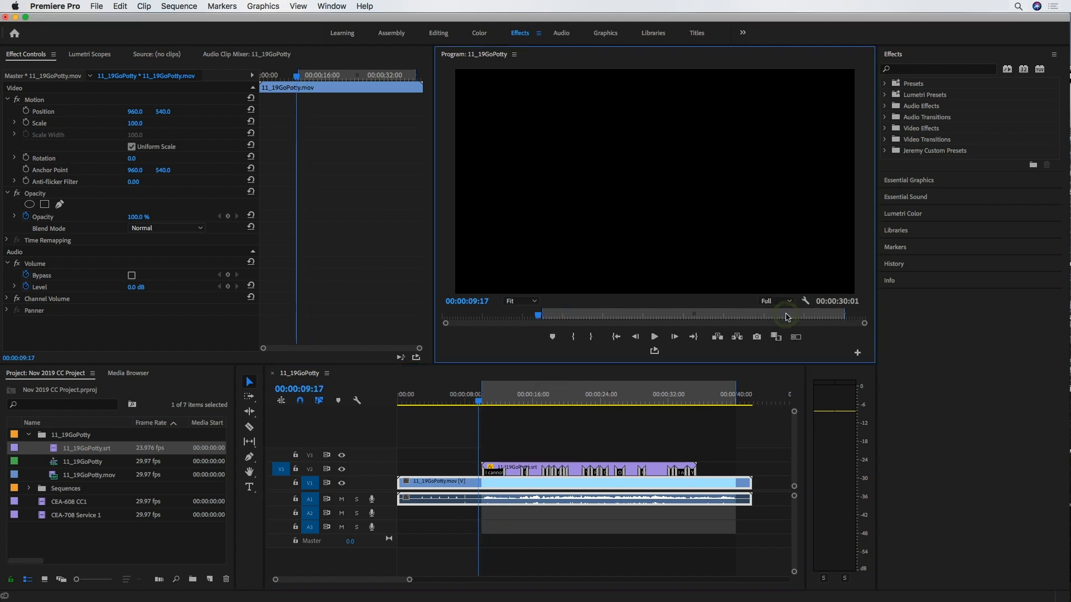
click(652, 336)
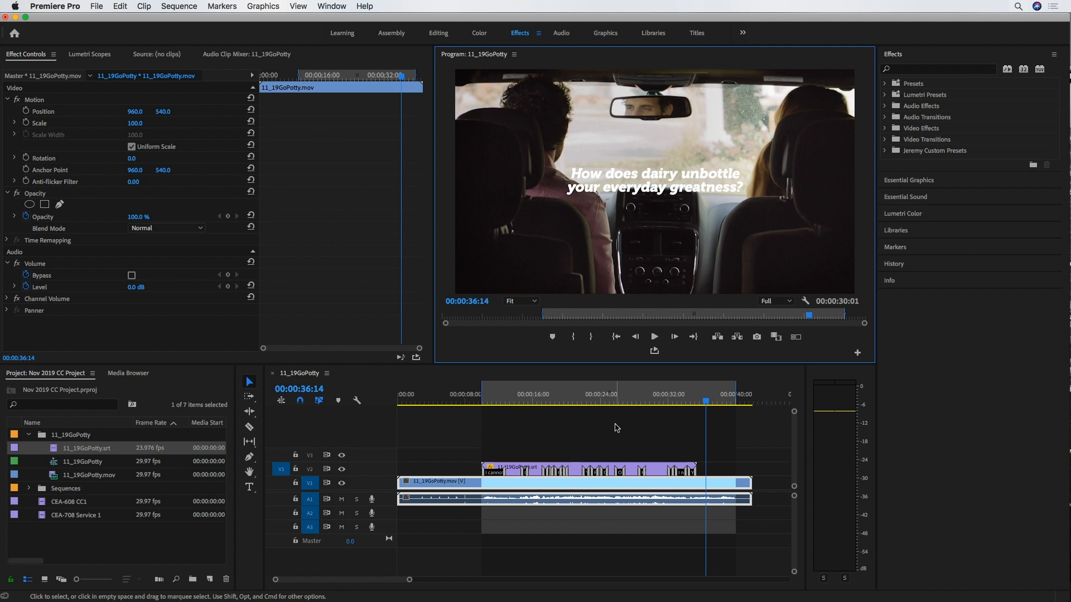
mouse_move(648, 423)
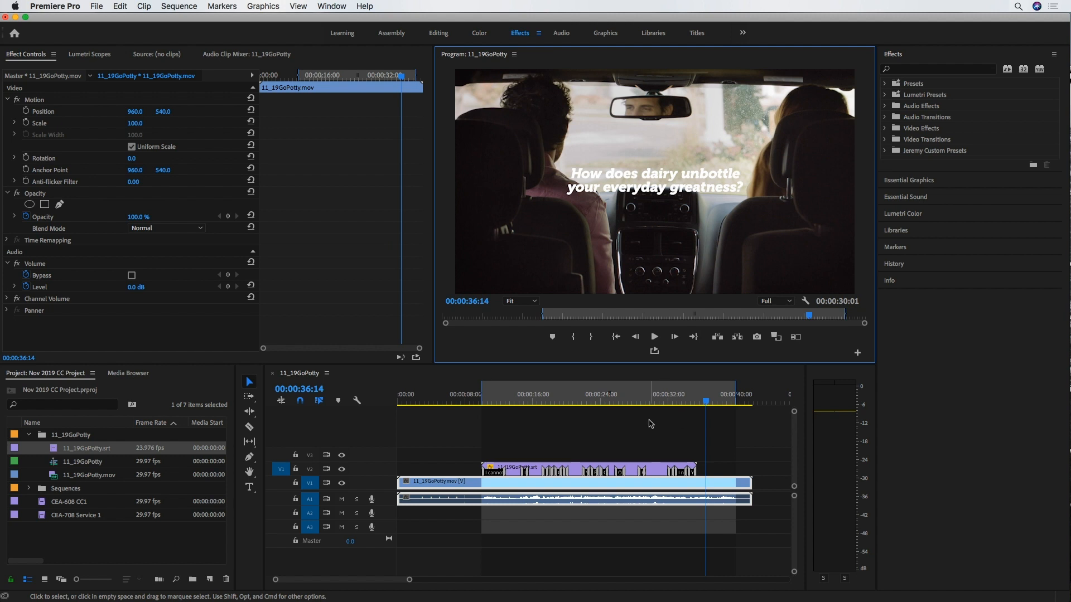
mouse_move(647, 423)
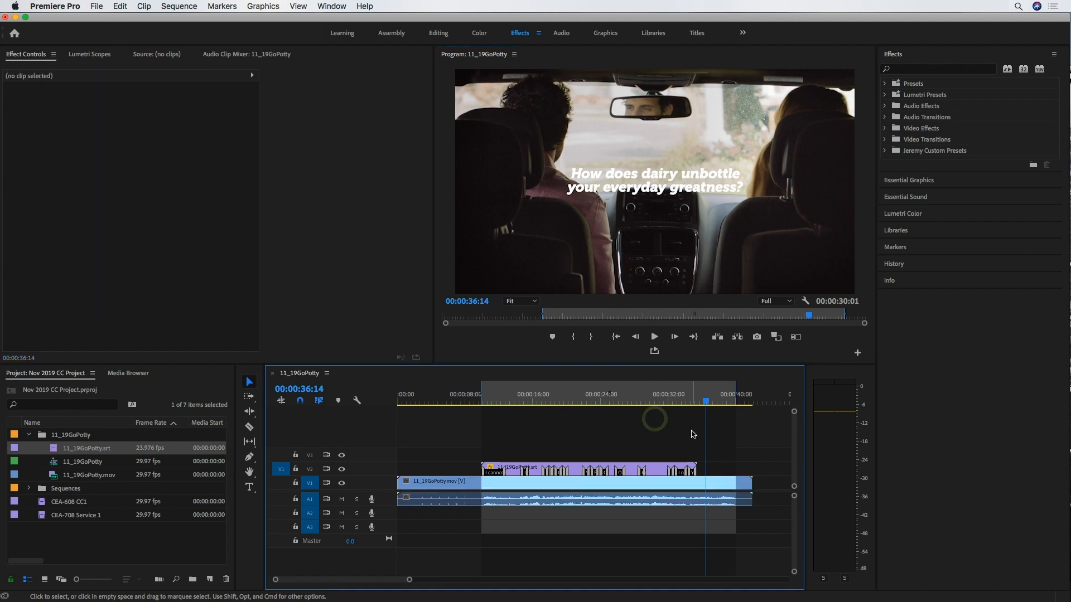
Step: Open the QuickTime export settings via File > Export > Media and view caption Export Options
click(97, 7)
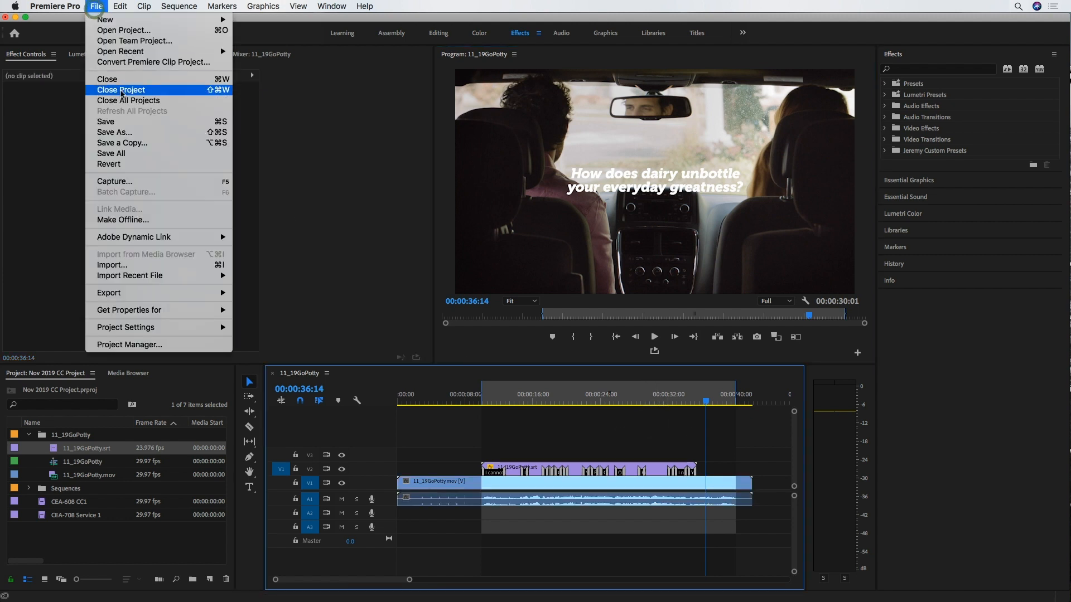
click(108, 292)
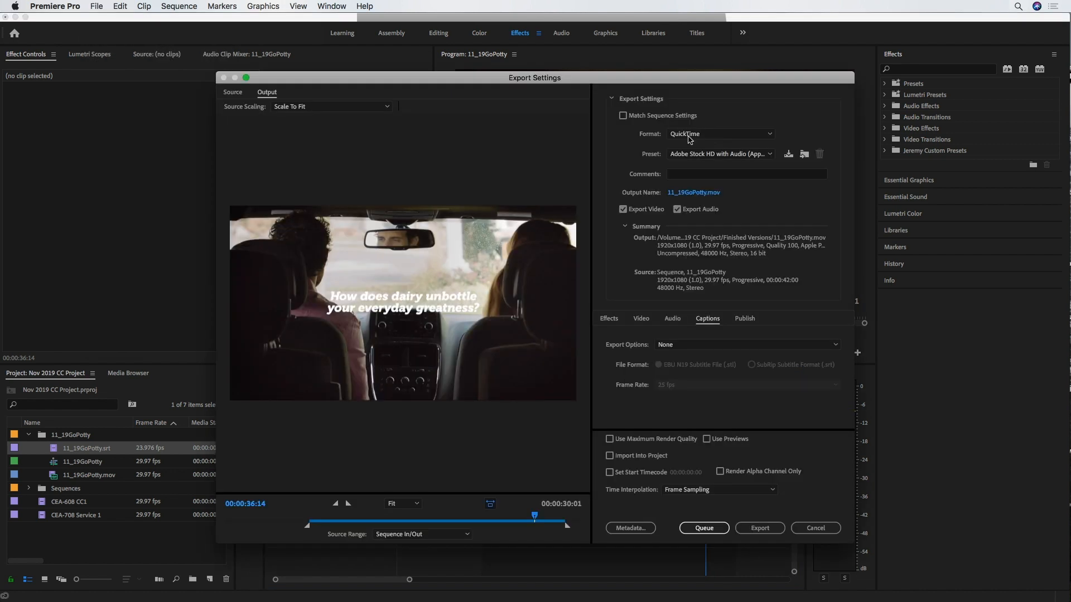
mouse_move(736, 207)
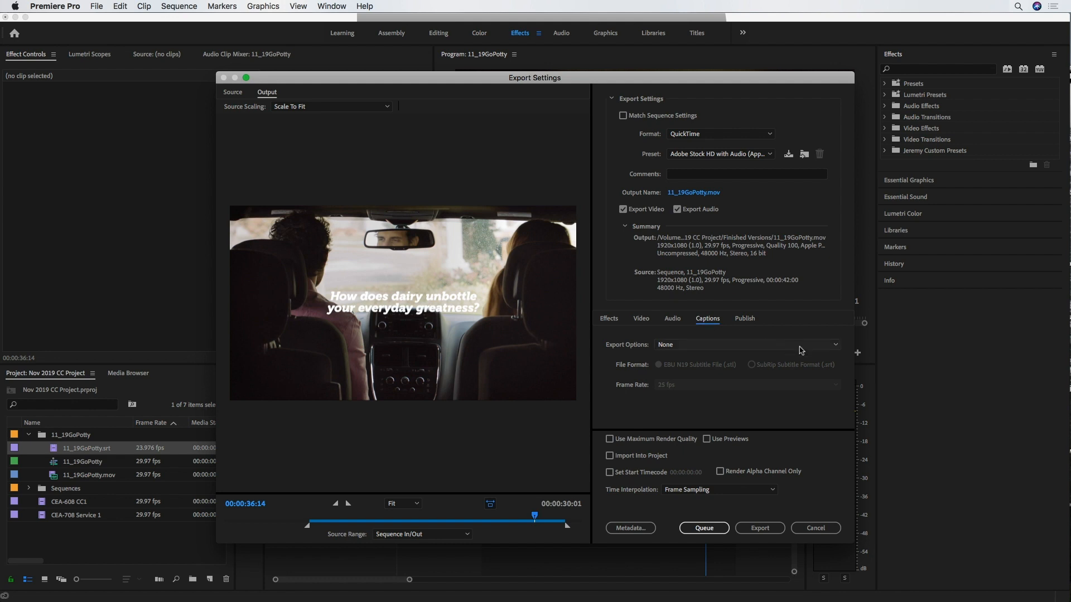
click(834, 344)
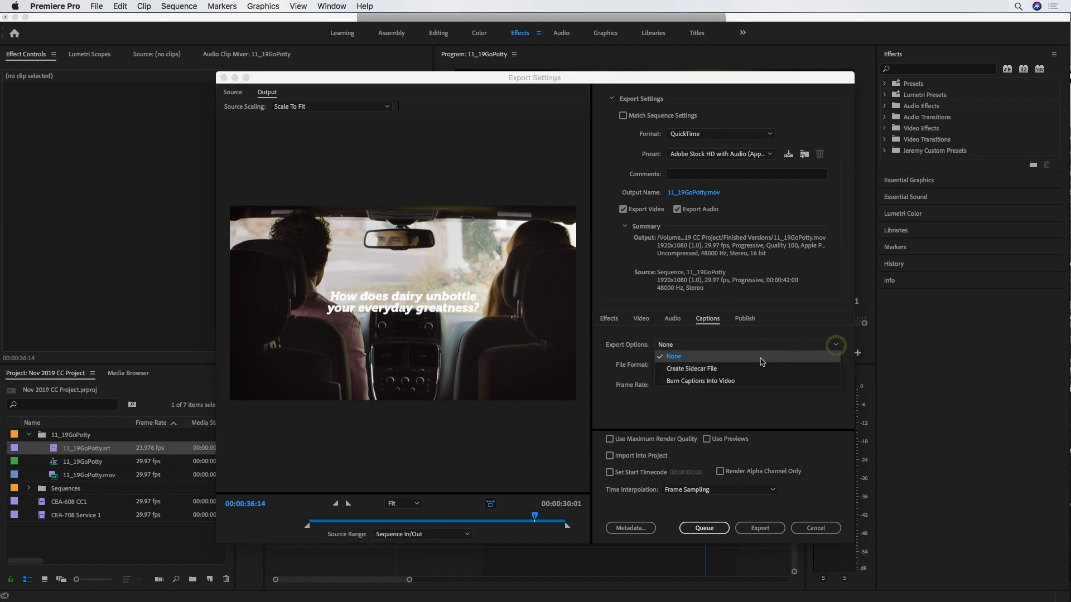
mouse_move(725, 372)
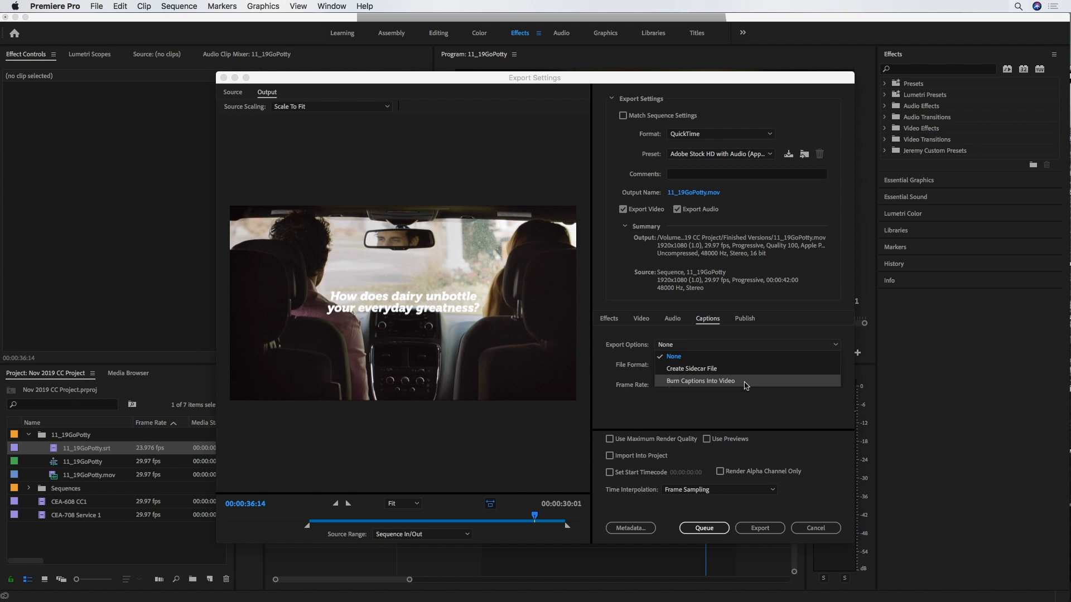
mouse_move(743, 386)
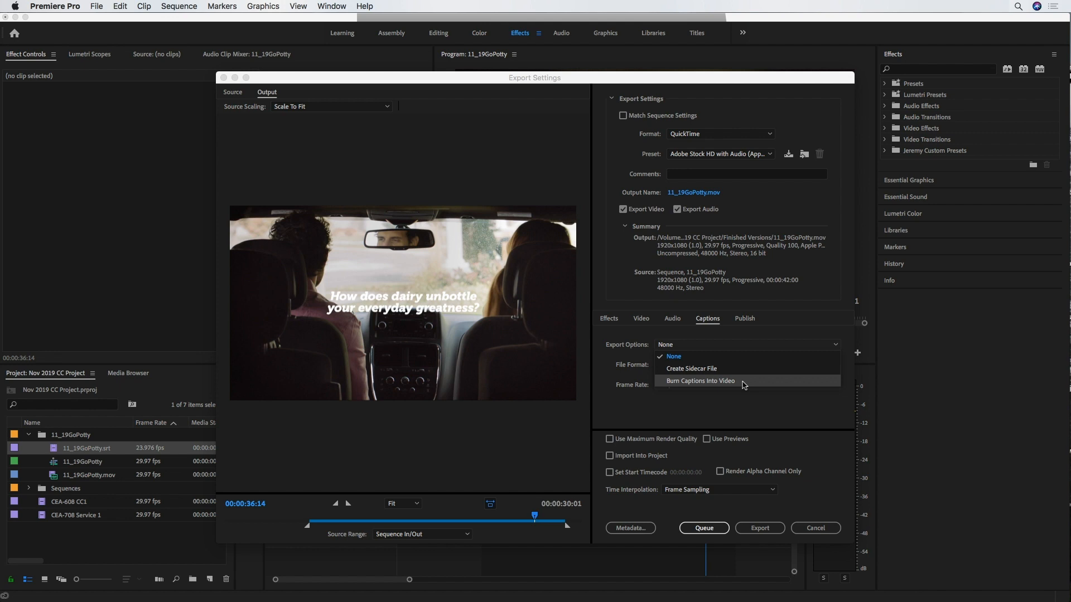
mouse_move(737, 369)
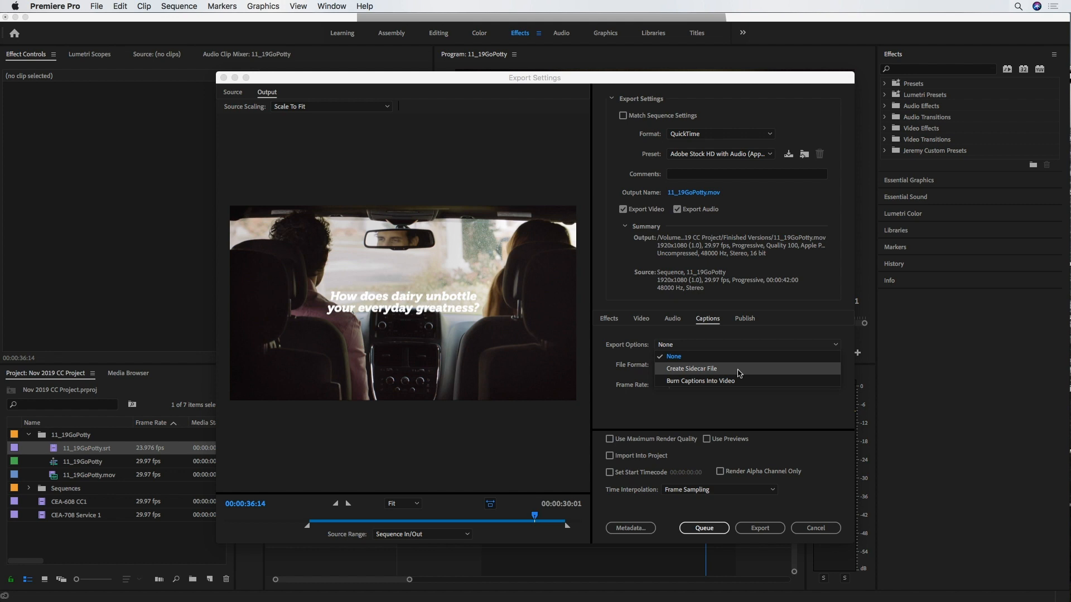
mouse_move(769, 372)
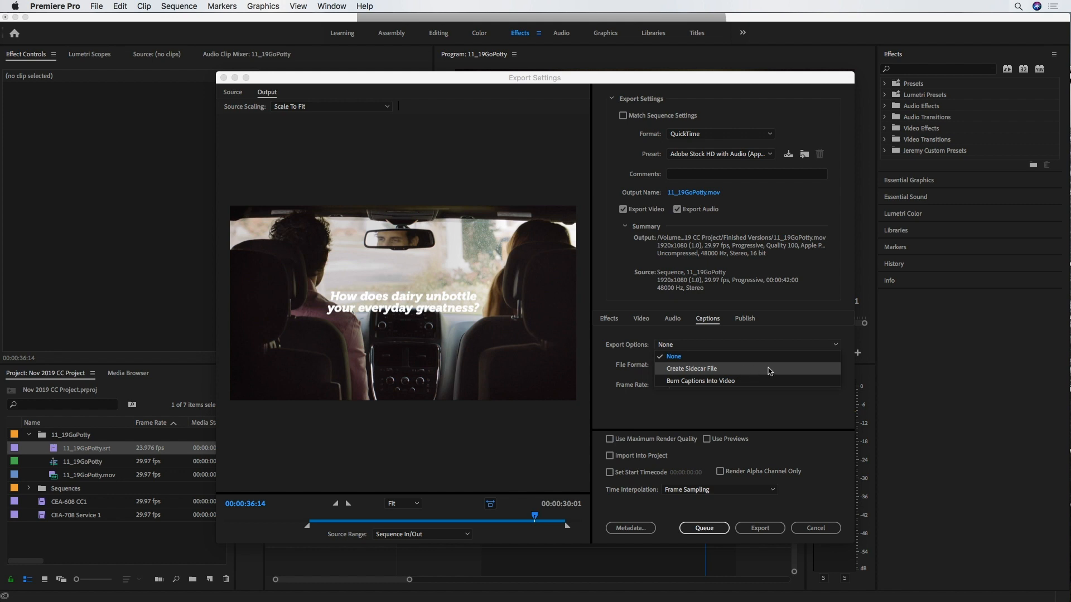
mouse_move(764, 401)
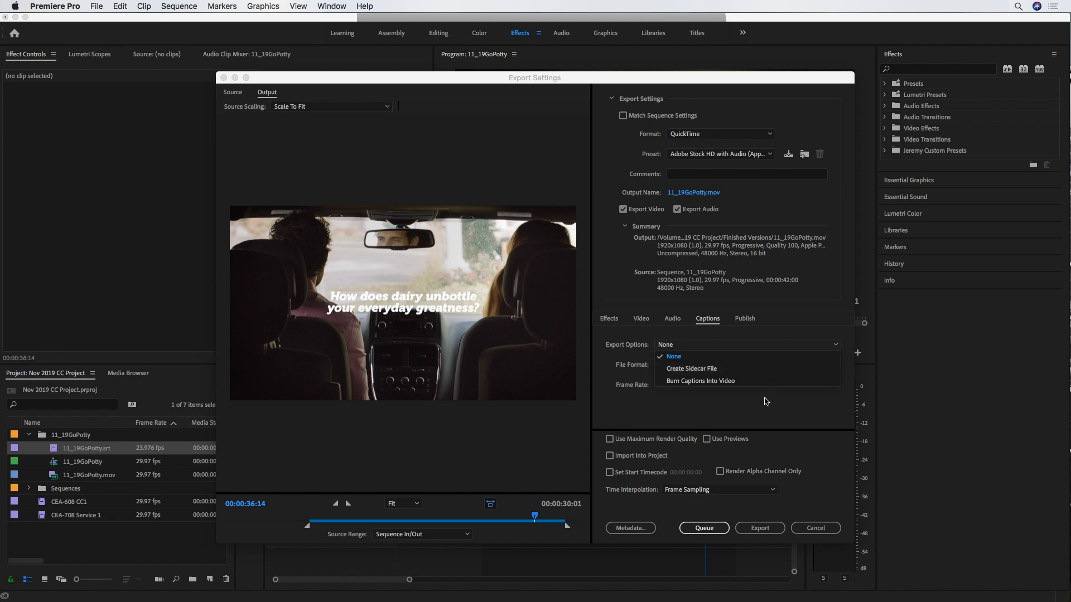
Step: Switch the export format to MXF OP1a and set captions to Burn Captions Into Video
click(672, 355)
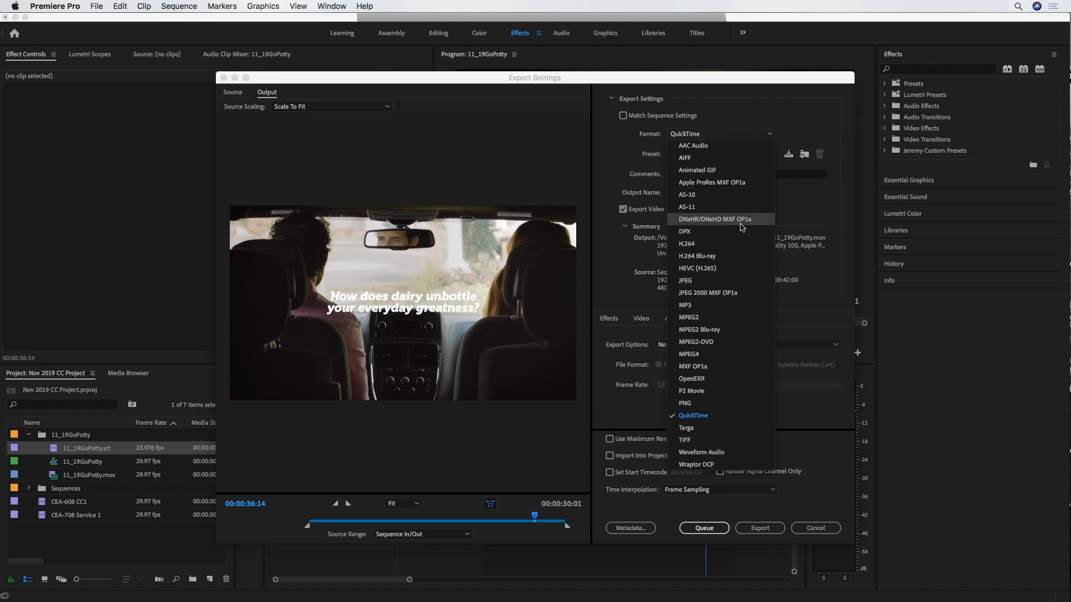
mouse_move(732, 428)
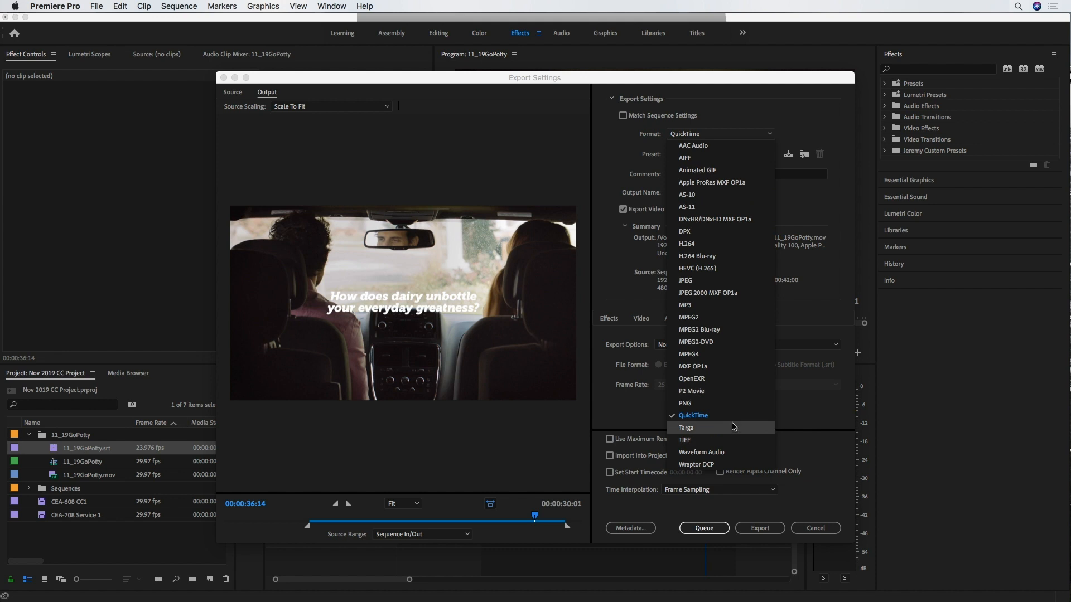
mouse_move(730, 416)
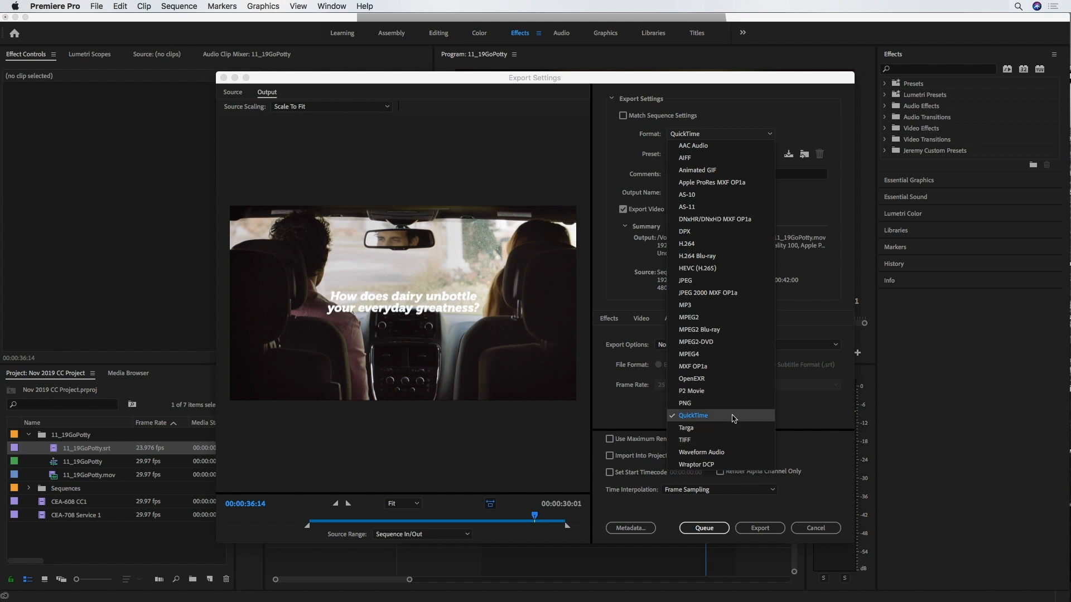
mouse_move(721, 367)
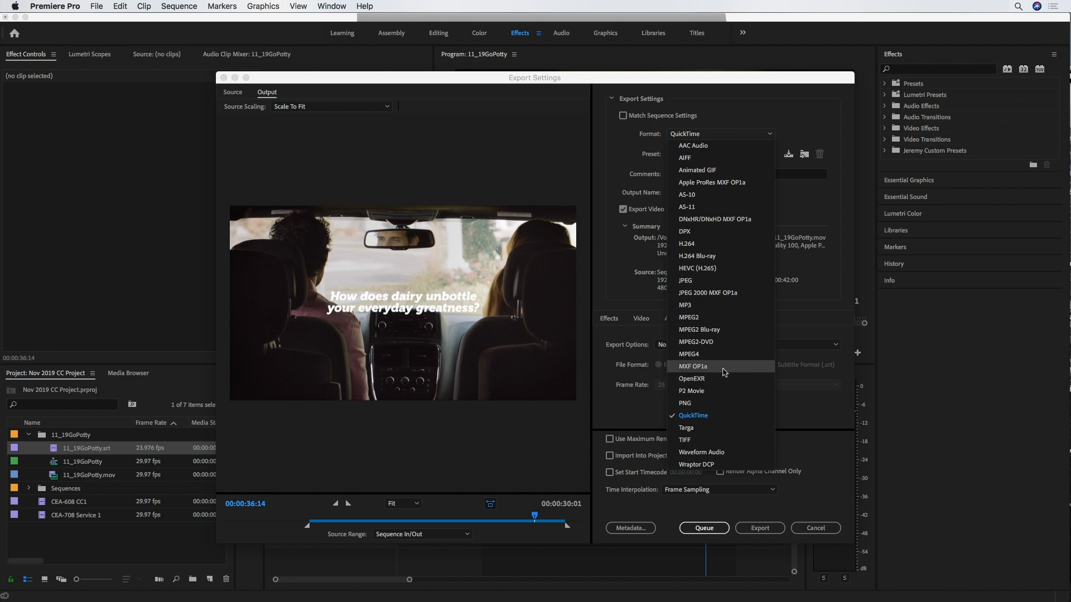
click(693, 367)
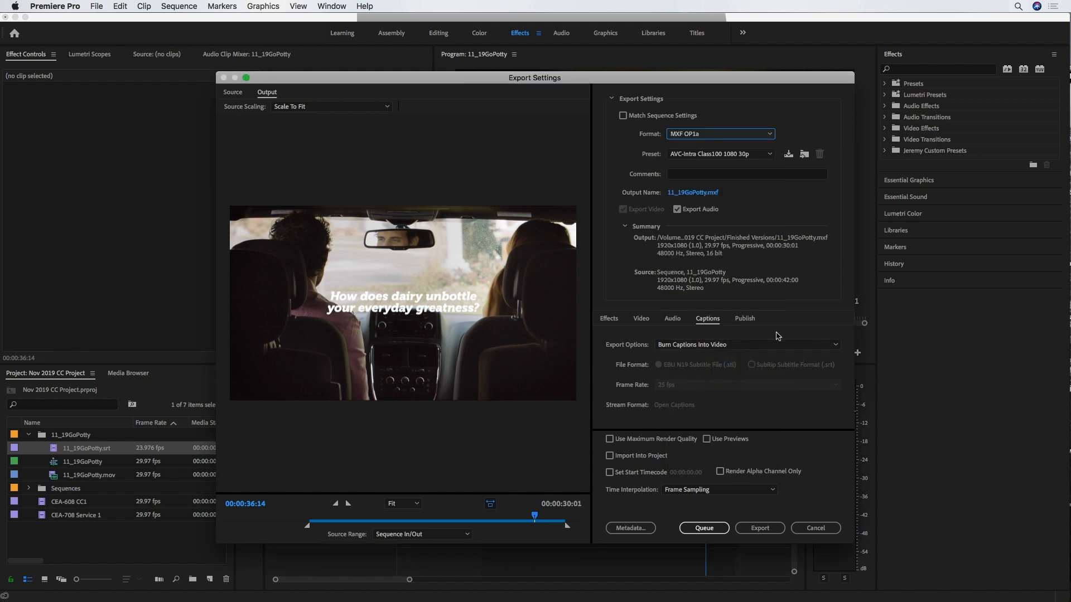
click(834, 344)
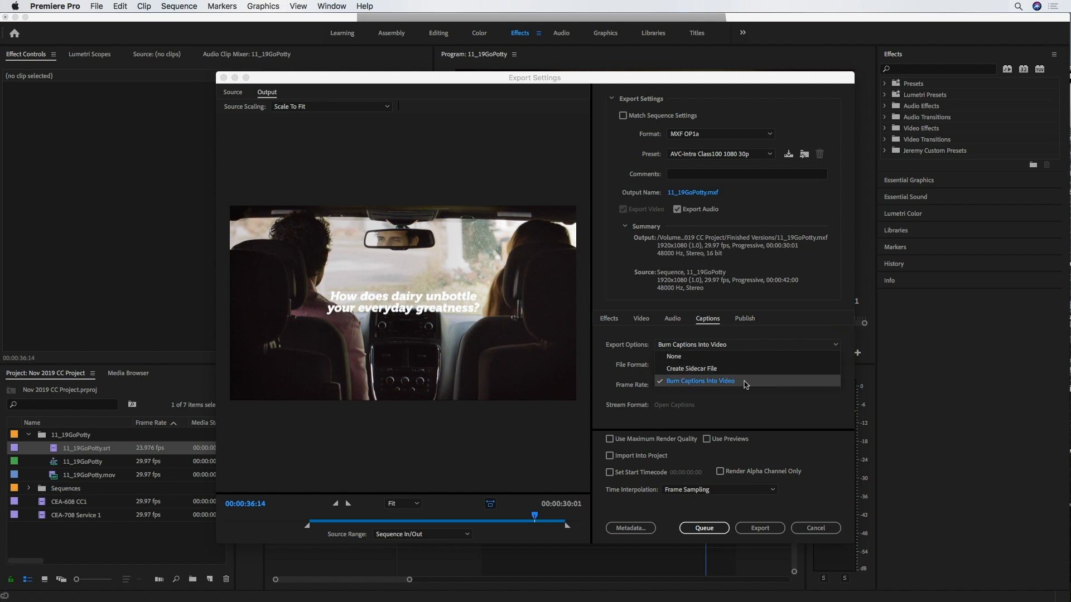
click(700, 381)
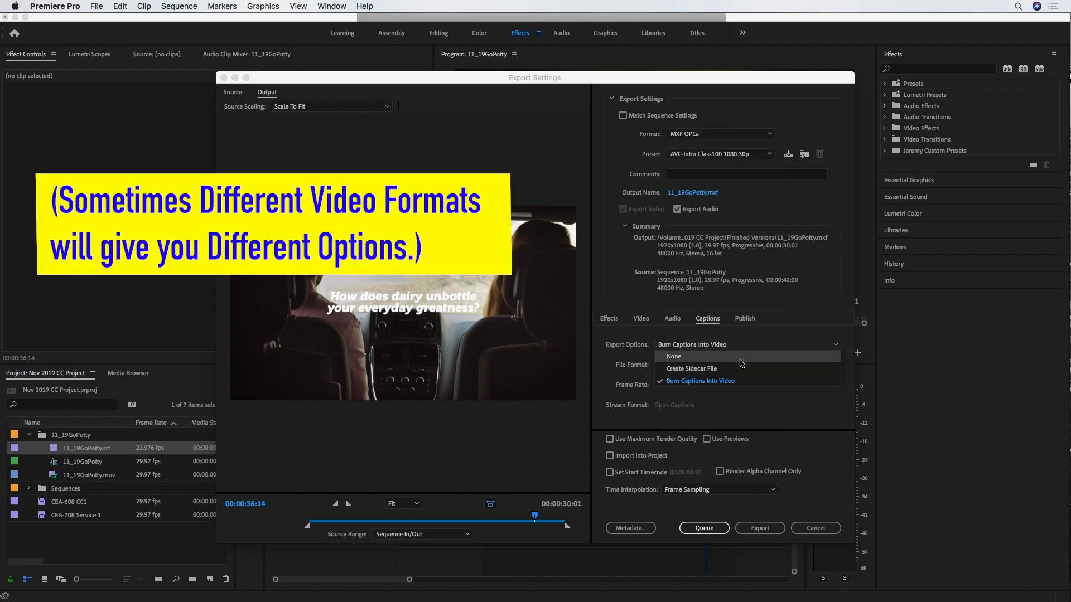
Step: Cancel the export and open the SRT caption clip in the Captions panel
click(815, 528)
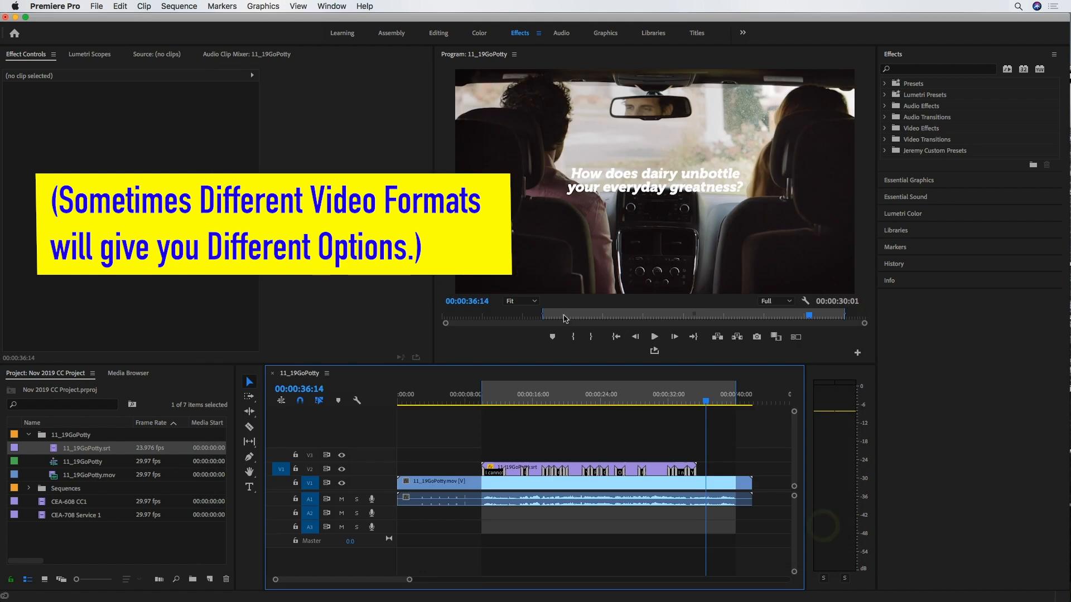
click(535, 401)
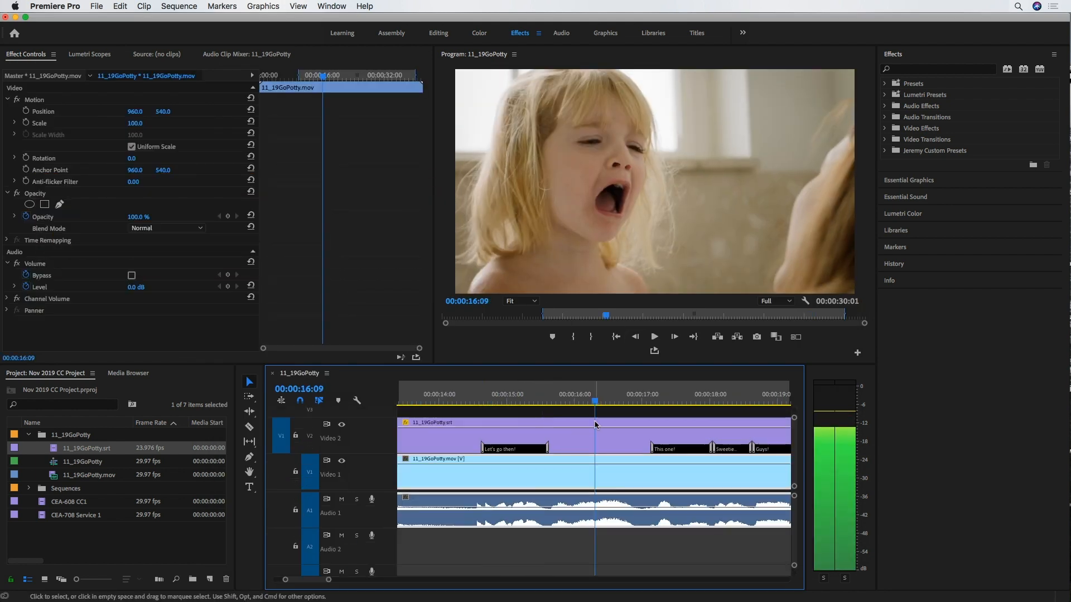
click(555, 440)
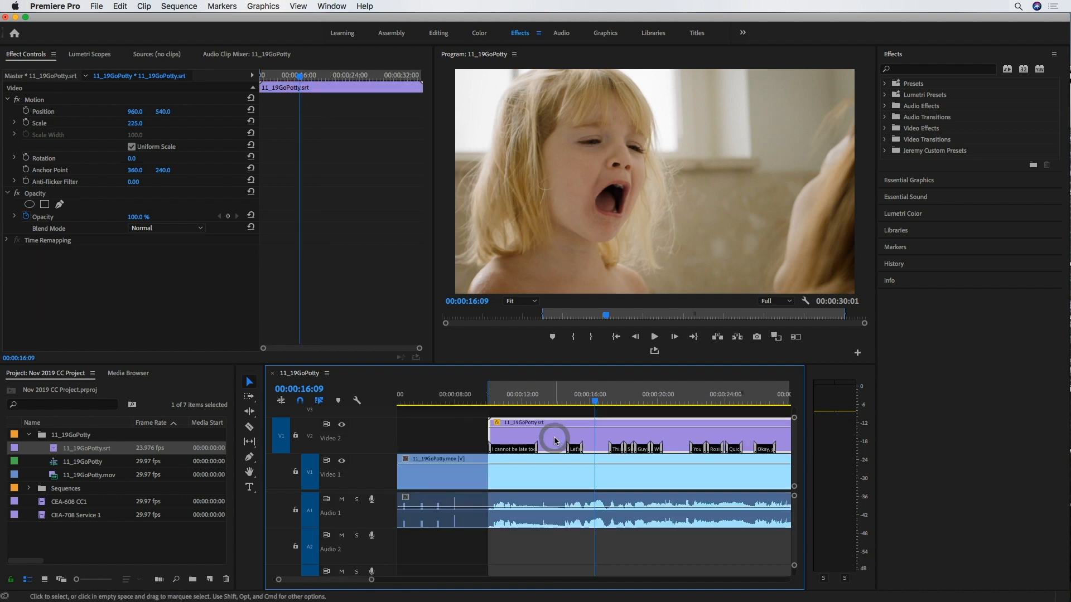
double_click(553, 437)
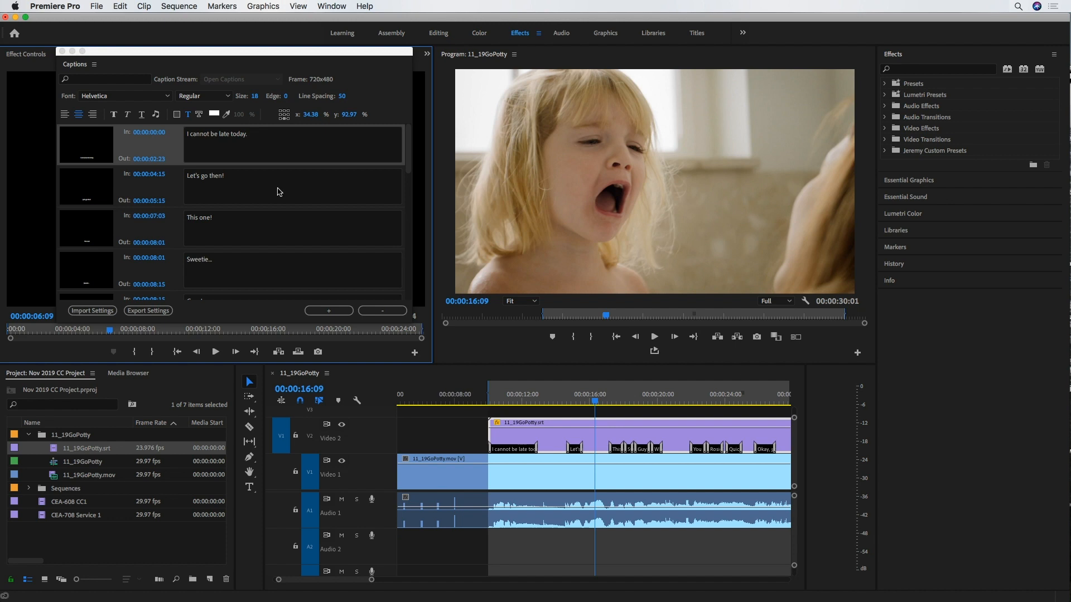
mouse_move(316, 189)
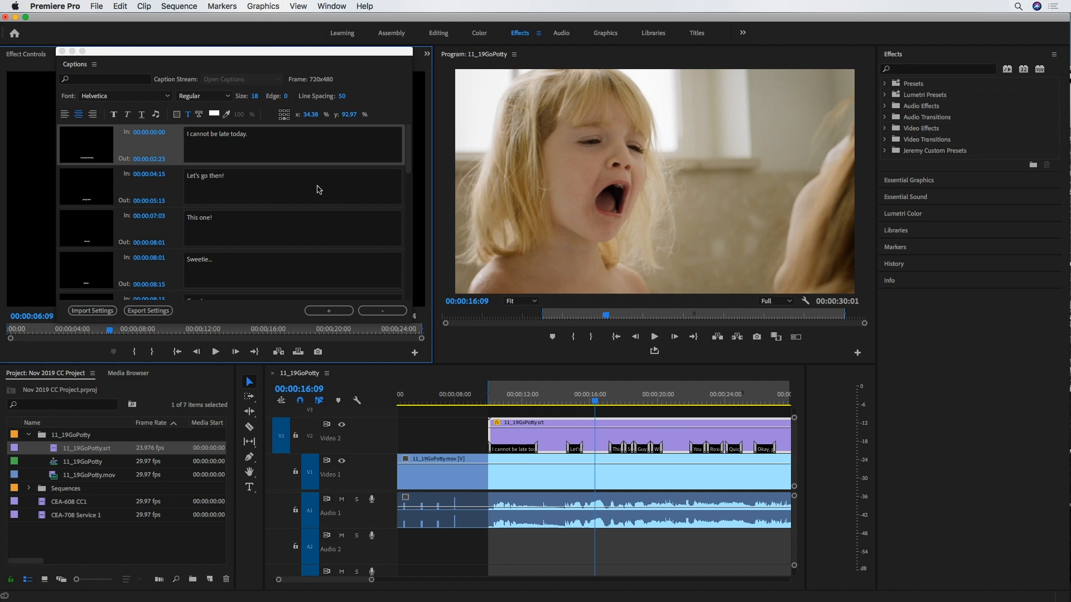
mouse_move(270, 136)
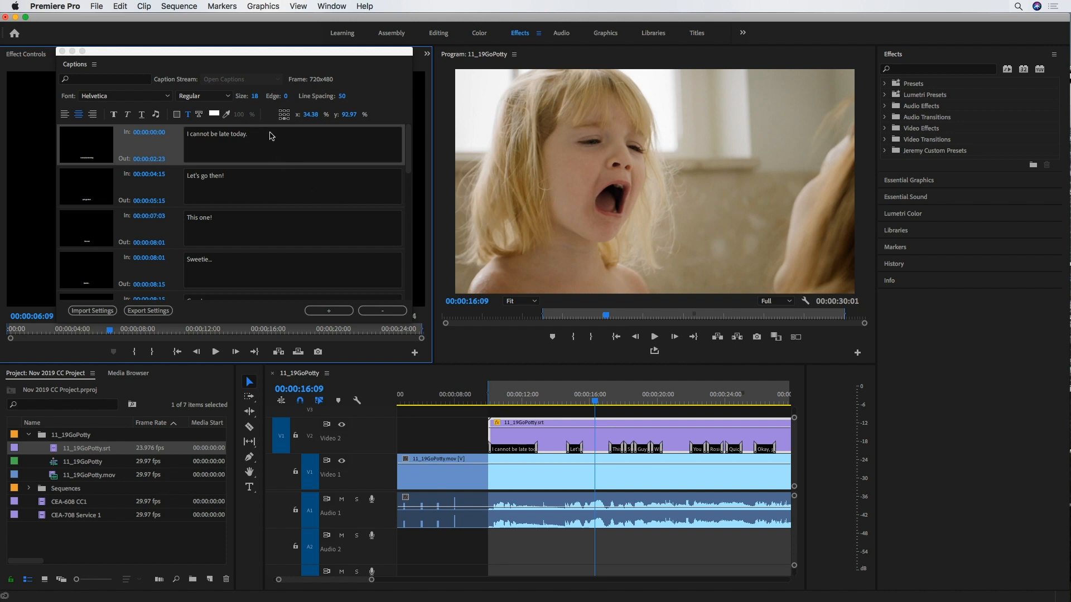
mouse_move(229, 83)
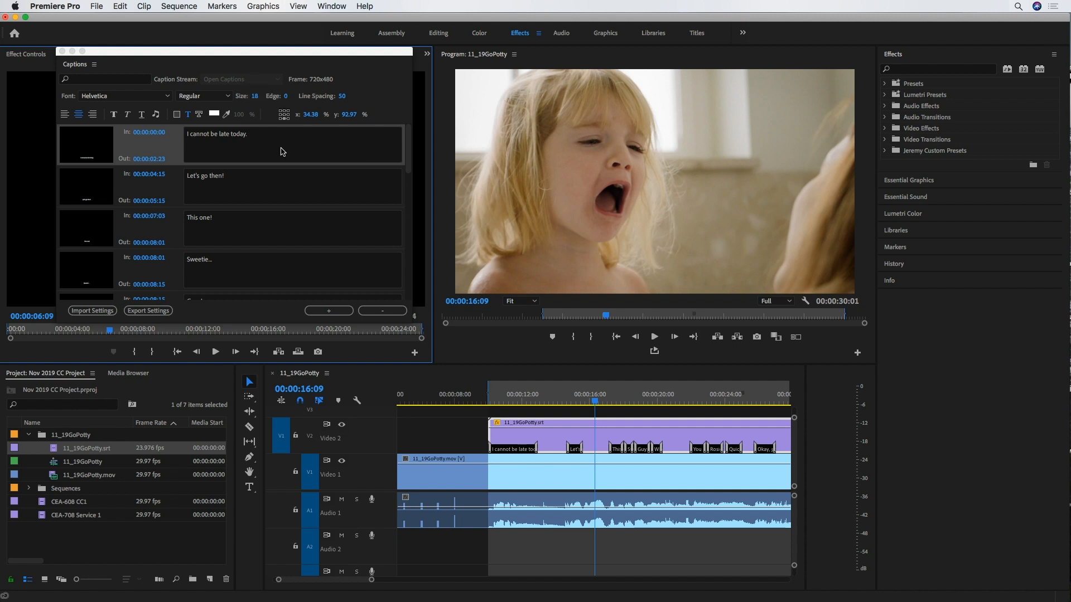
mouse_move(328, 150)
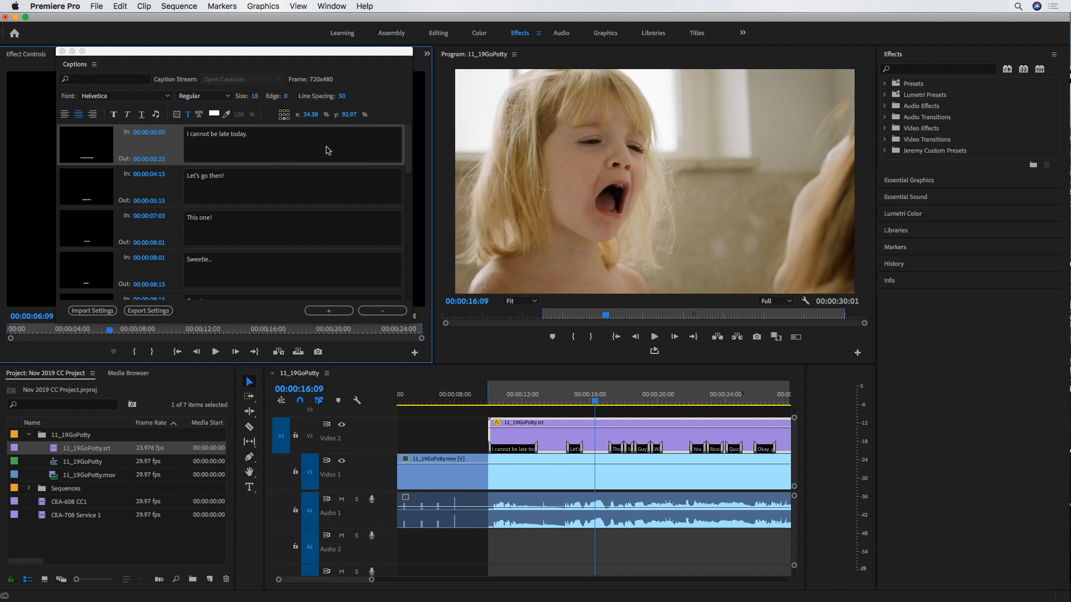
mouse_move(386, 93)
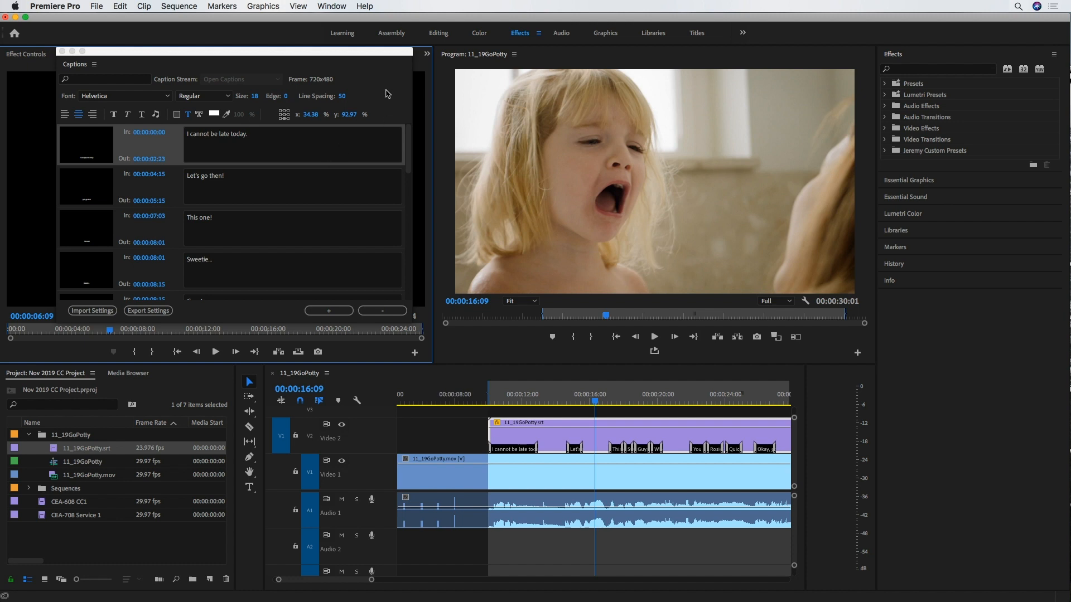
mouse_move(354, 149)
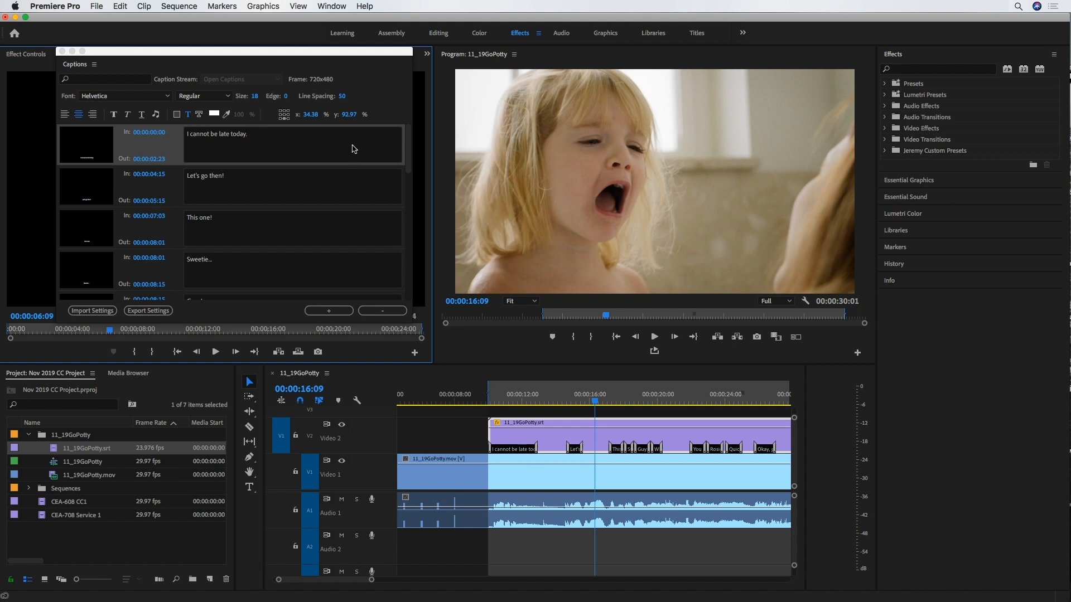
mouse_move(335, 271)
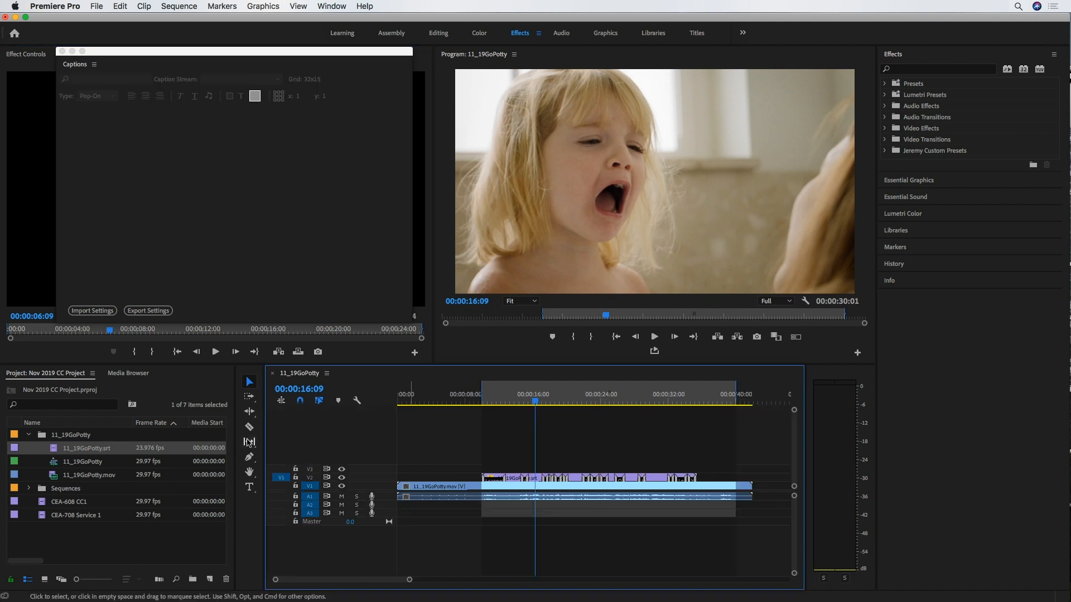
mouse_move(210, 580)
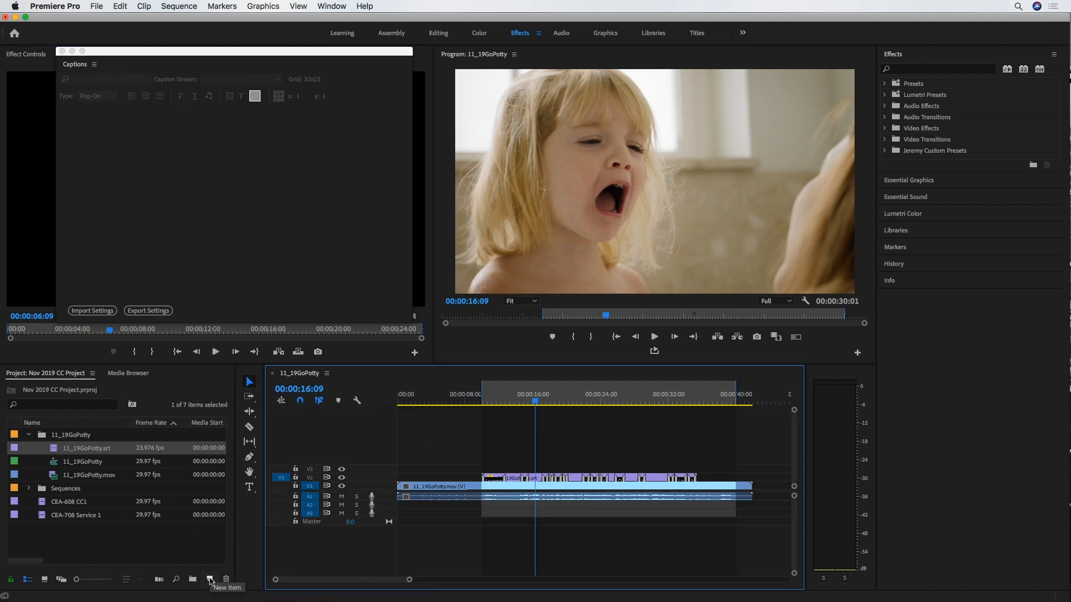
Step: Create a new Captions item with Standard CEA-608 and Stream CC1
click(210, 579)
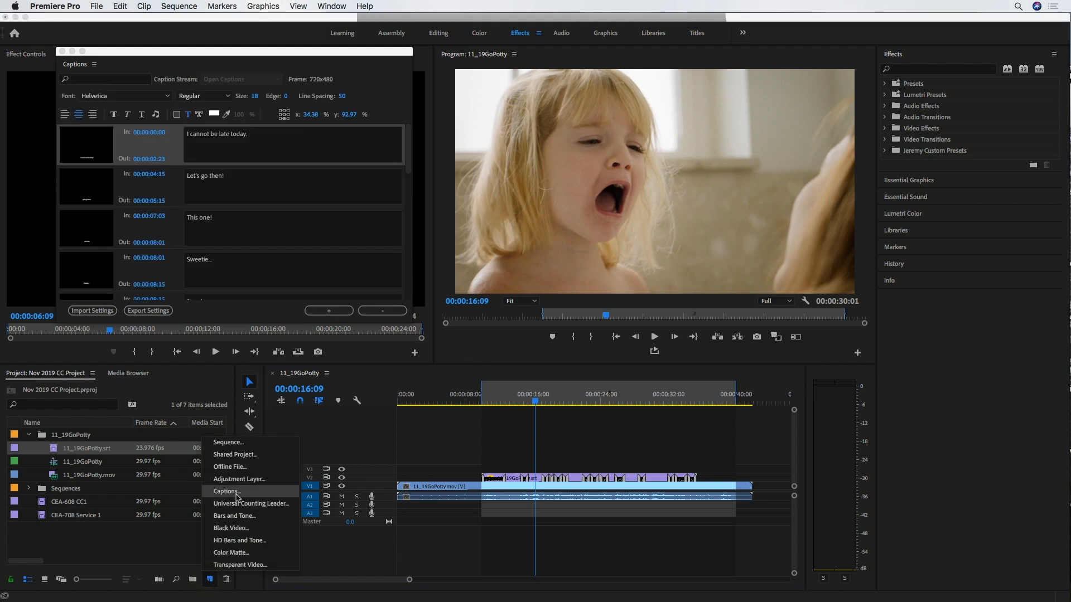
click(226, 490)
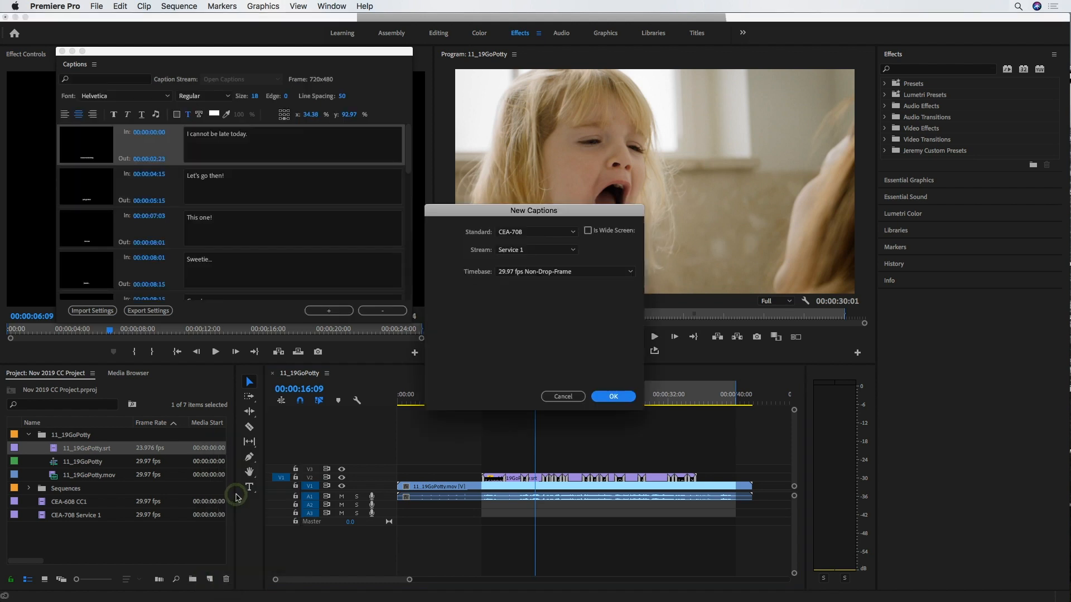
click(572, 232)
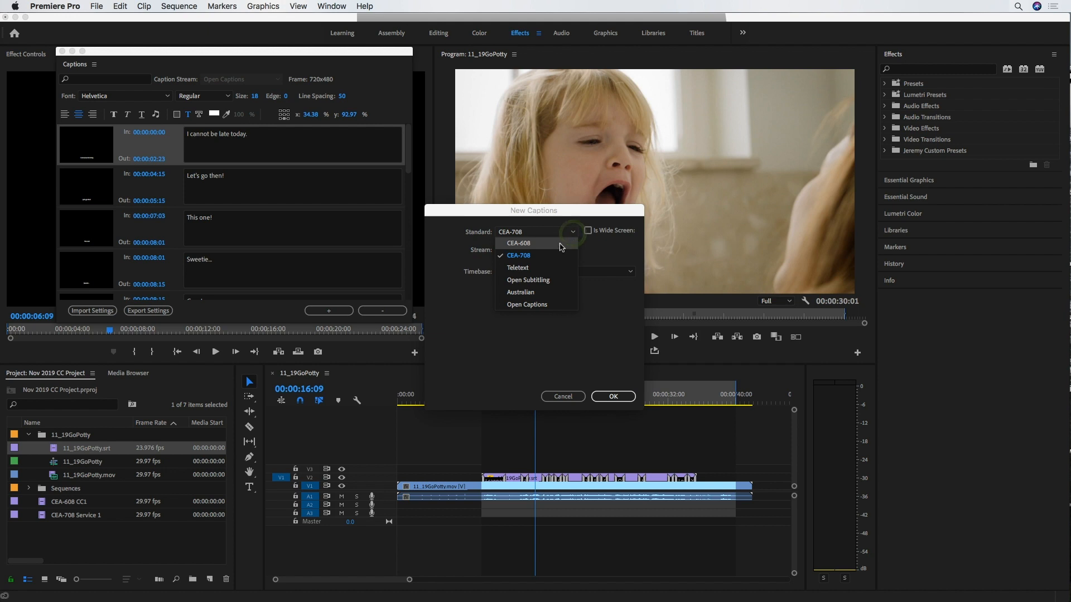
click(519, 243)
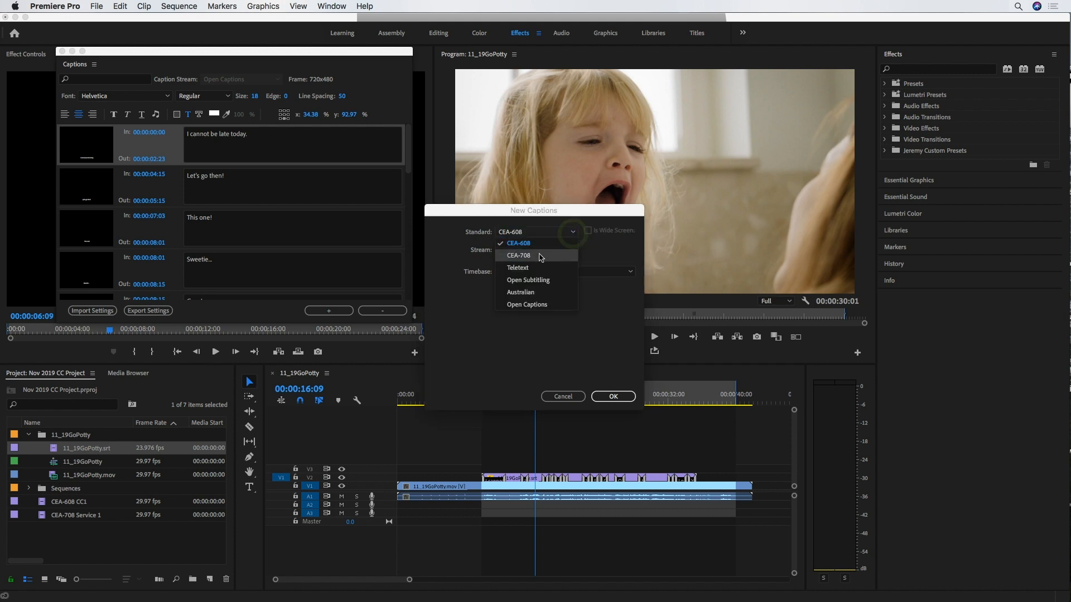
mouse_move(539, 243)
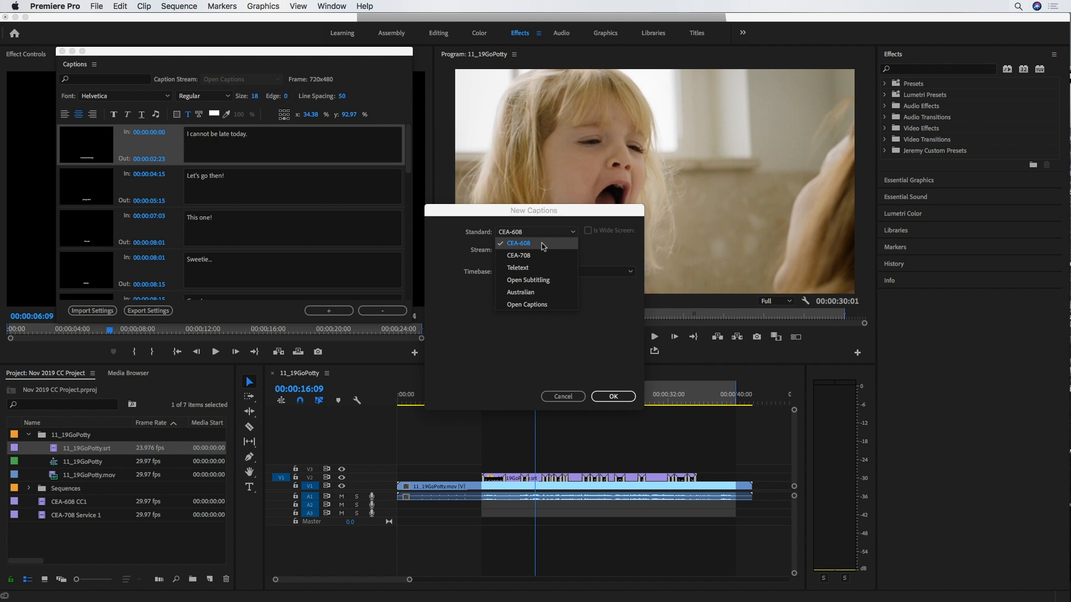
mouse_move(542, 247)
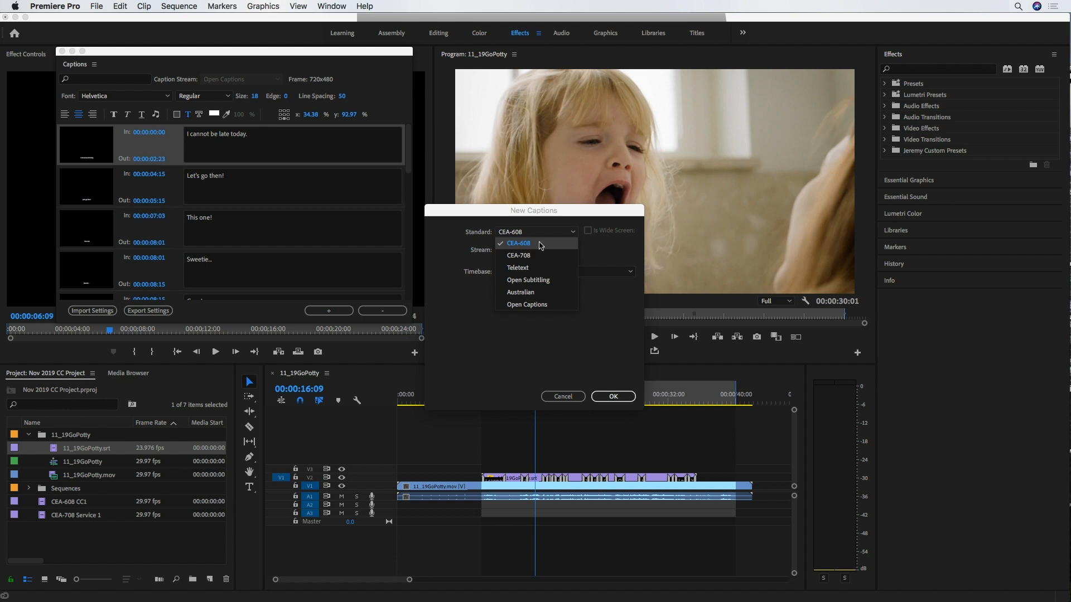
click(518, 243)
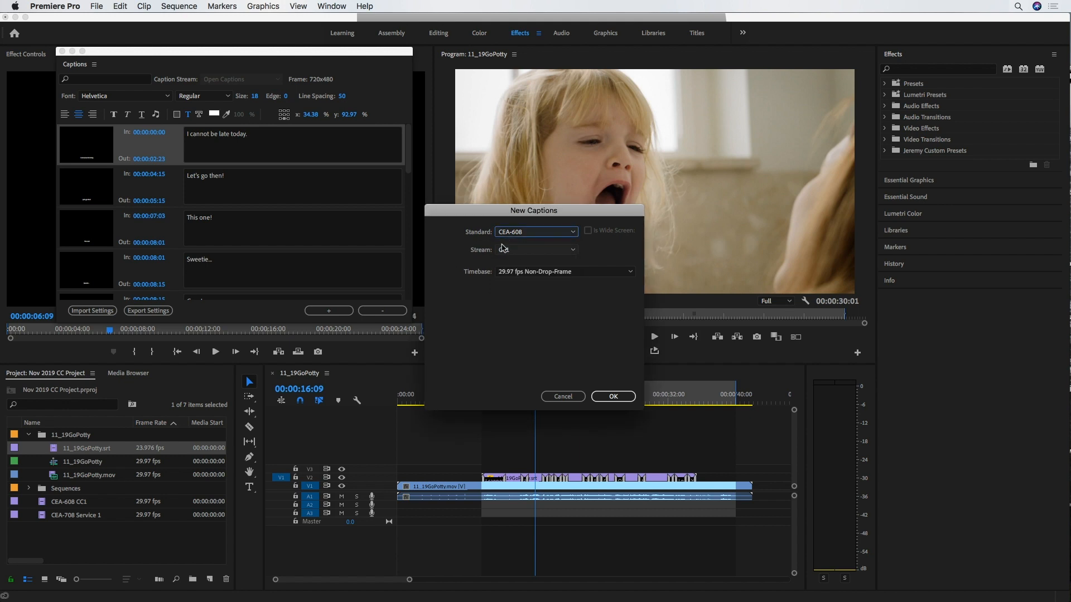
click(536, 249)
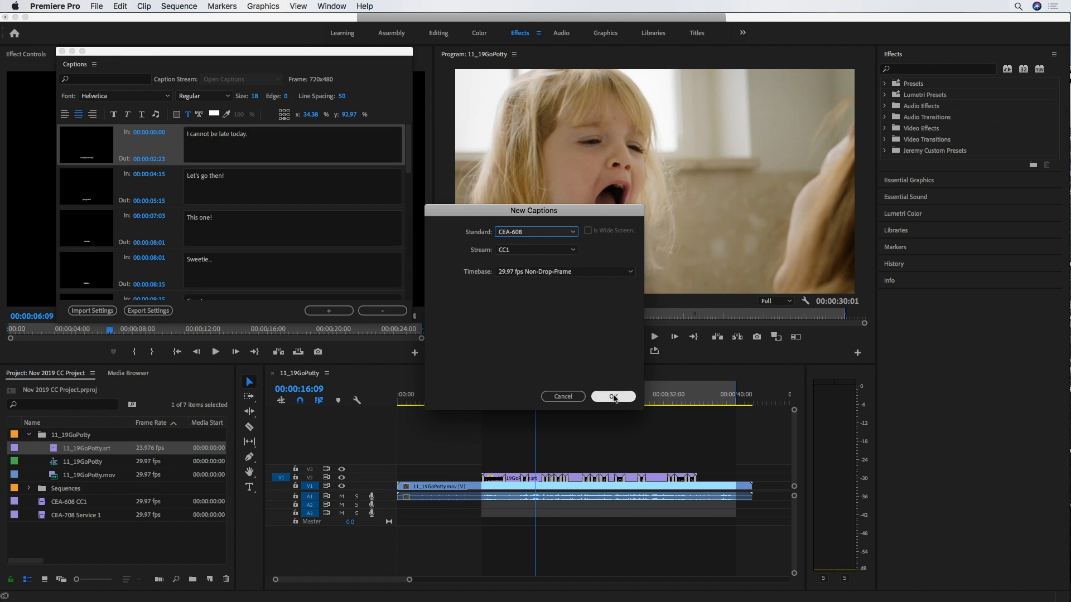
click(612, 396)
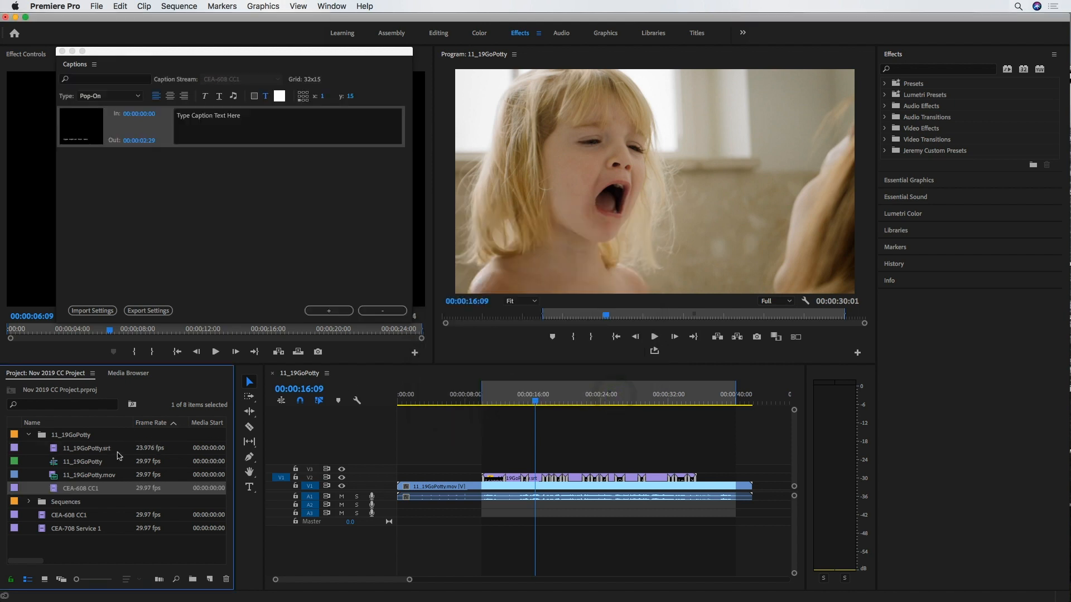
mouse_move(89, 490)
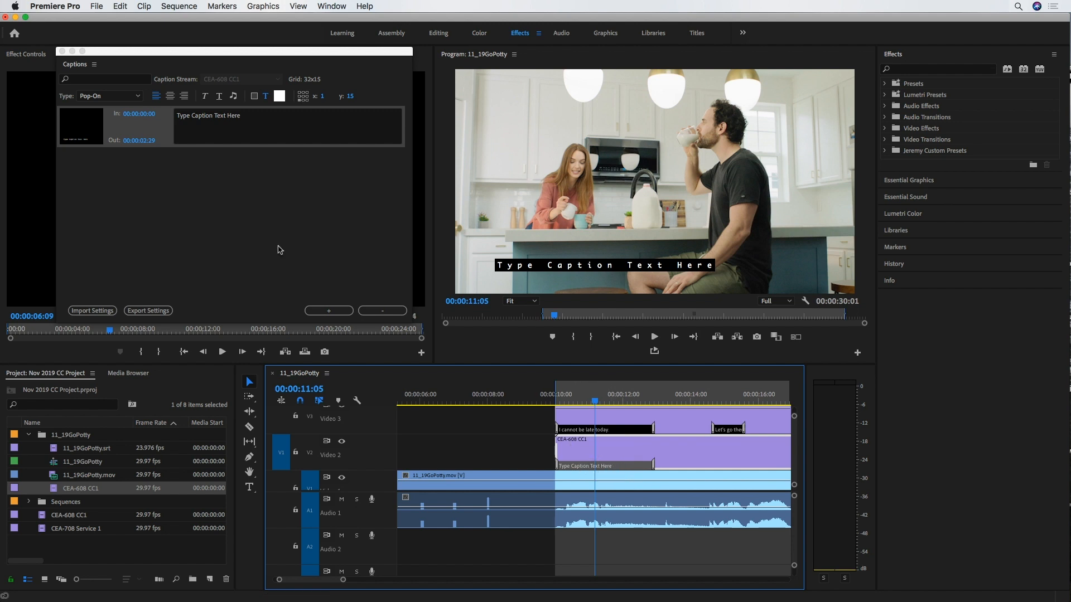
mouse_move(283, 134)
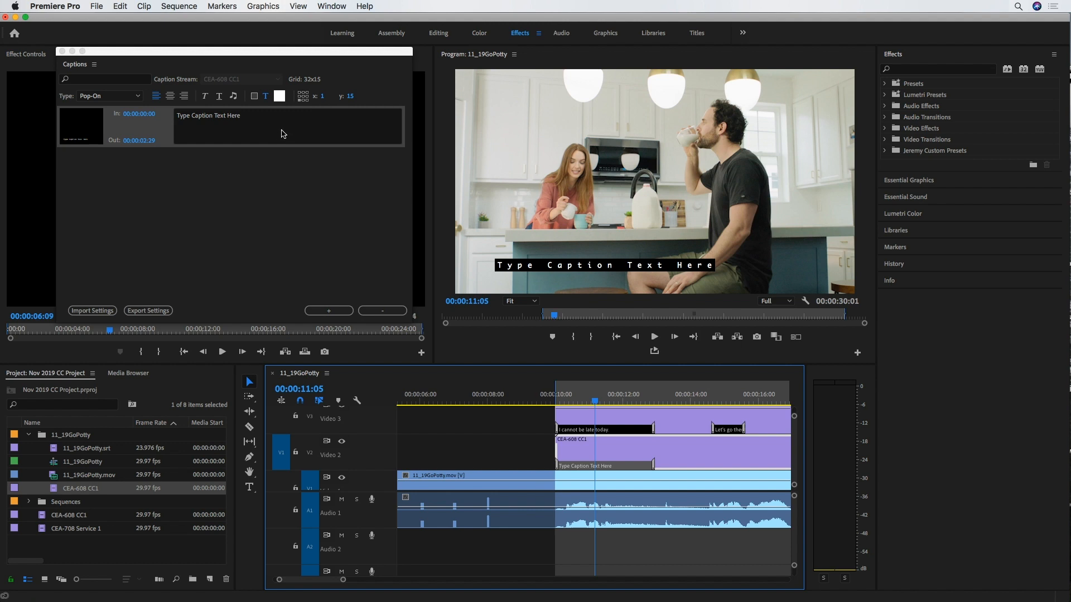
Step: Widen the caption editor panel for easier editing
drag(235, 51, 267, 47)
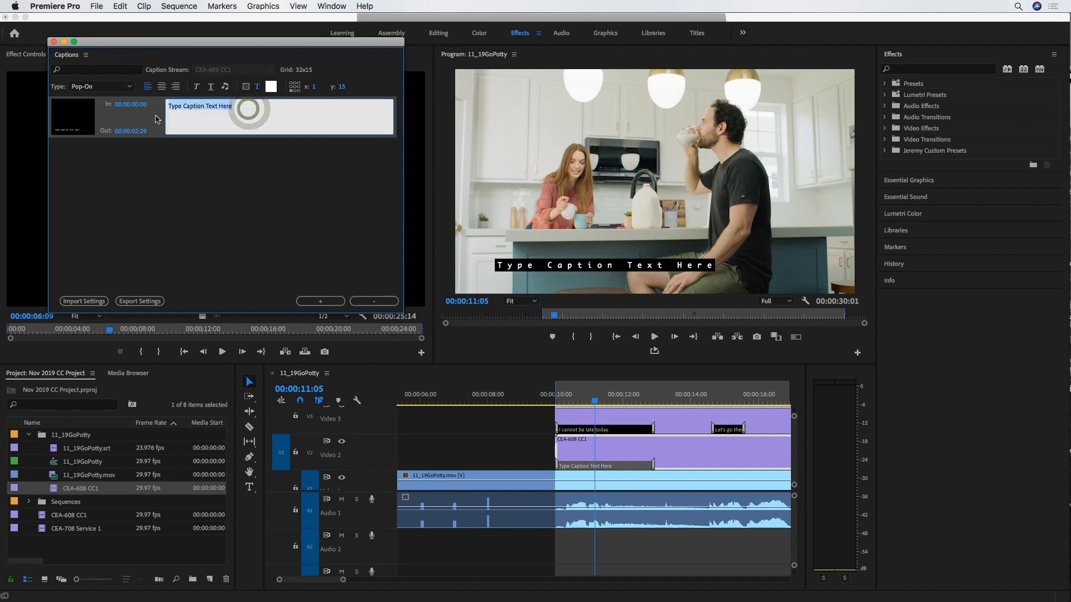
Step: Type 'I cannot be late today.' as the first caption and add a blank second caption
text(I cannot)
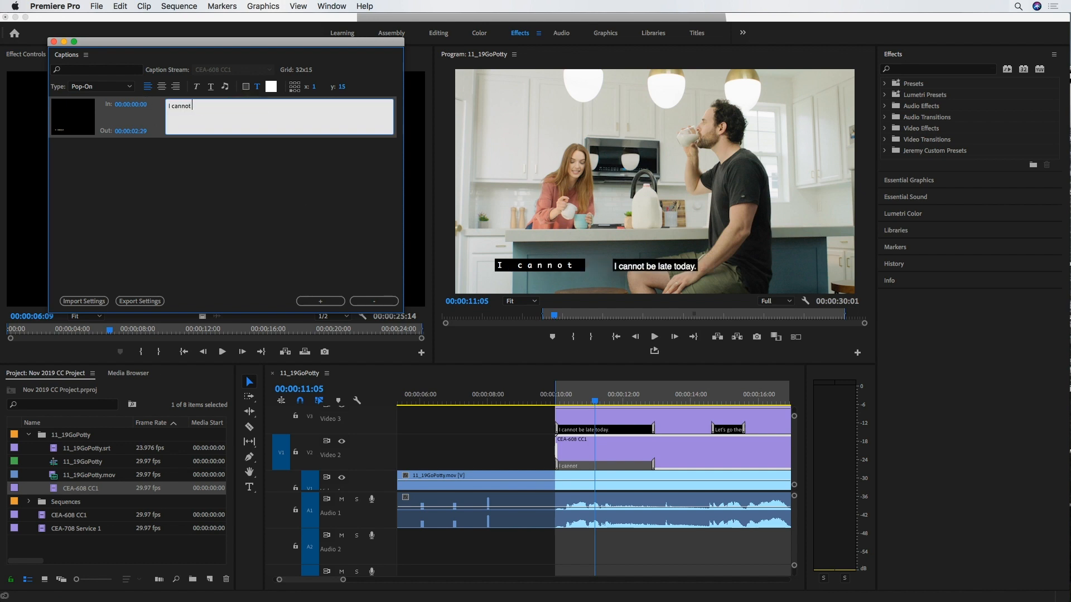
text(be late tod)
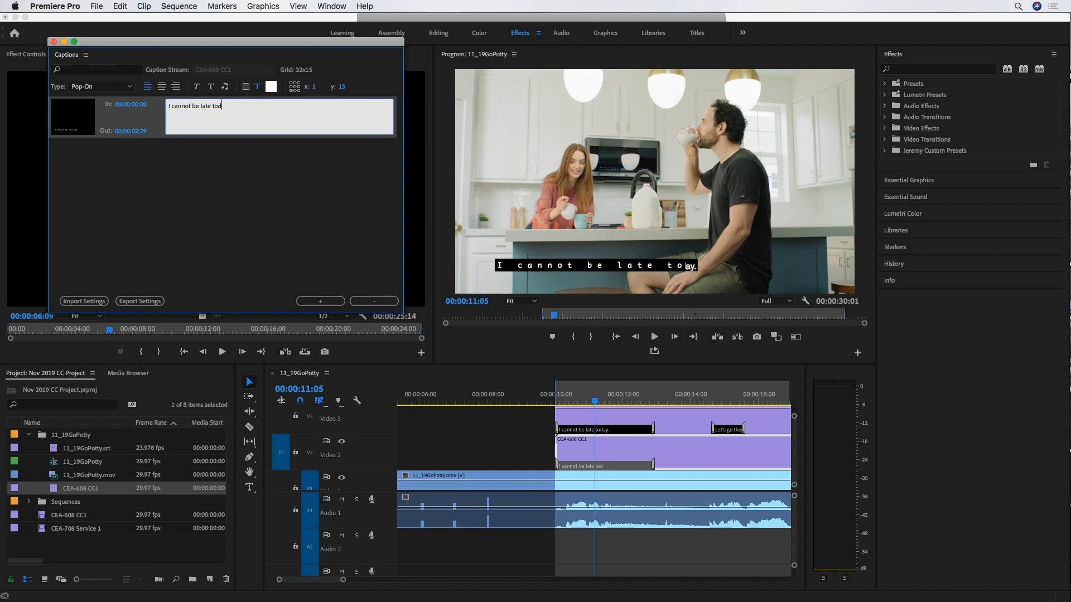
text(ay.)
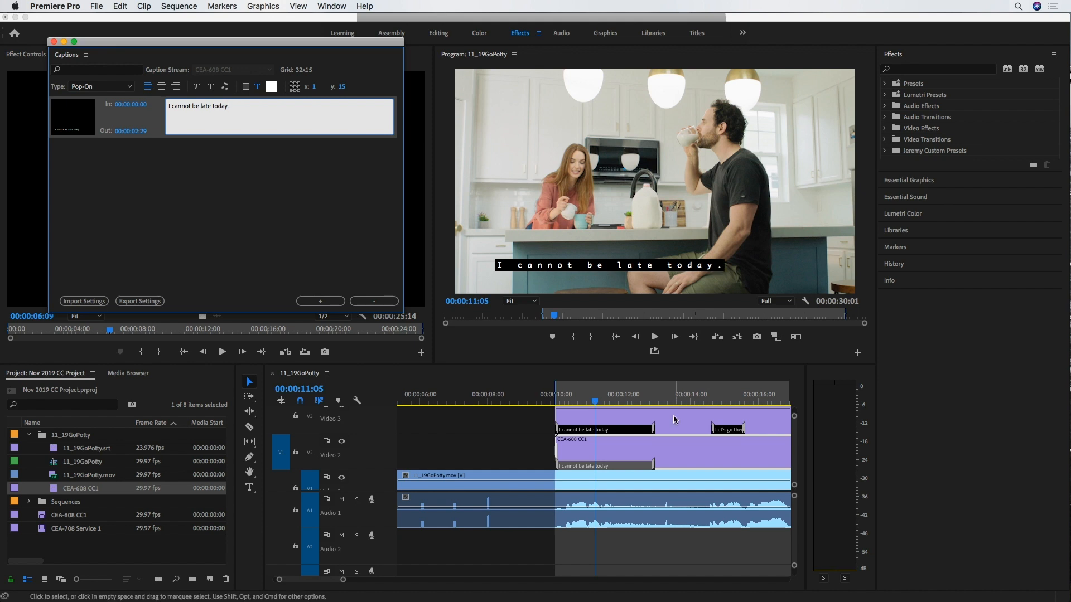
mouse_move(337, 442)
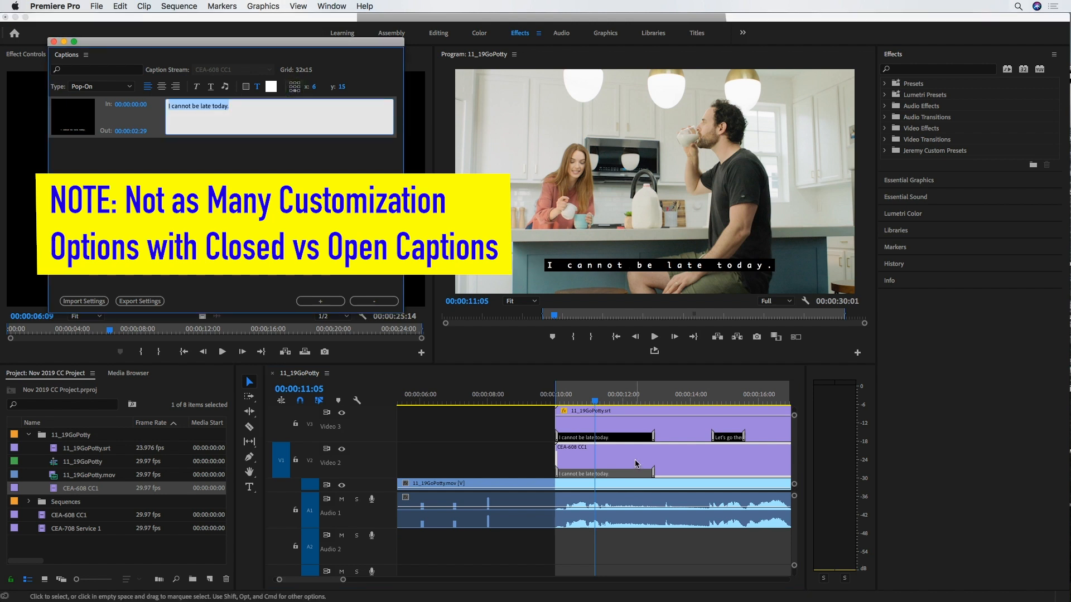
click(320, 301)
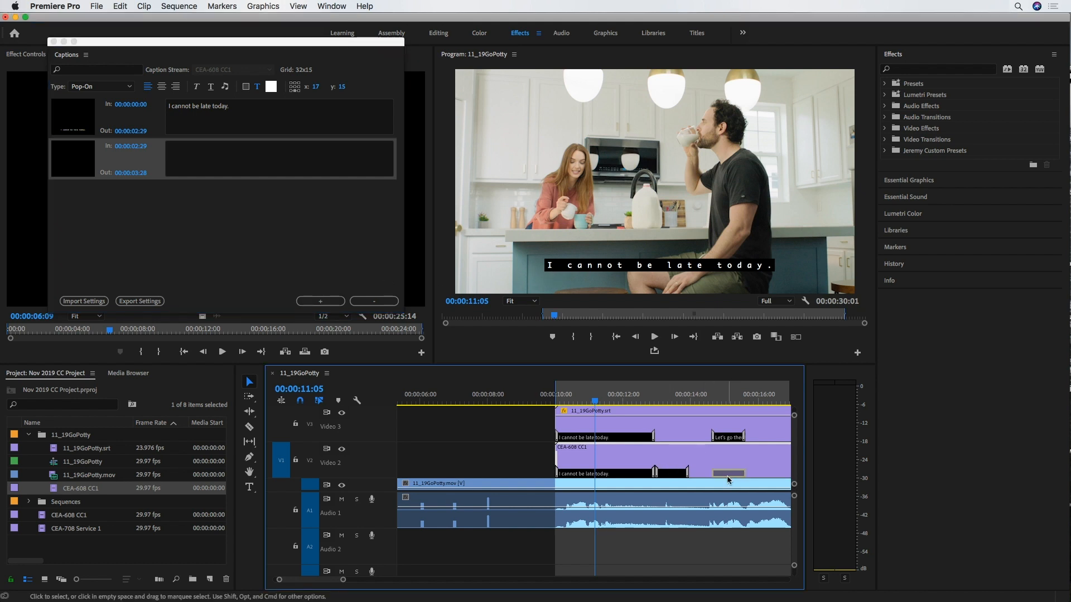
Step: Select the new caption and type 'Let's go' as its text
click(729, 394)
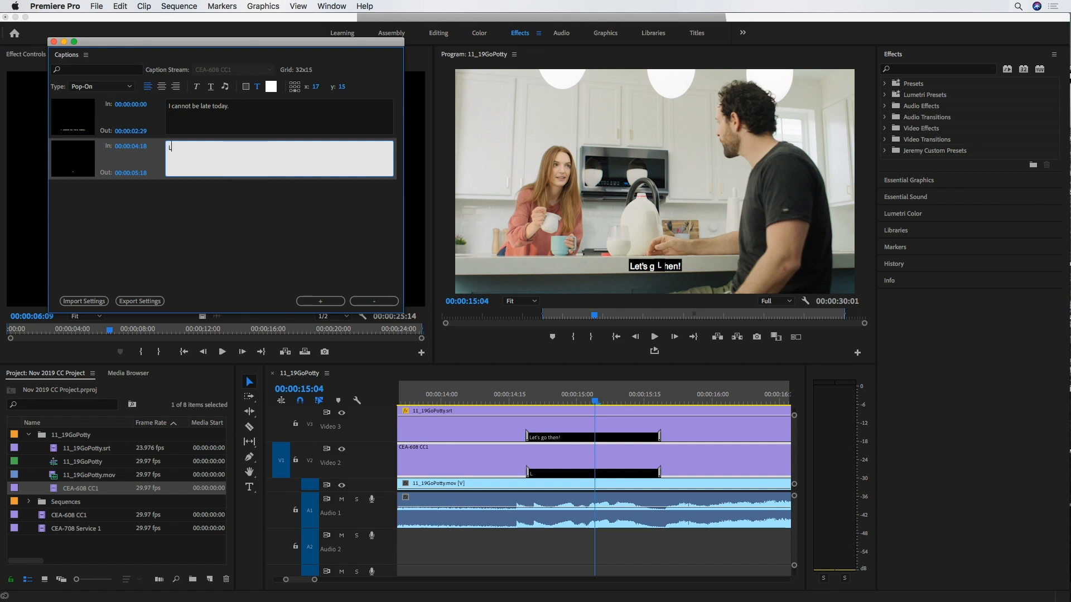
text(Let's go then!)
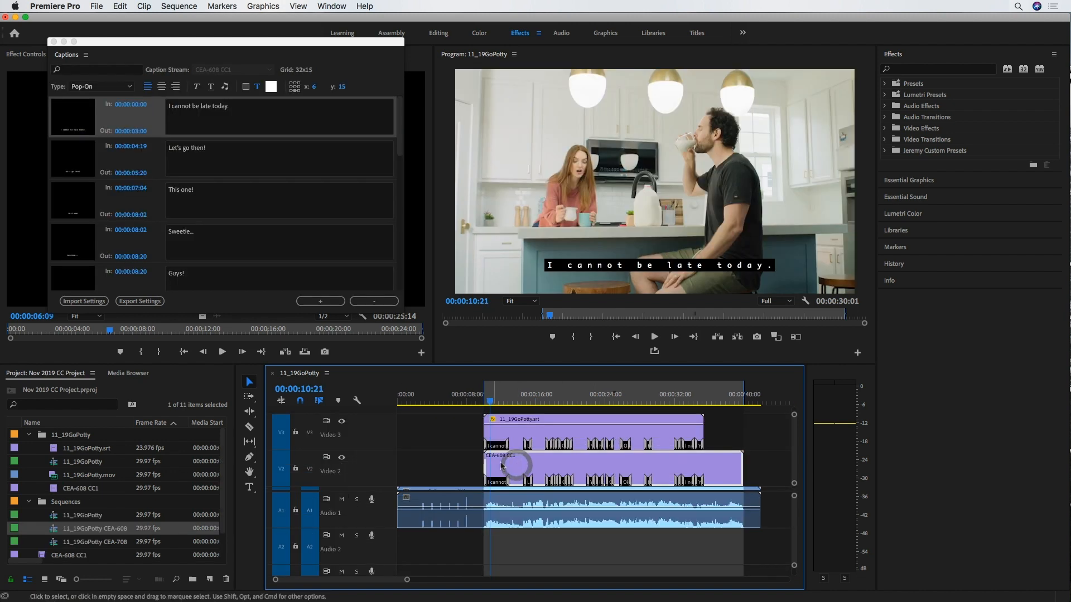
Step: Select and delete the 11_19GoPotty.srt caption clip on Video 3
click(556, 430)
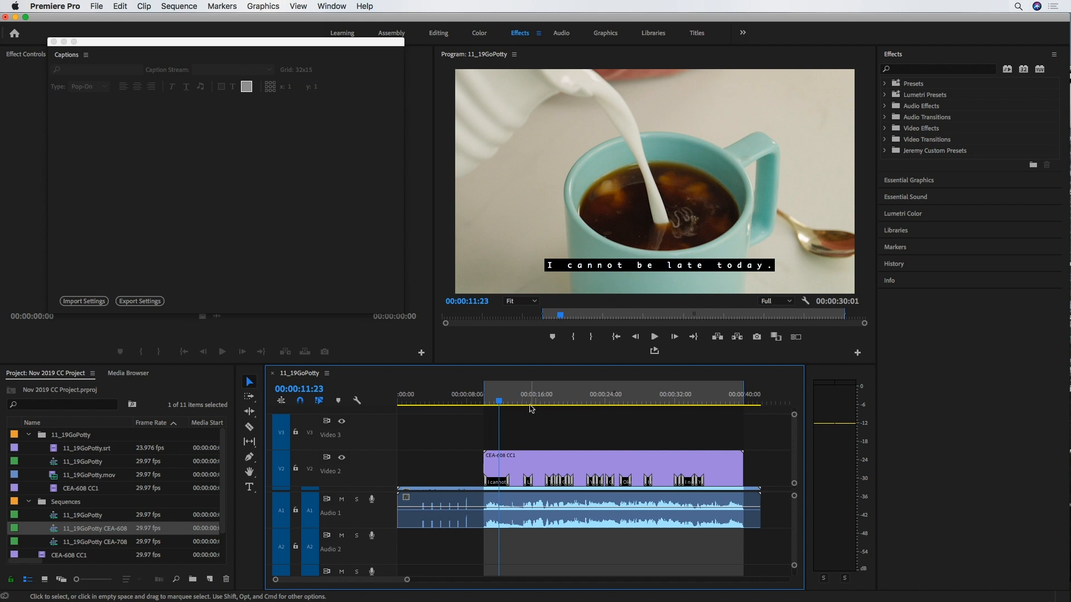
click(97, 6)
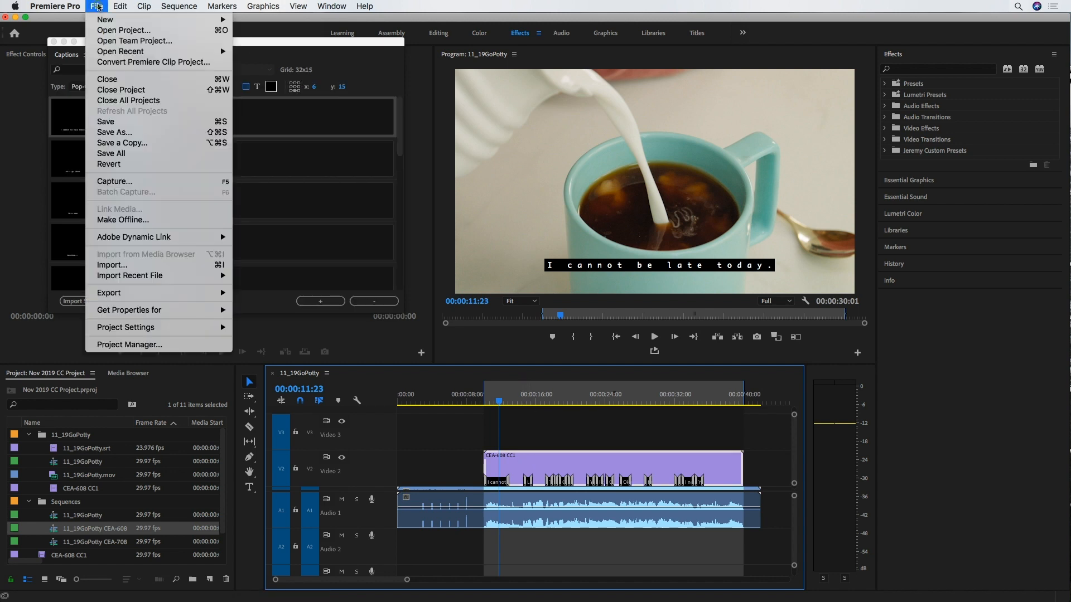
Step: Export the sequence as media with captions set to Embed in Output File
click(108, 293)
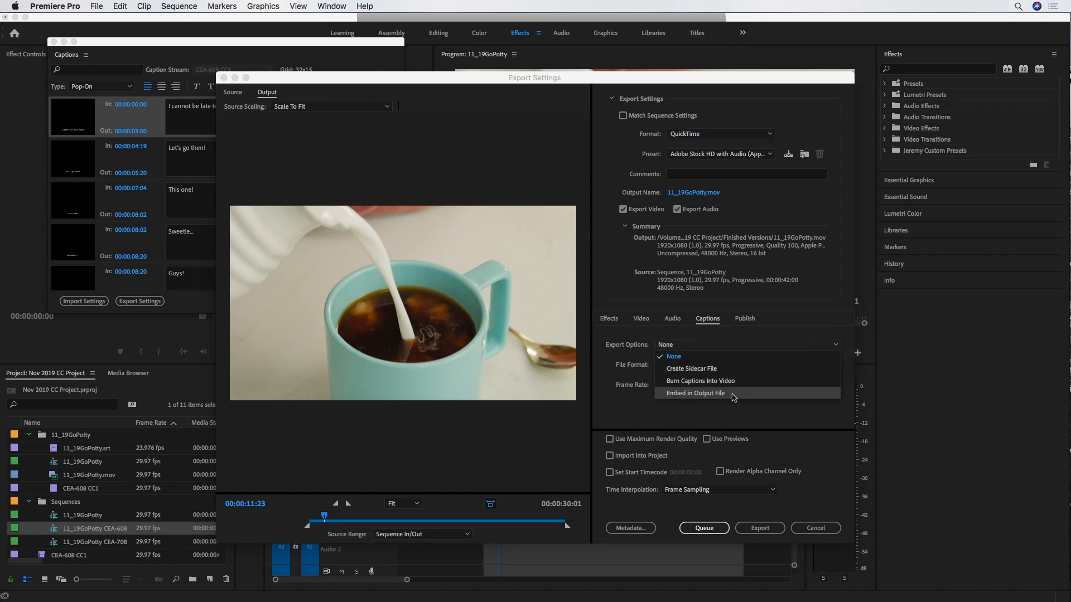
click(696, 393)
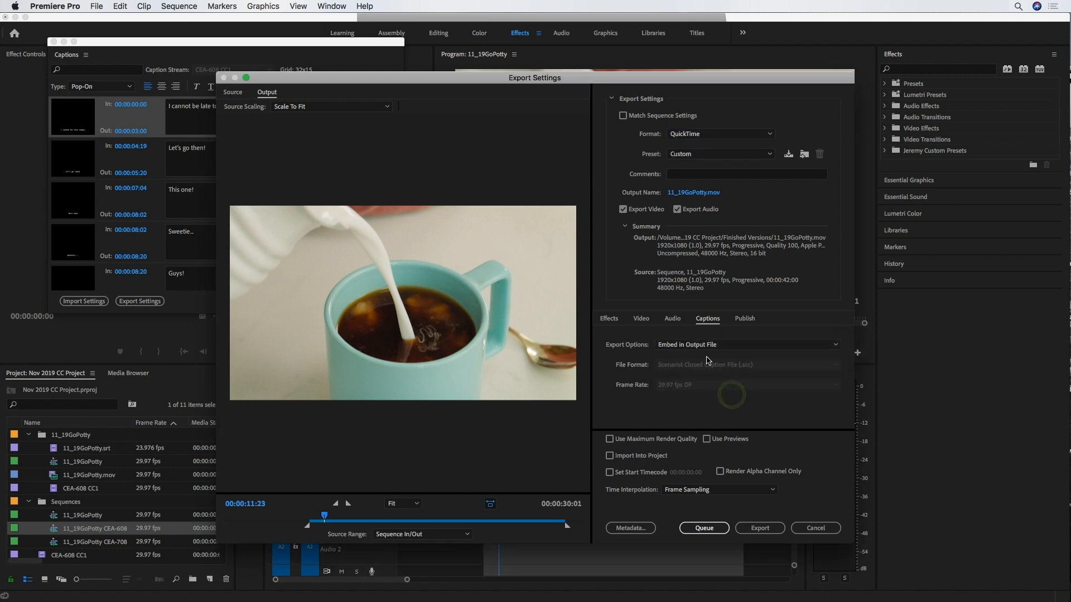
click(760, 528)
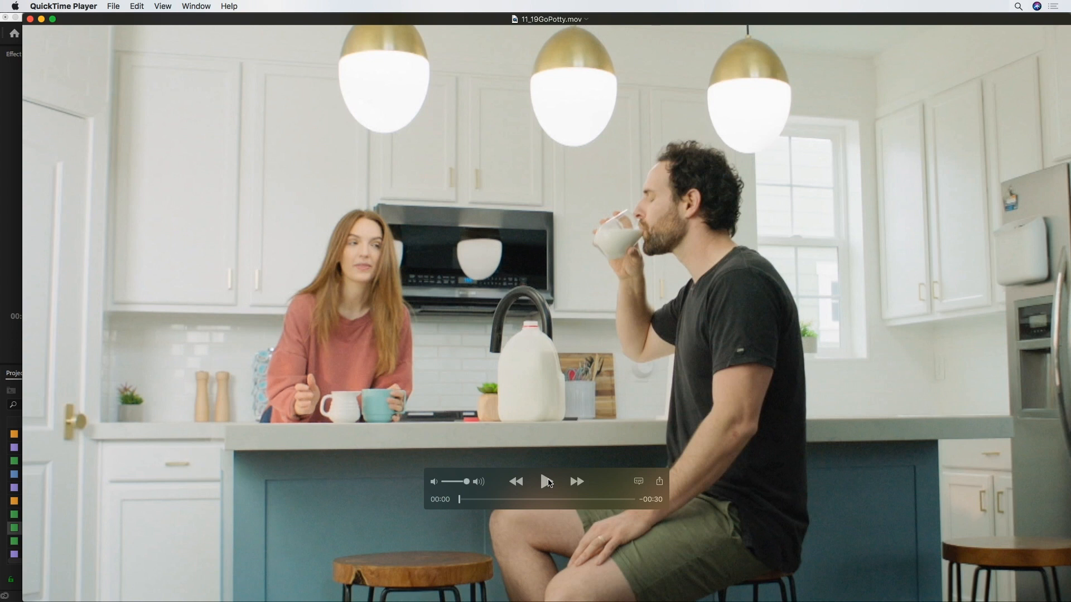
Step: Play 11_19GoPotty.mov, turn View > Subtitles off, then resume playback from another point
click(545, 482)
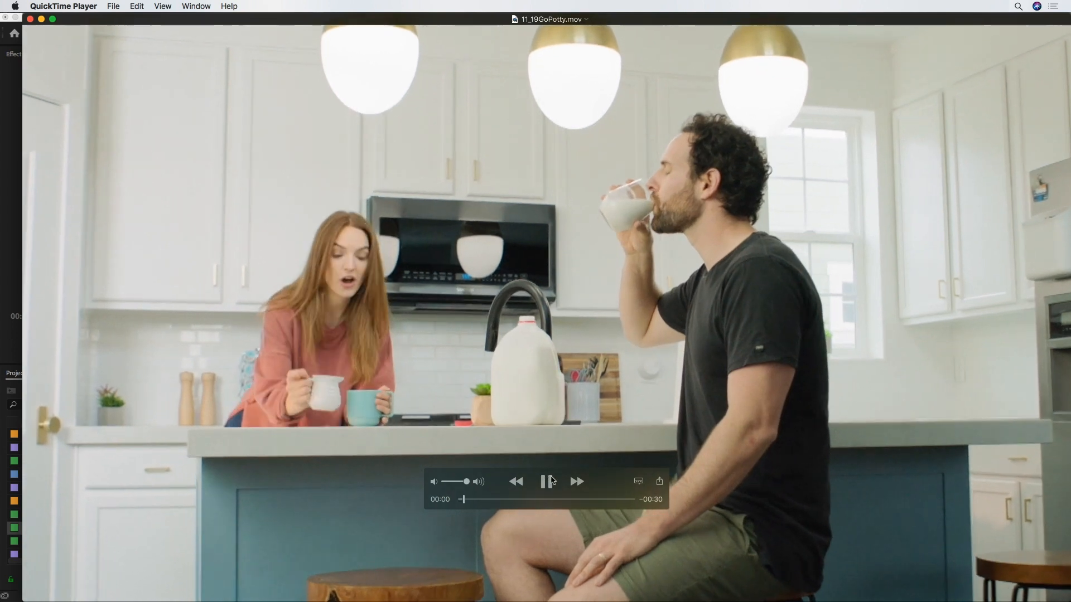
click(546, 481)
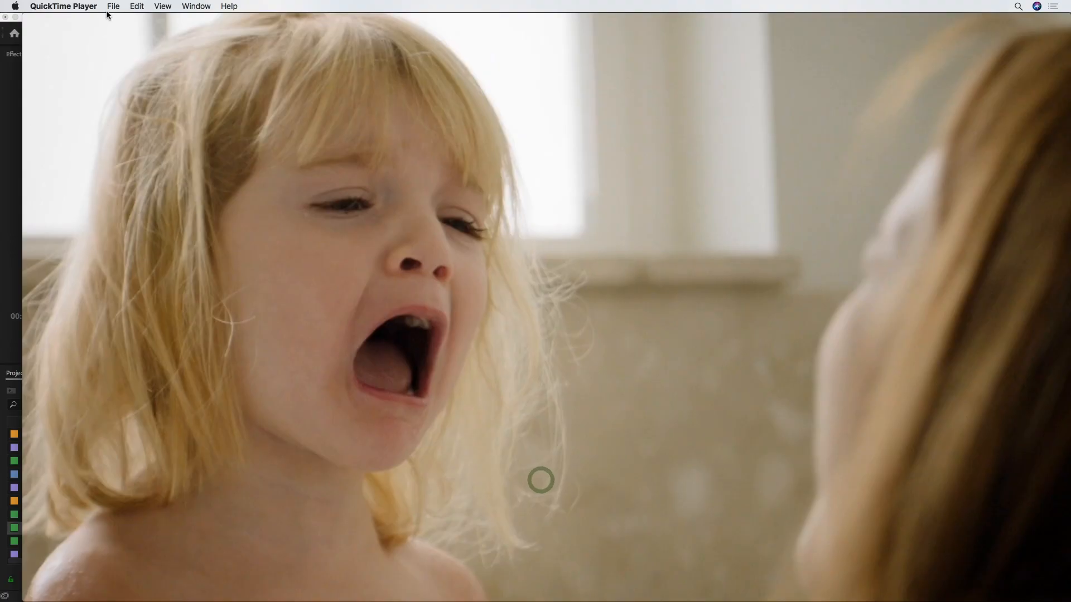
click(162, 6)
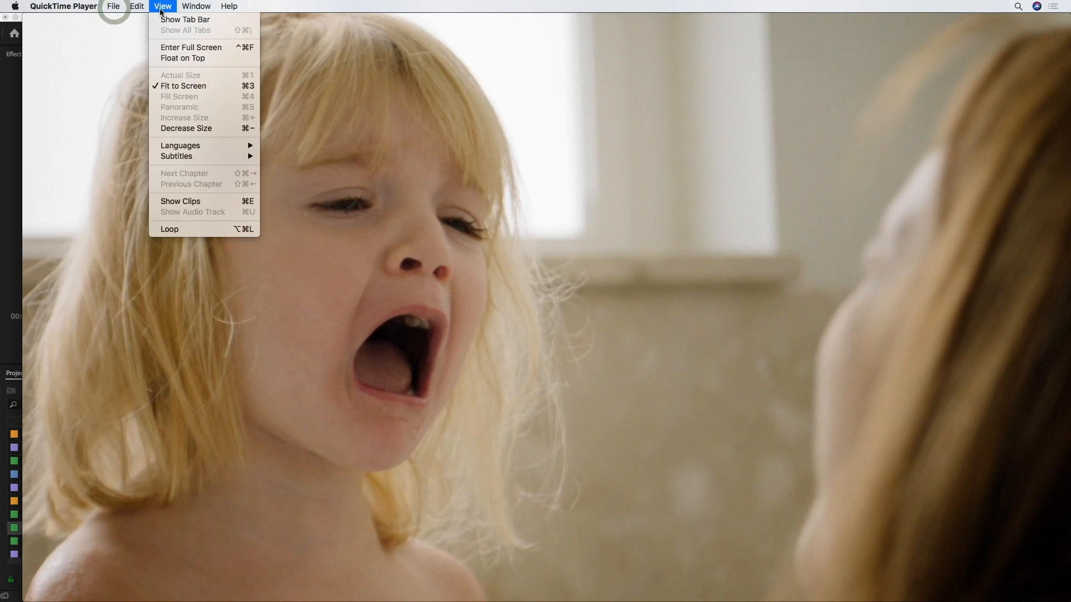
mouse_move(176, 156)
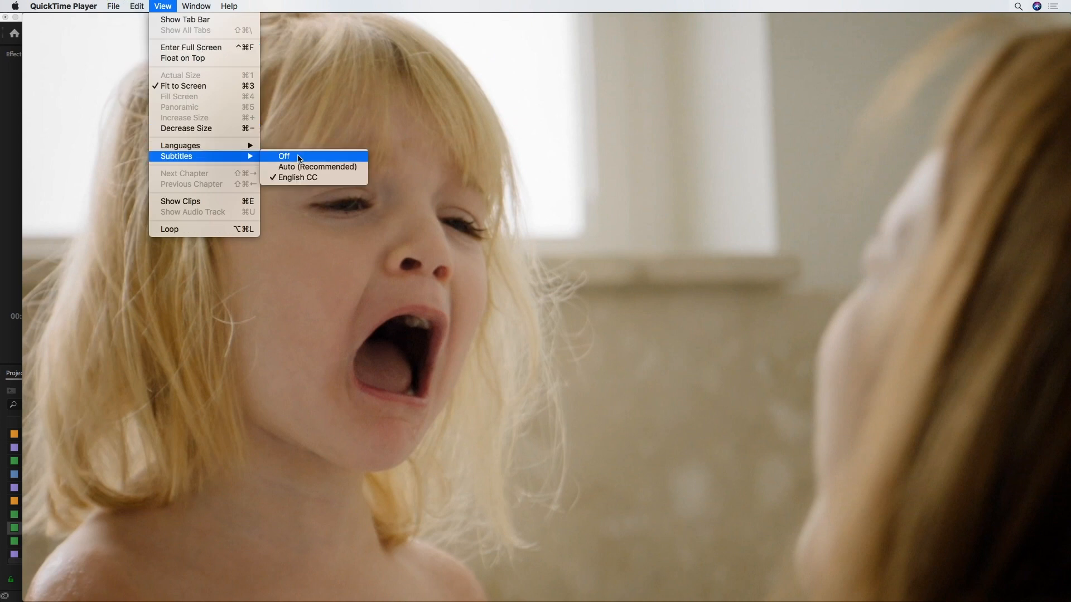
click(283, 156)
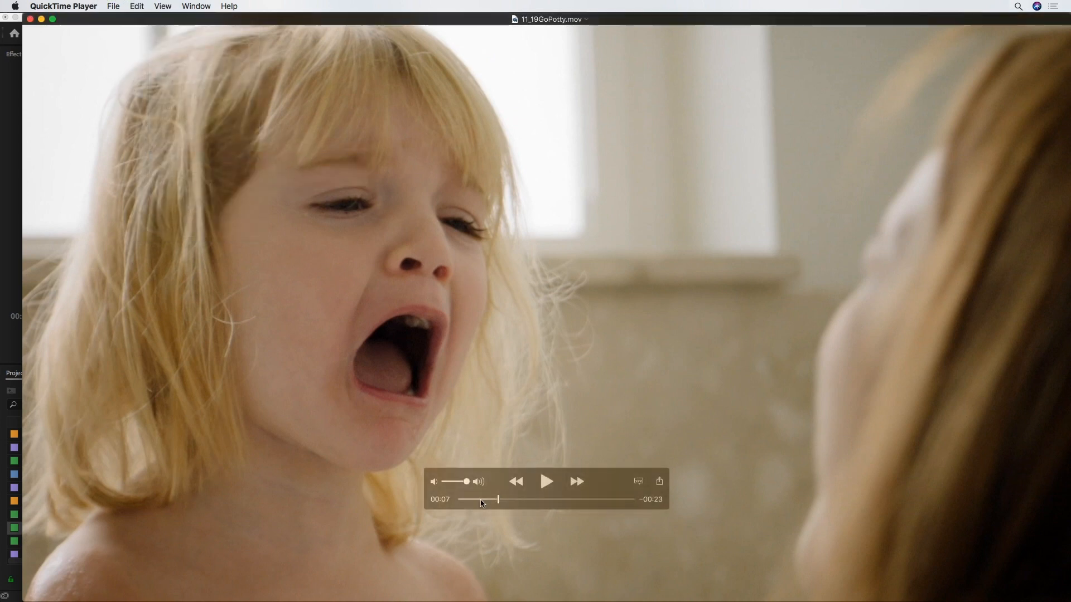
click(546, 481)
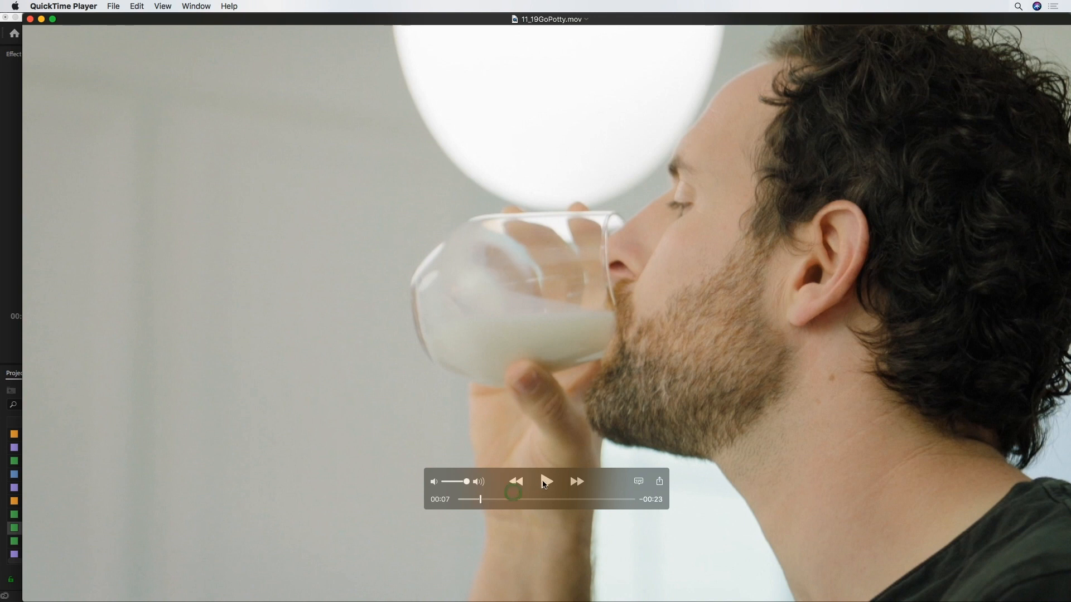
click(547, 481)
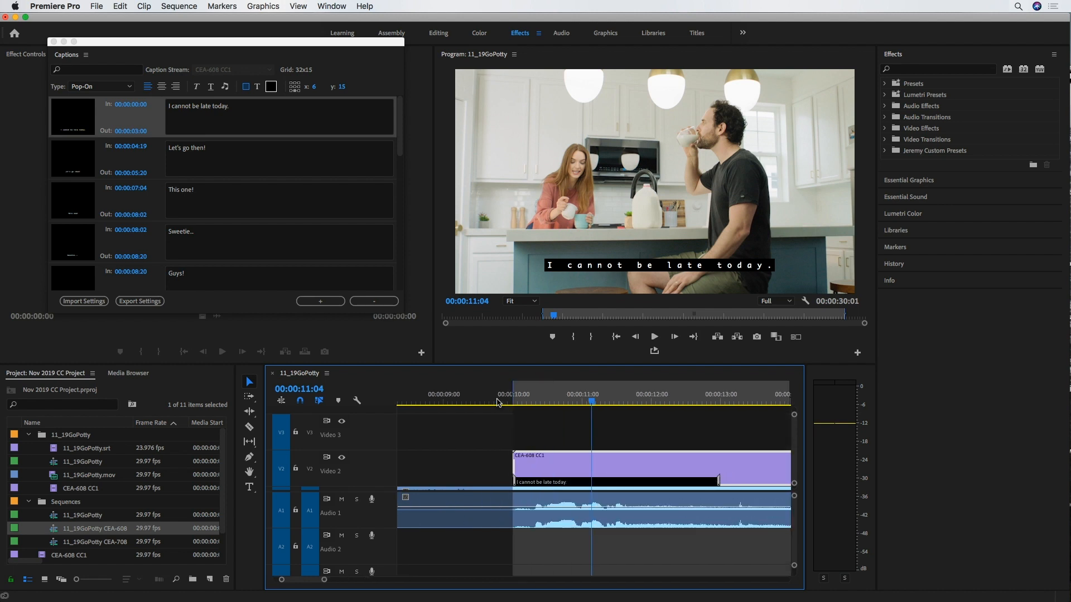
mouse_move(597, 415)
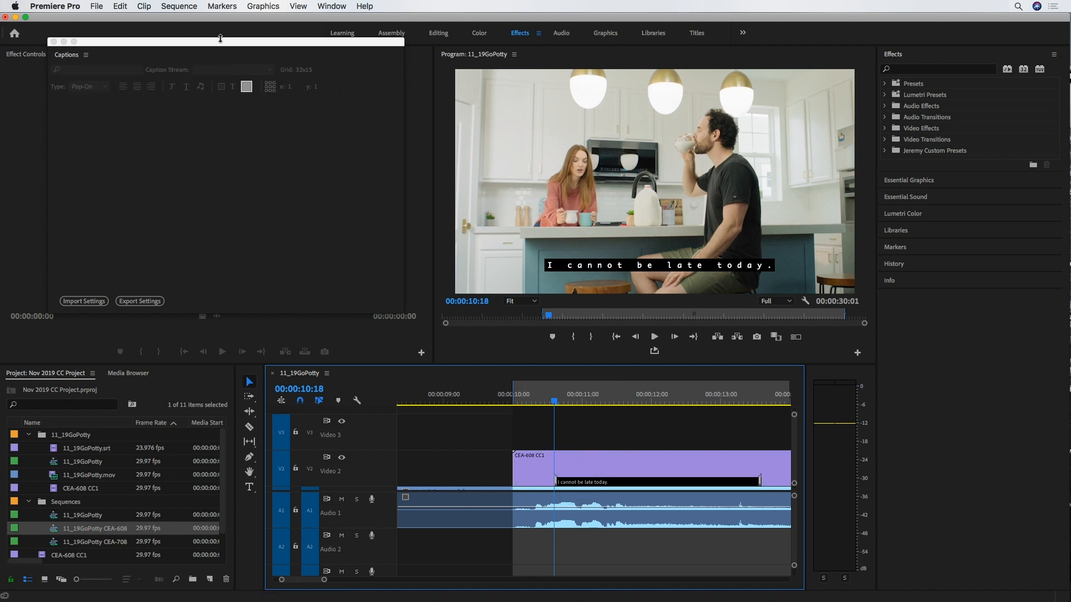
Step: Re-export the sequence from Export Media as 11_19GoPotty_1.mov
click(140, 300)
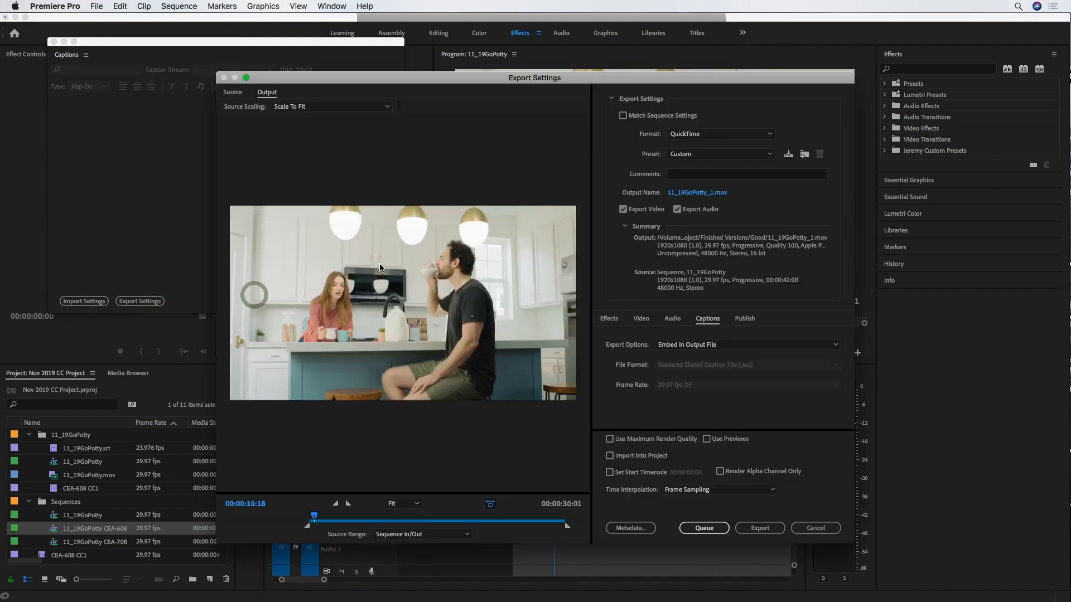
click(759, 528)
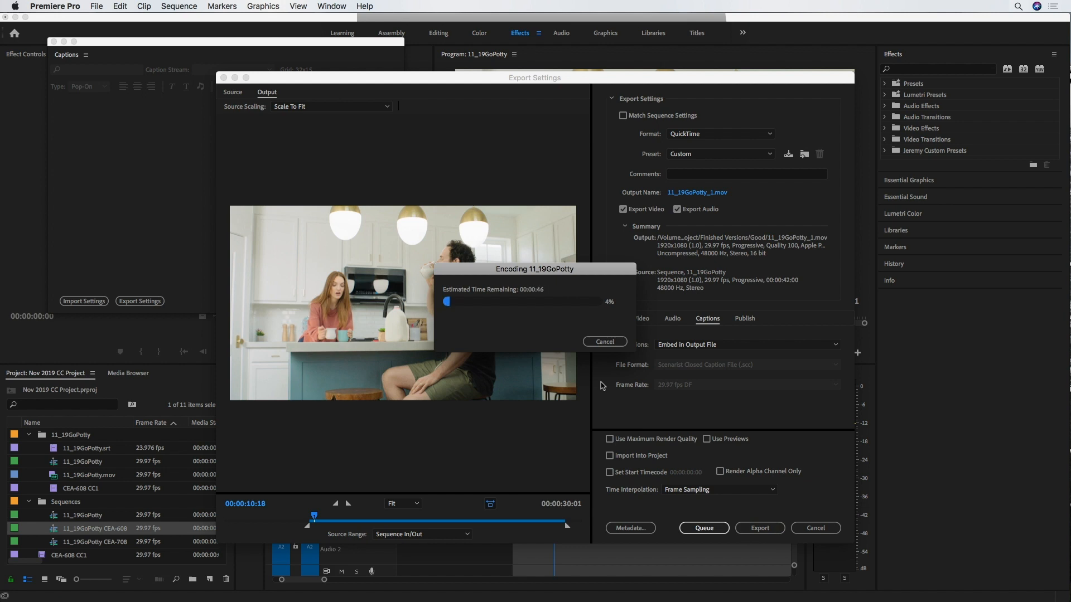
click(604, 341)
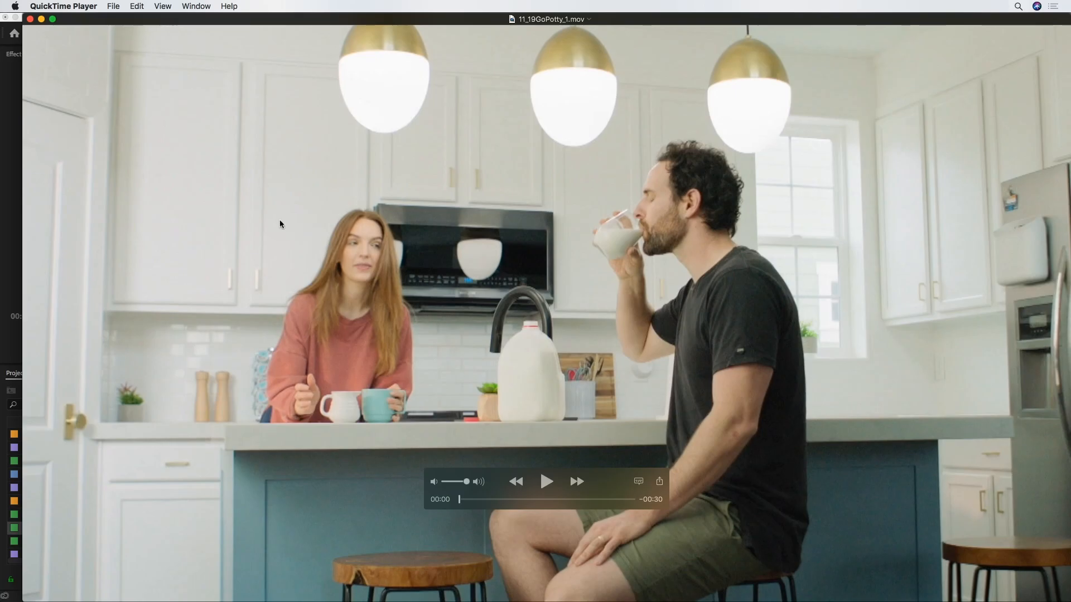
mouse_move(542, 484)
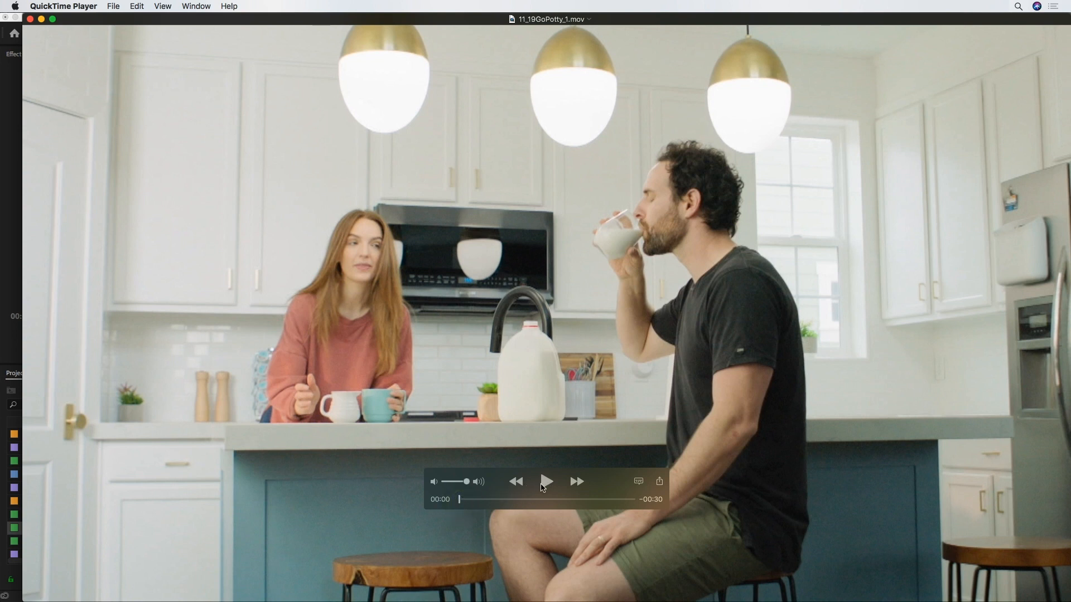
mouse_move(545, 482)
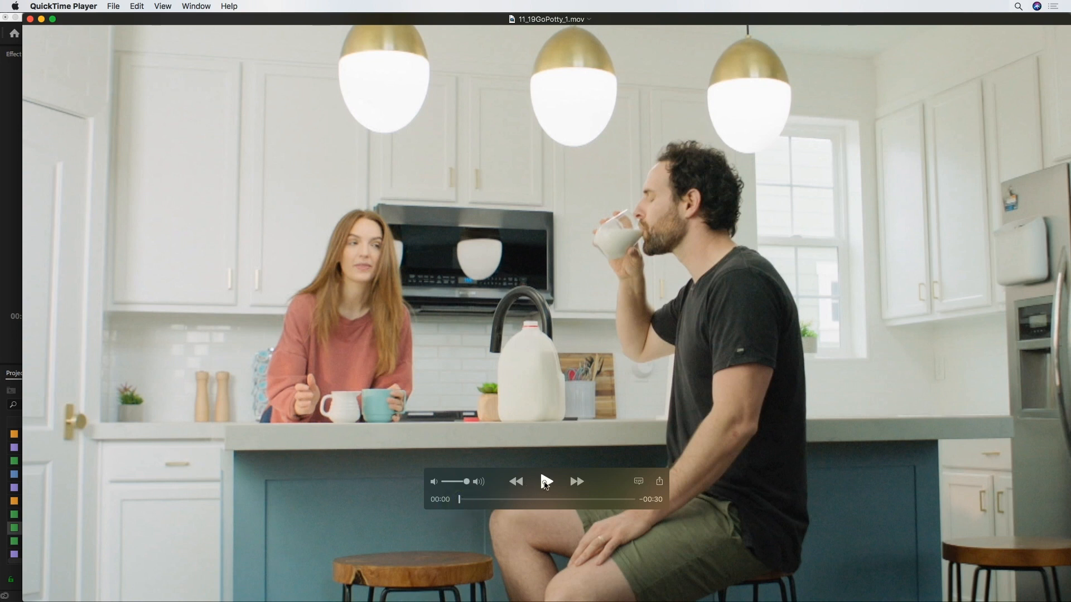
Step: Start playback of 11_19GoPotty_1.mov with the Play button
click(547, 481)
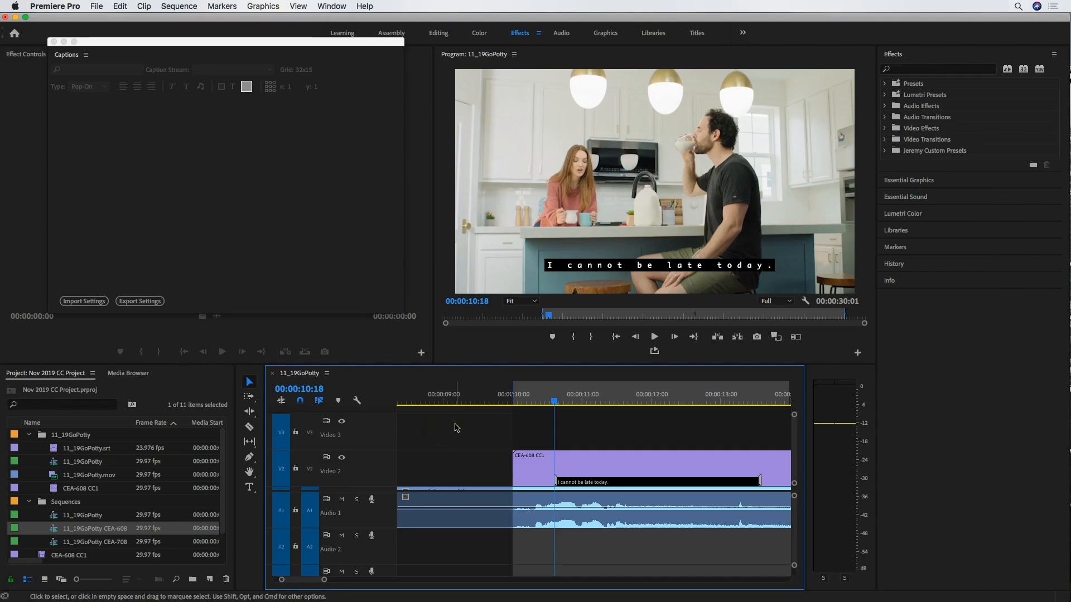
mouse_move(116, 251)
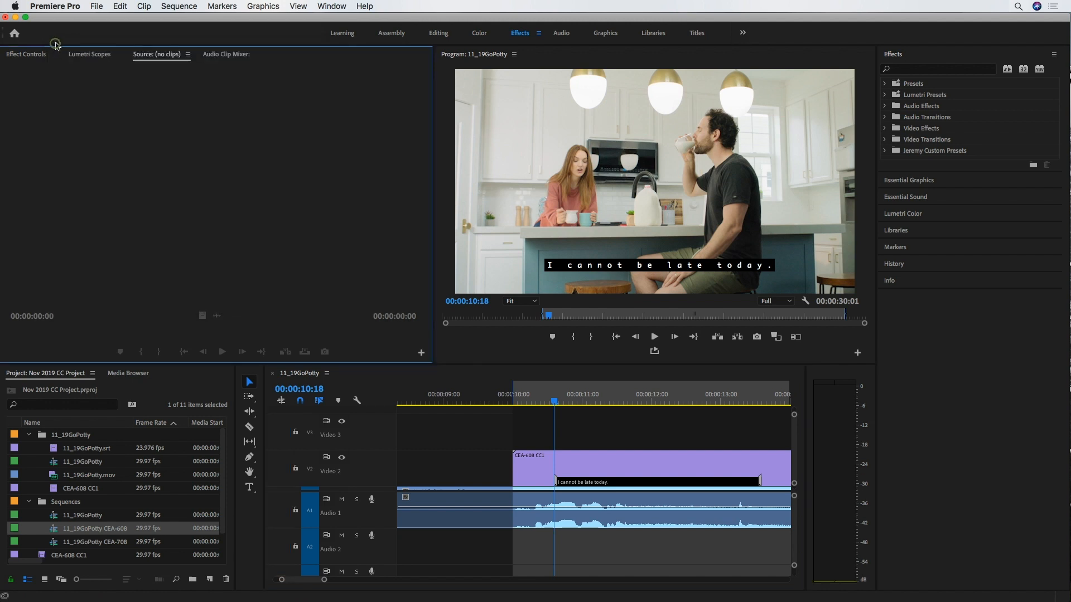
mouse_move(284, 221)
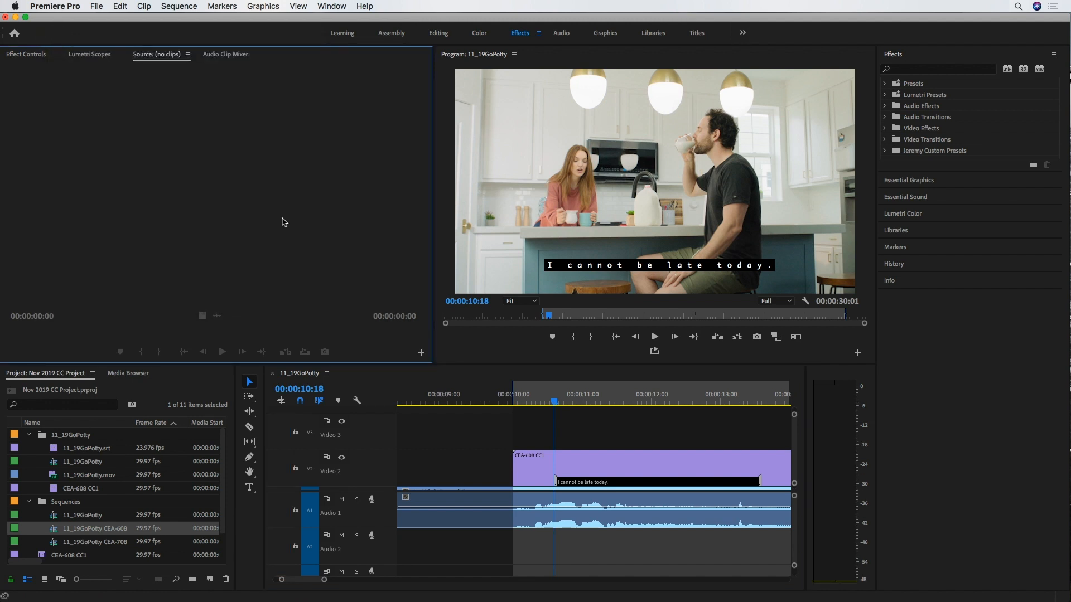